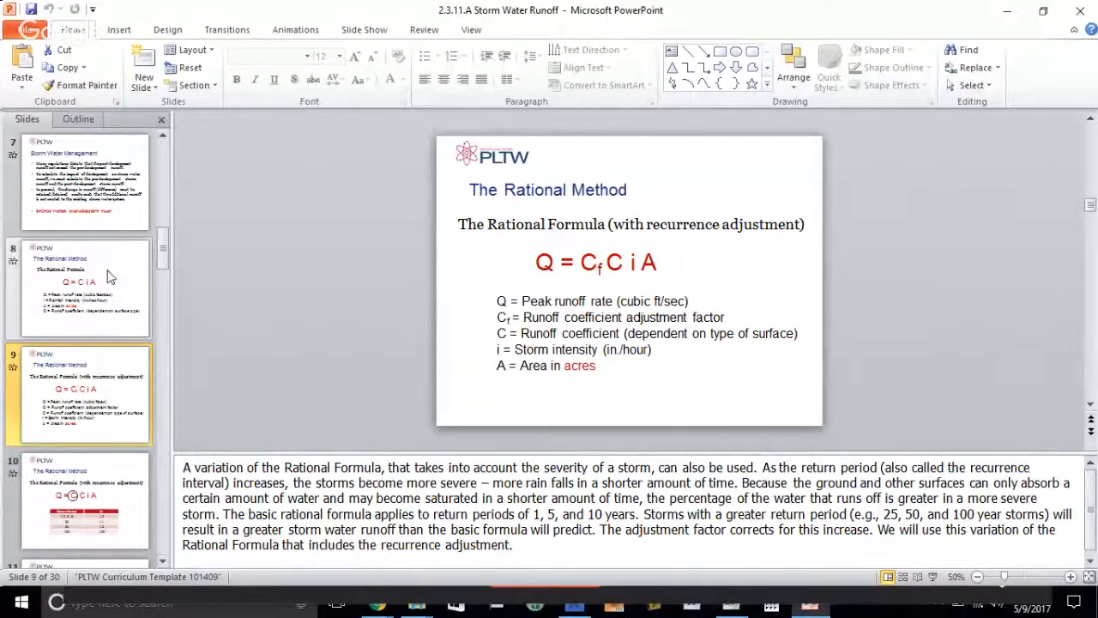
- Return to slide 8 (Q = C i A) and highlight the coefficient's surface-type wording
click(84, 287)
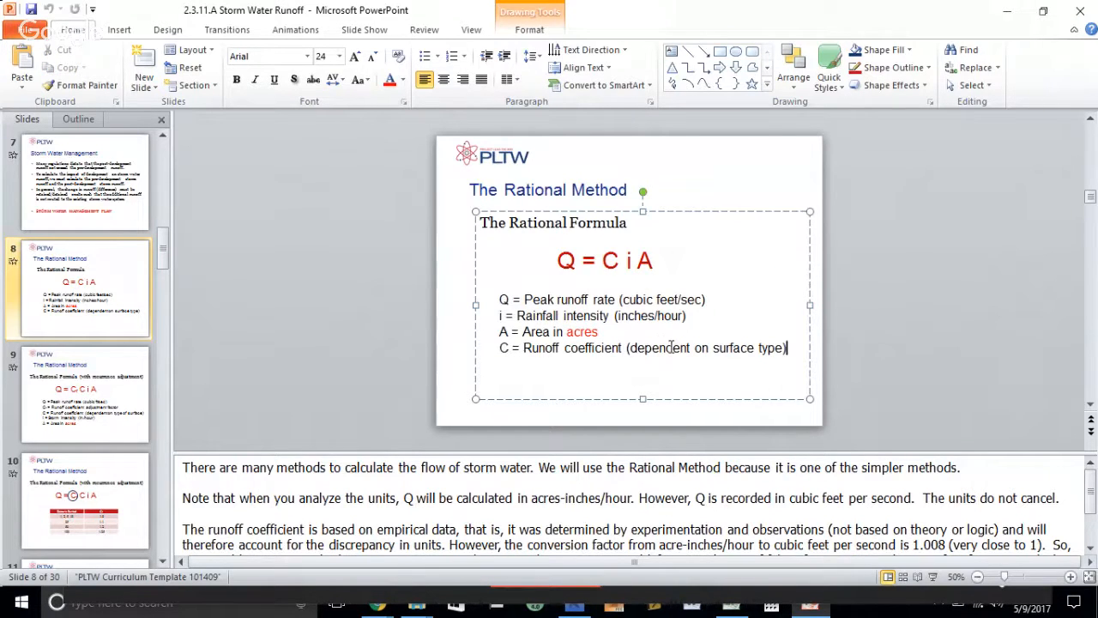
drag(693, 348, 785, 347)
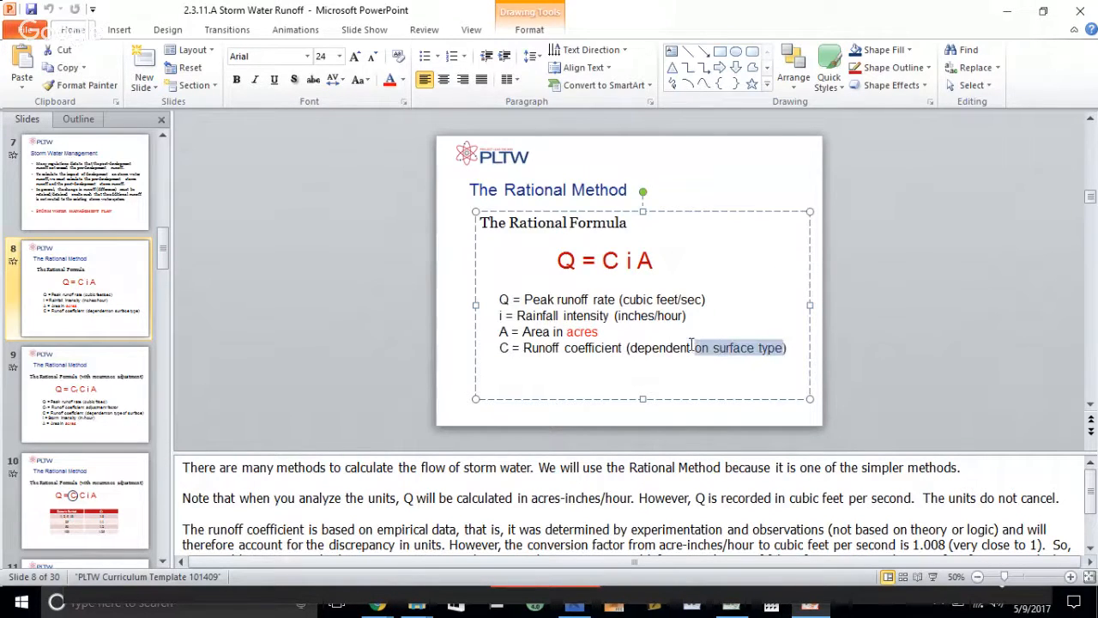
click(654, 372)
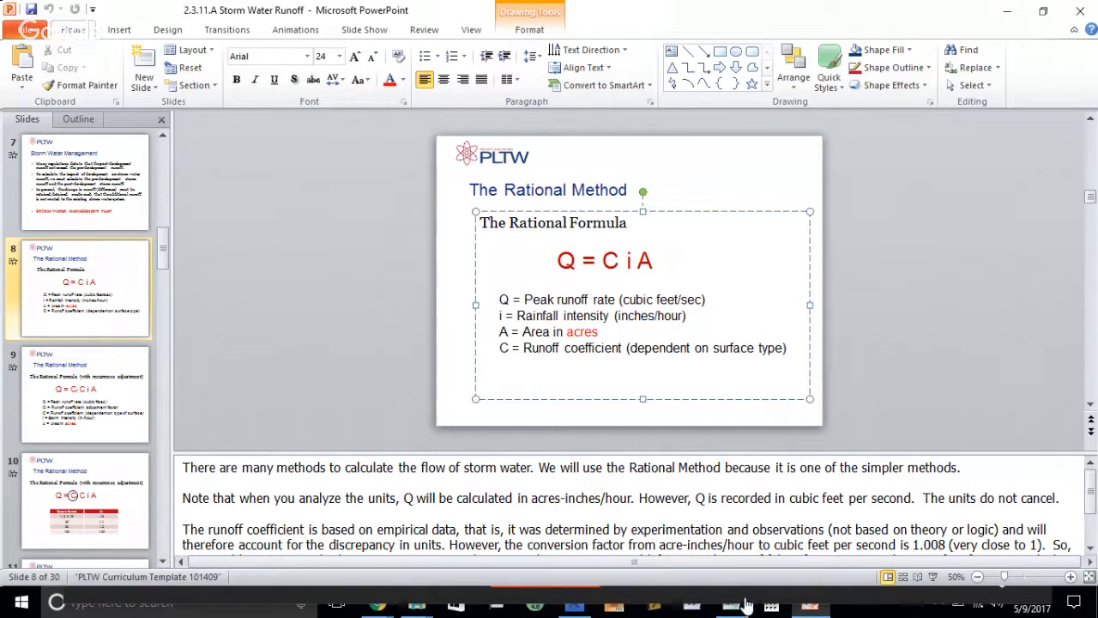
click(820, 326)
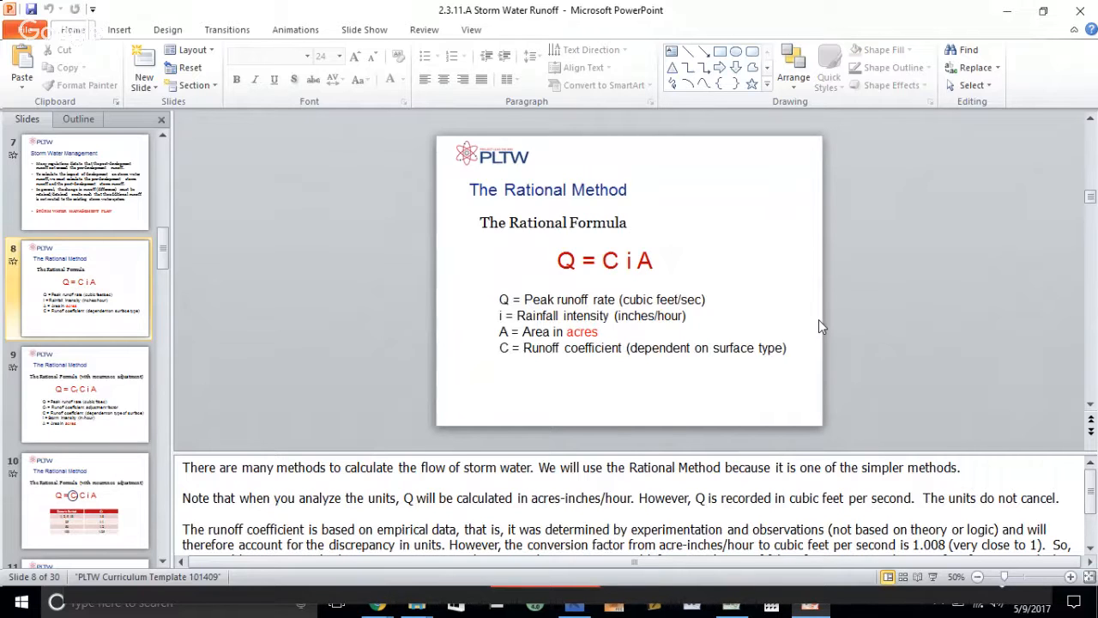
- Show slide 7, Storm Water Management, on pre- vs post-development runoff regulations
click(82, 181)
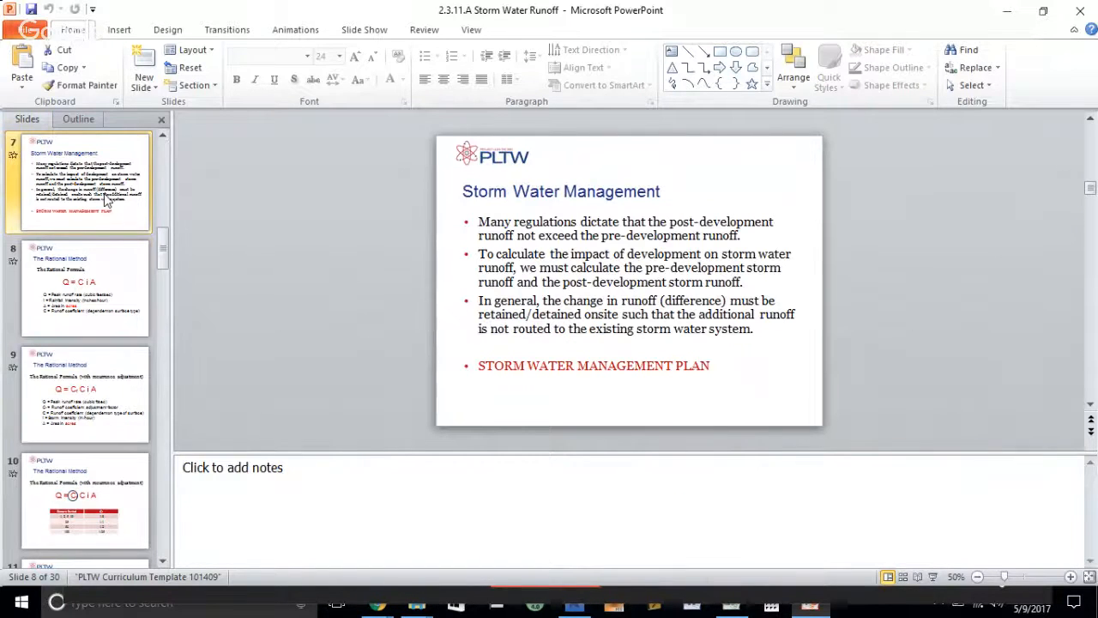
click(82, 180)
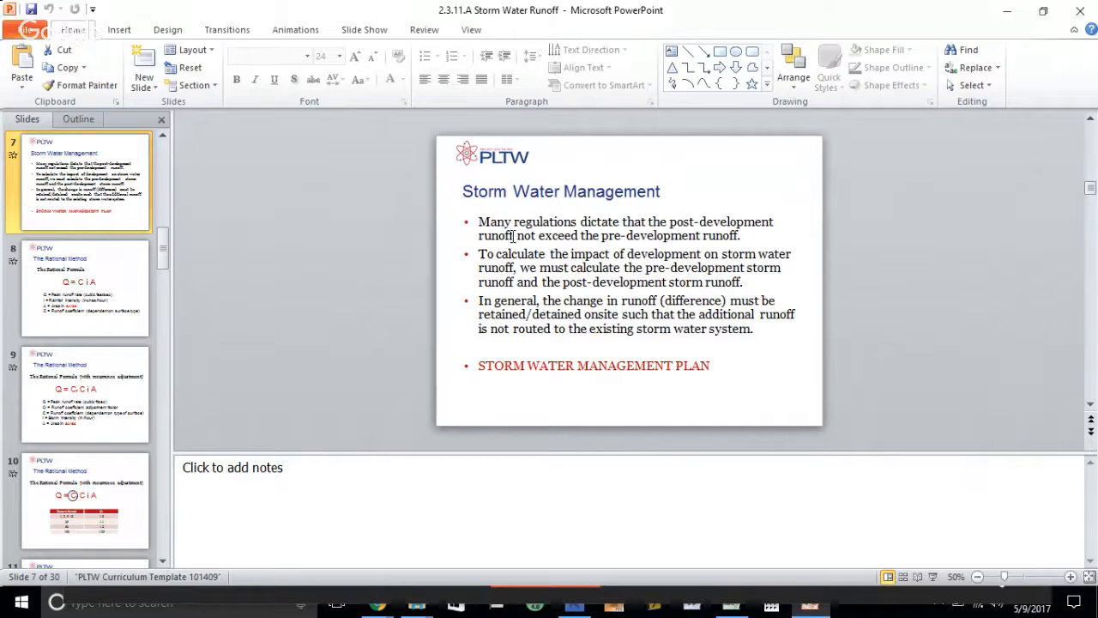
mouse_move(206, 273)
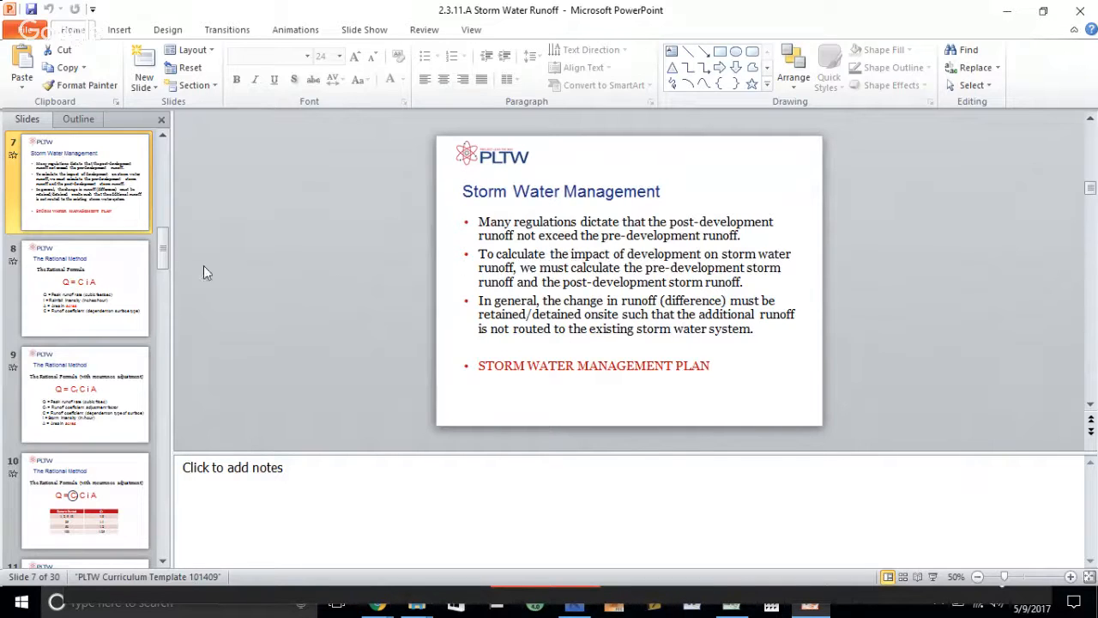
- Step through slides 8 and 9 to slide 10's Cf factor table and click into it
click(84, 288)
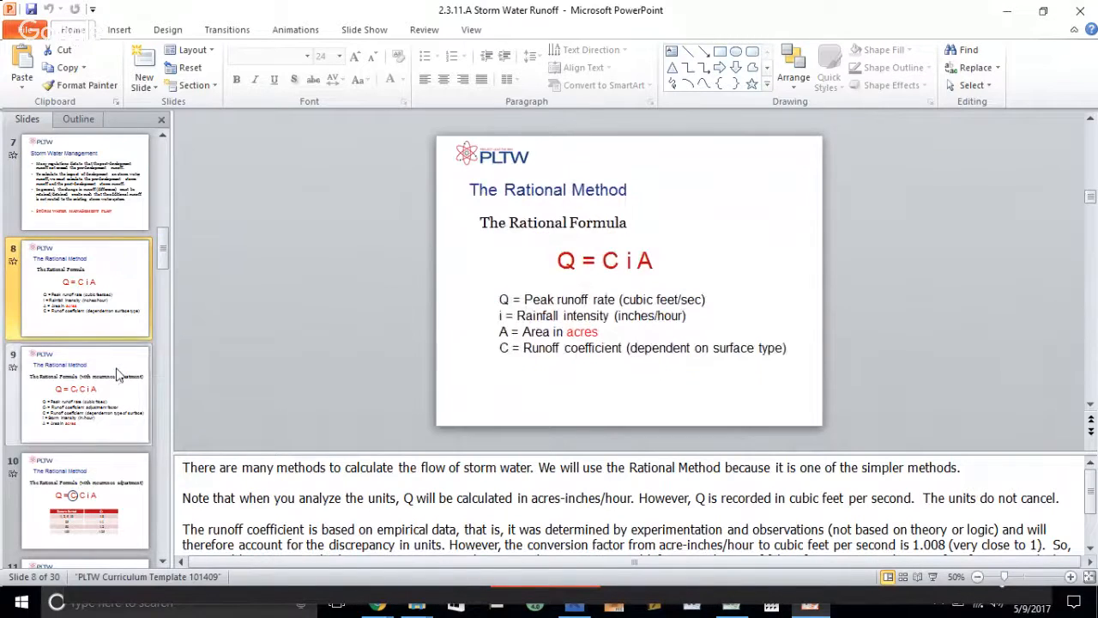
click(84, 393)
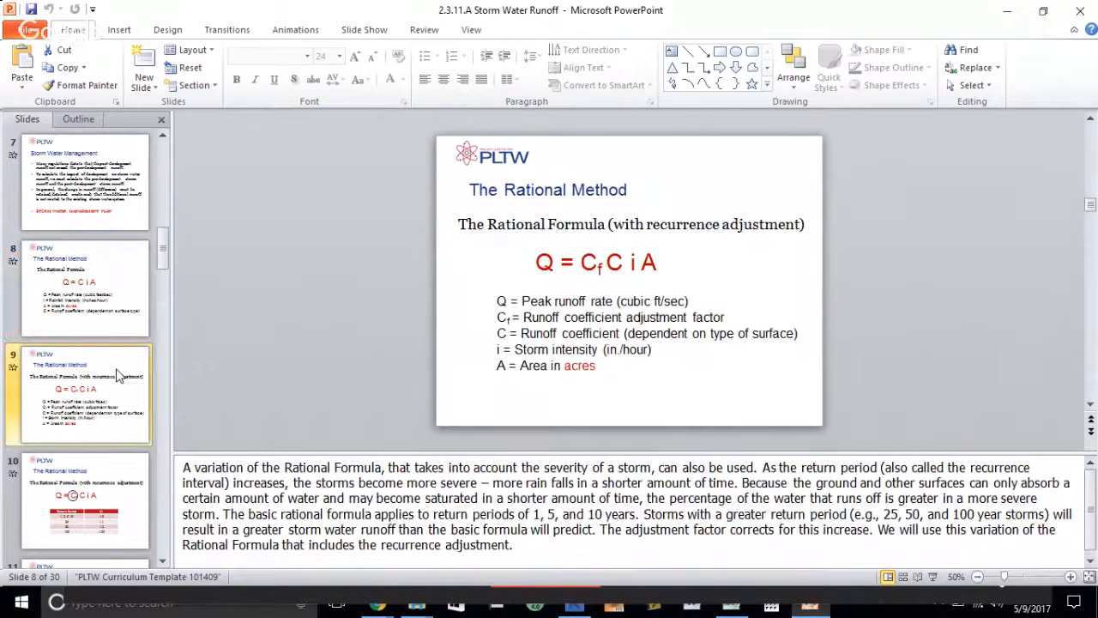
click(81, 393)
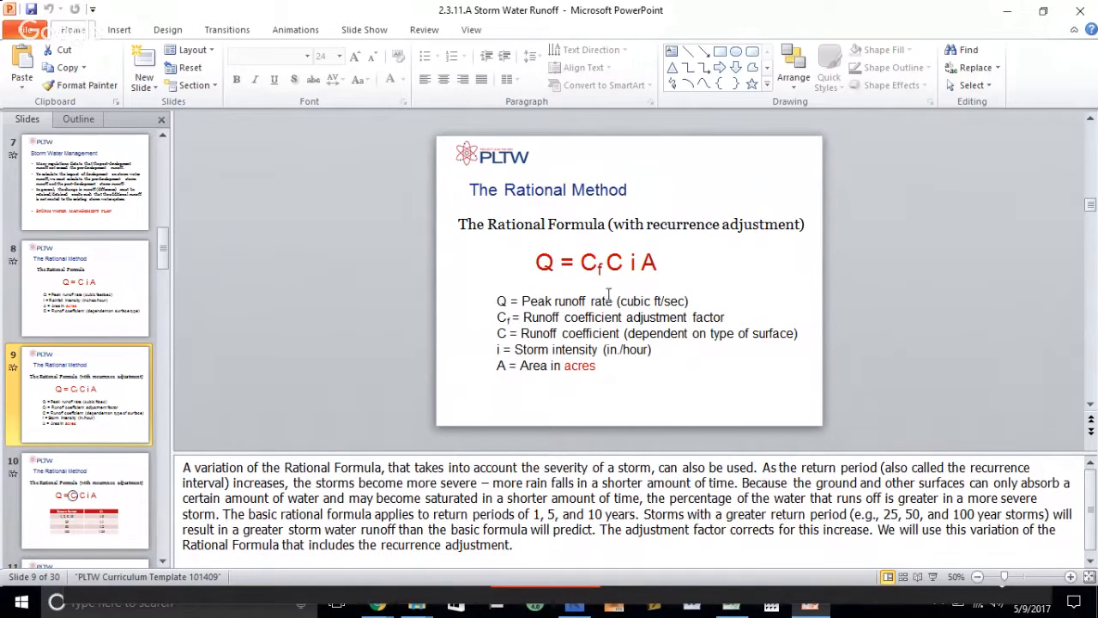
mouse_move(527, 318)
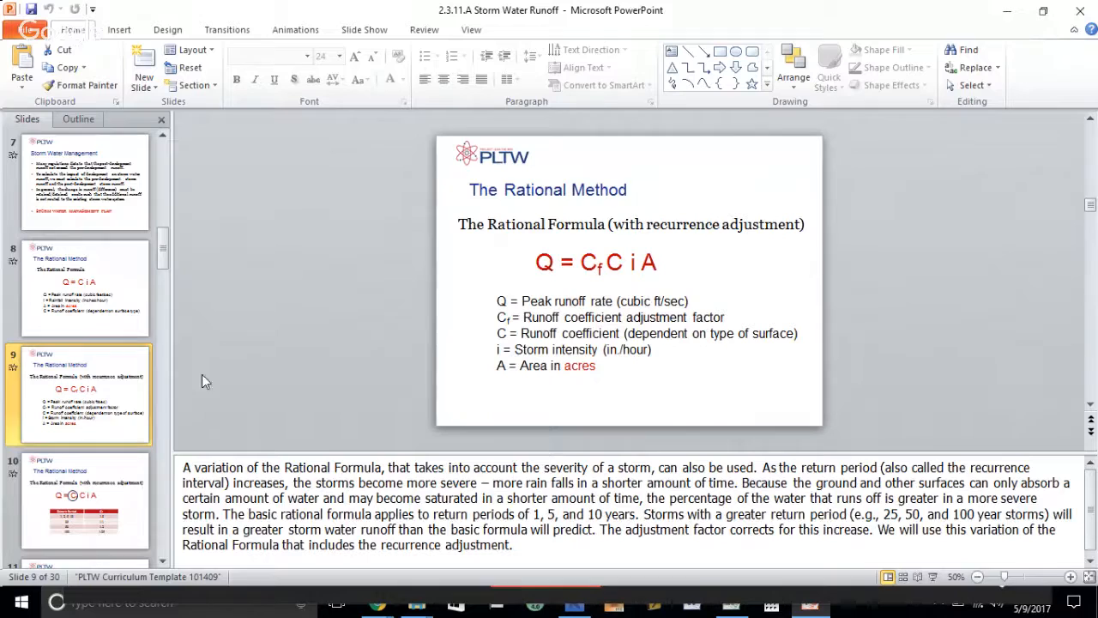
click(82, 393)
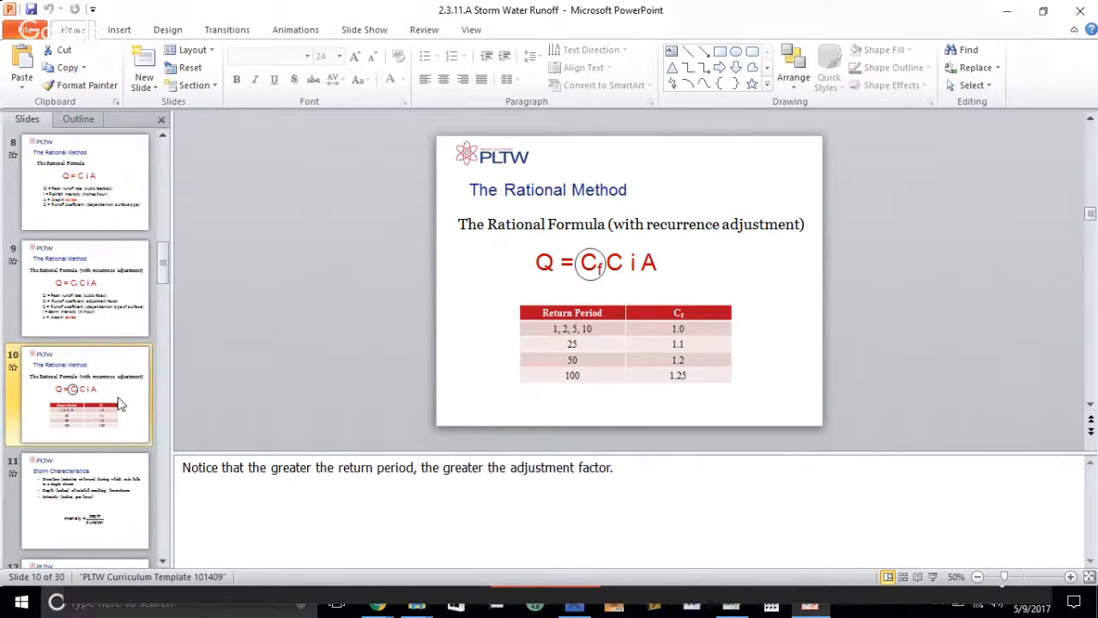
mouse_move(253, 391)
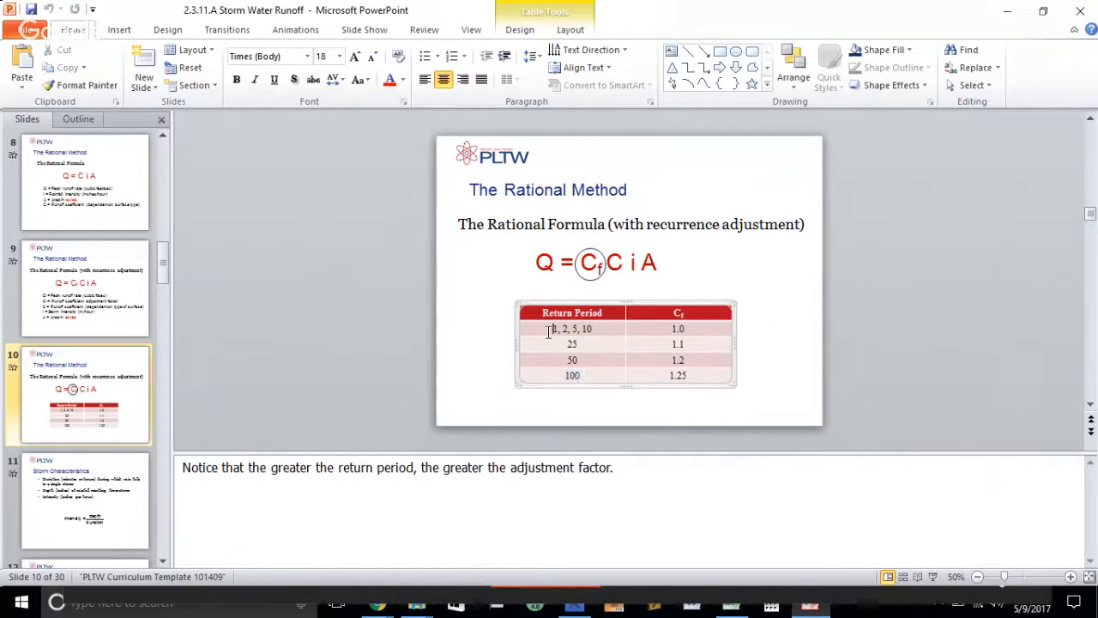
mouse_move(798, 355)
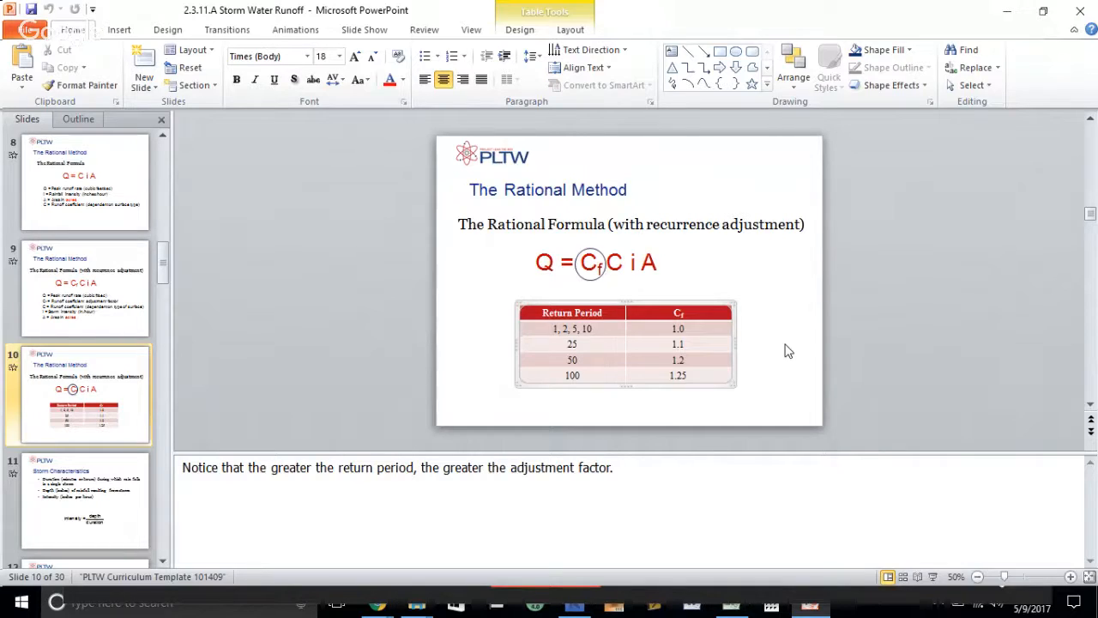
click(552, 329)
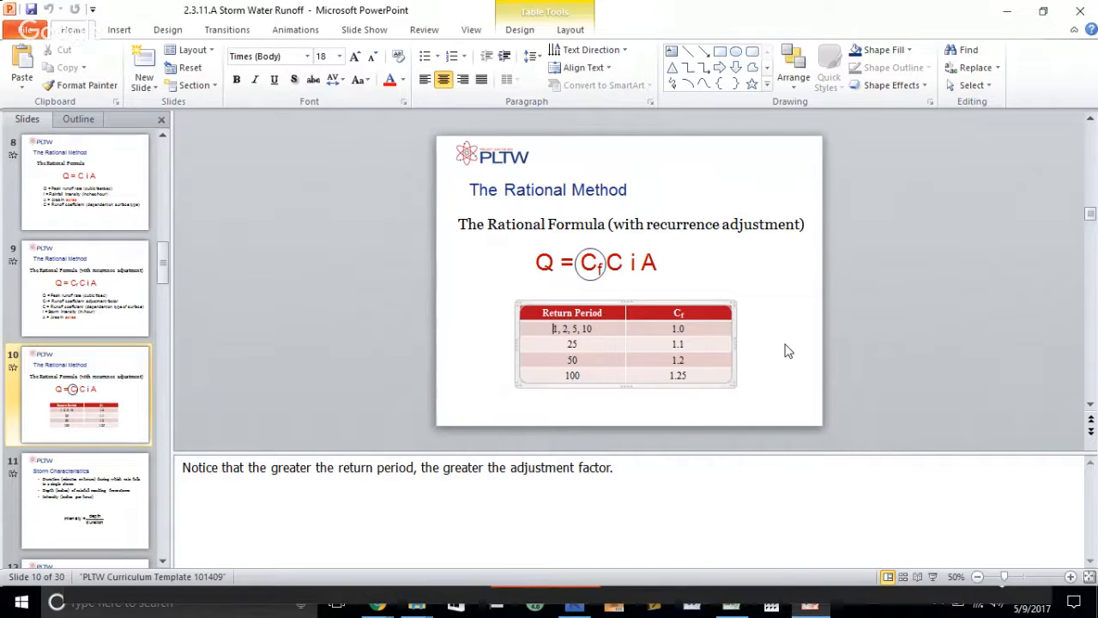
mouse_move(459, 407)
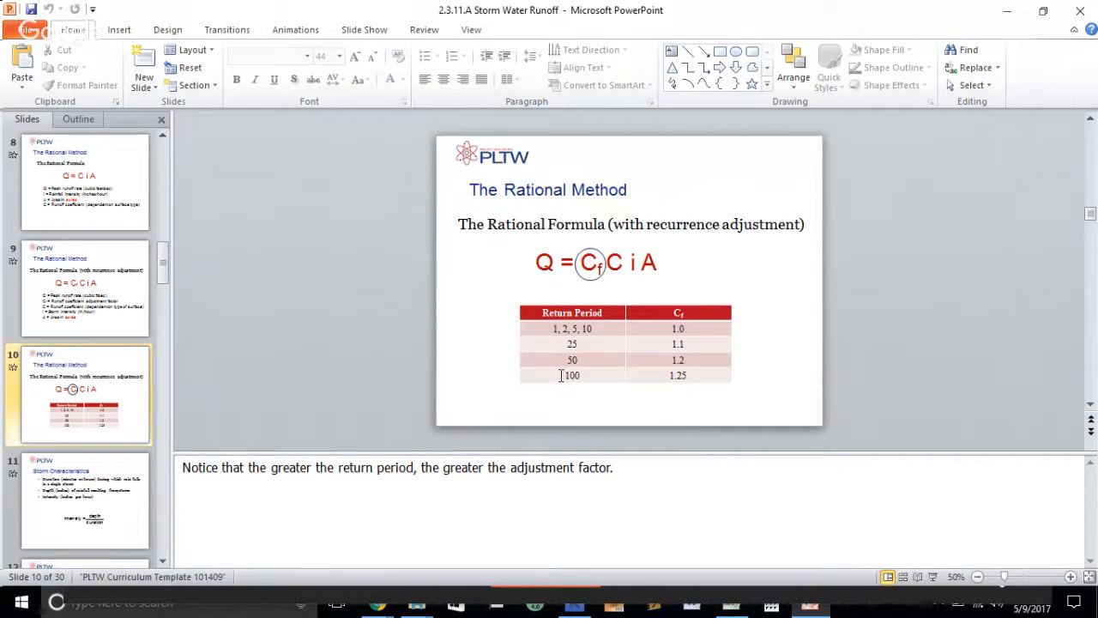
click(678, 375)
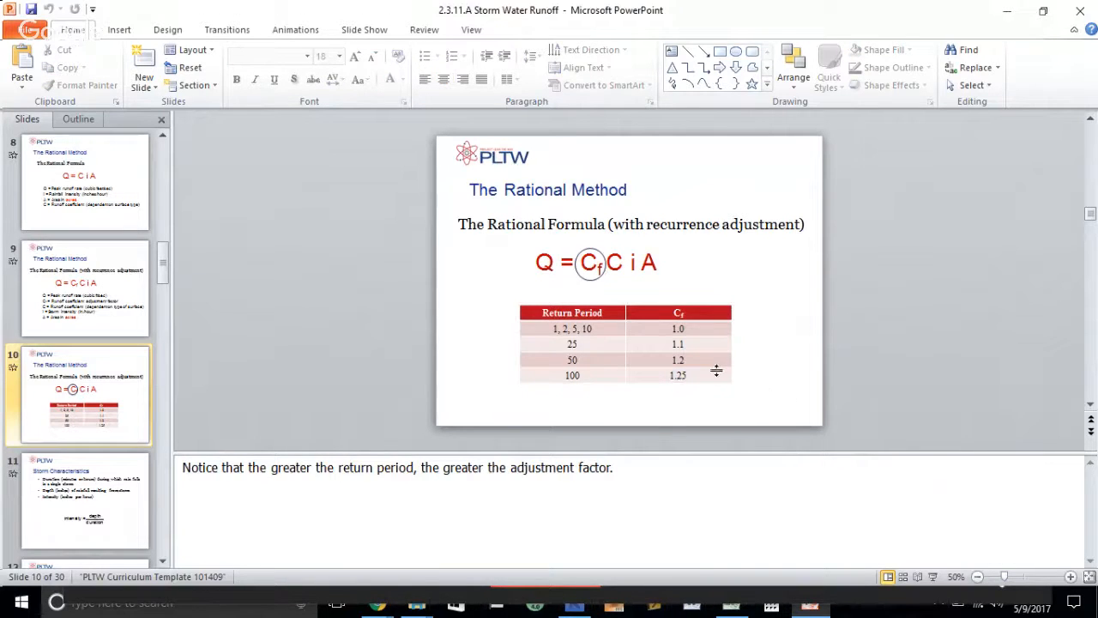
mouse_move(77, 476)
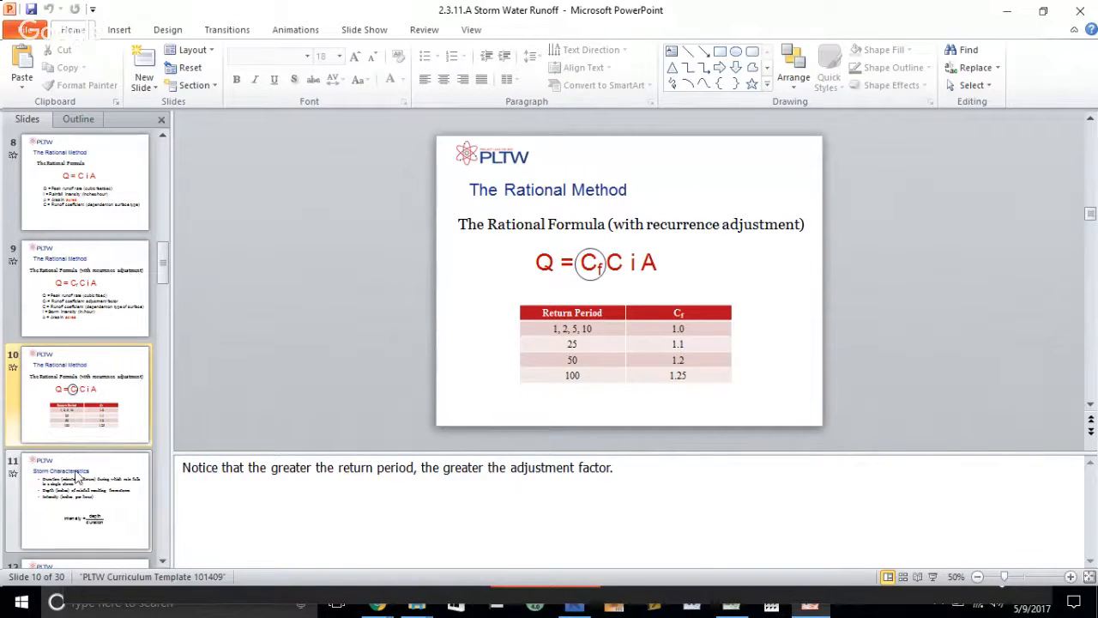
- Show slide 11, Storm Characteristics, where intensity equals depth over duration
click(84, 499)
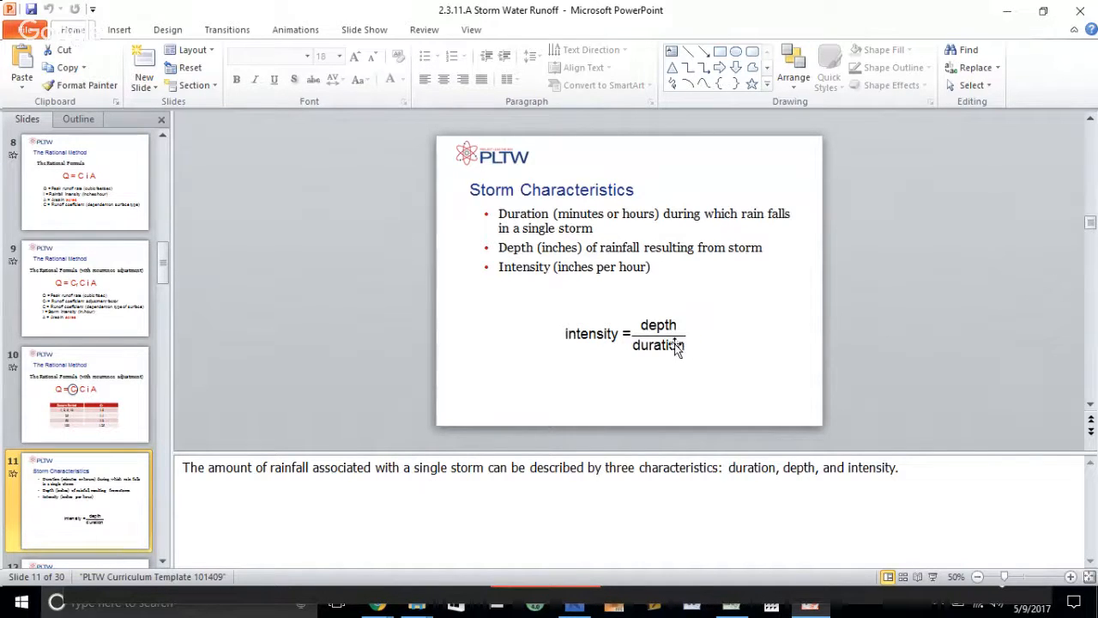
mouse_move(530, 301)
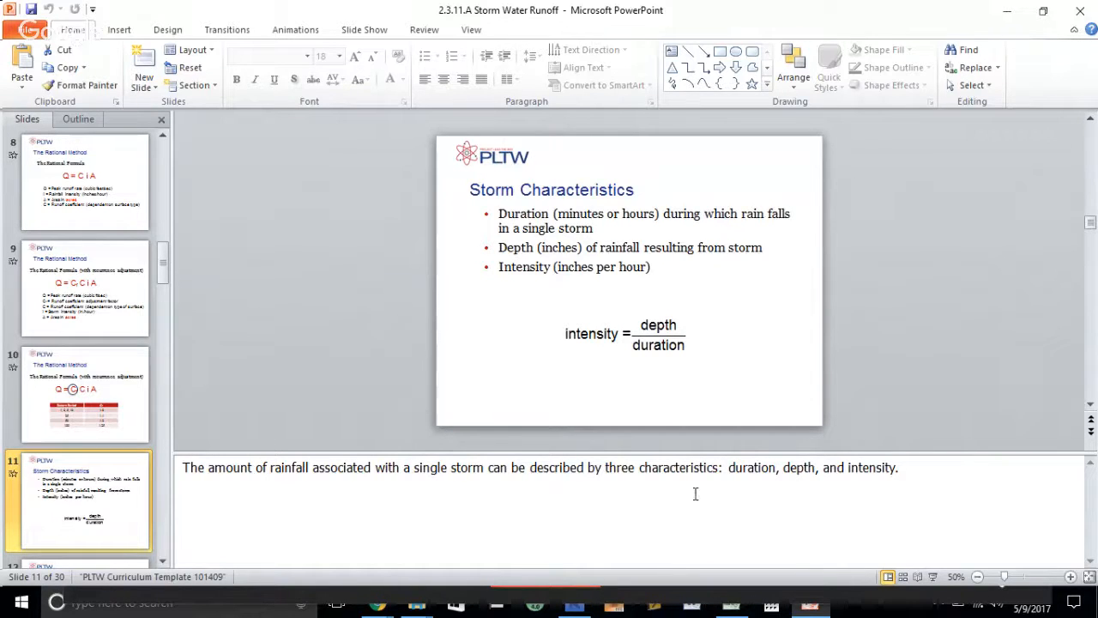
mouse_move(731, 608)
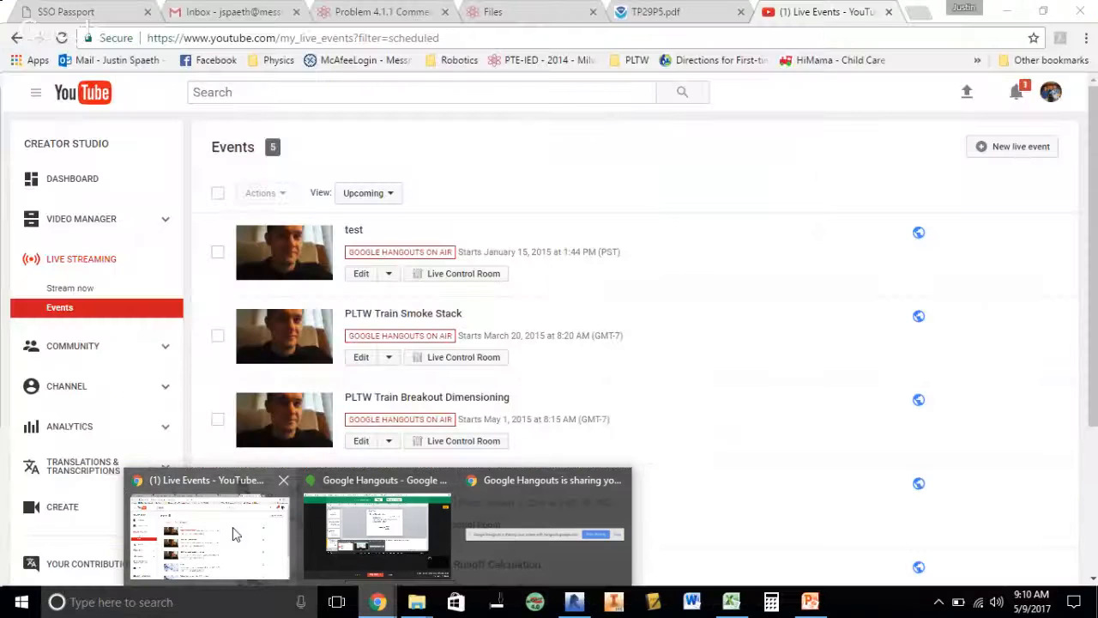
- Bring Chrome forward to the NOAA TP29P5 PDF's Wisconsin 100-year rainfall table
click(656, 11)
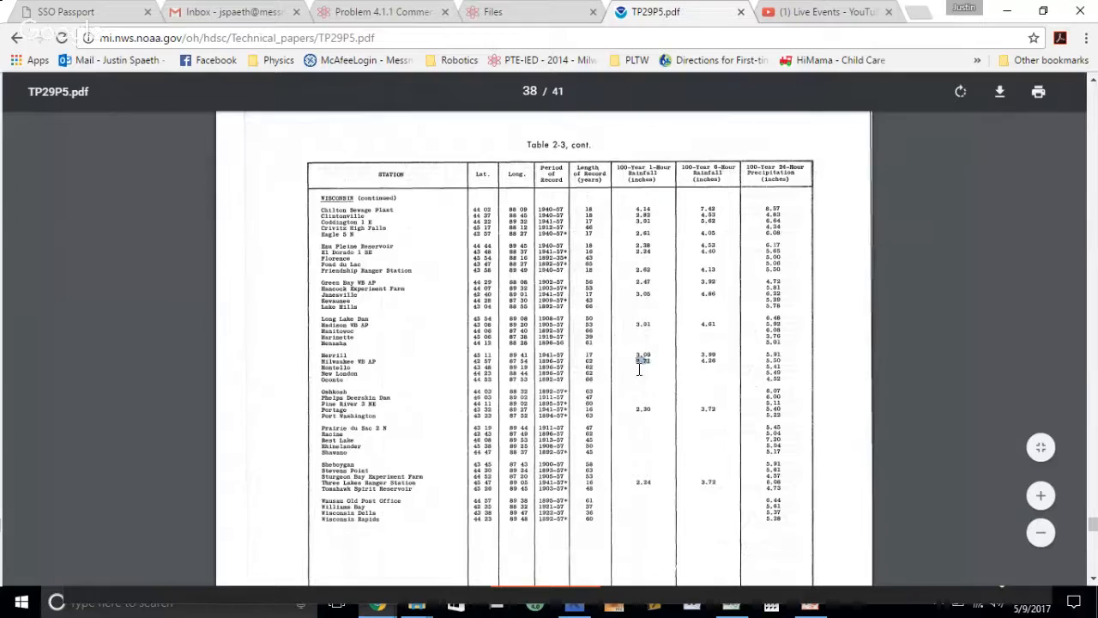
mouse_move(1064, 300)
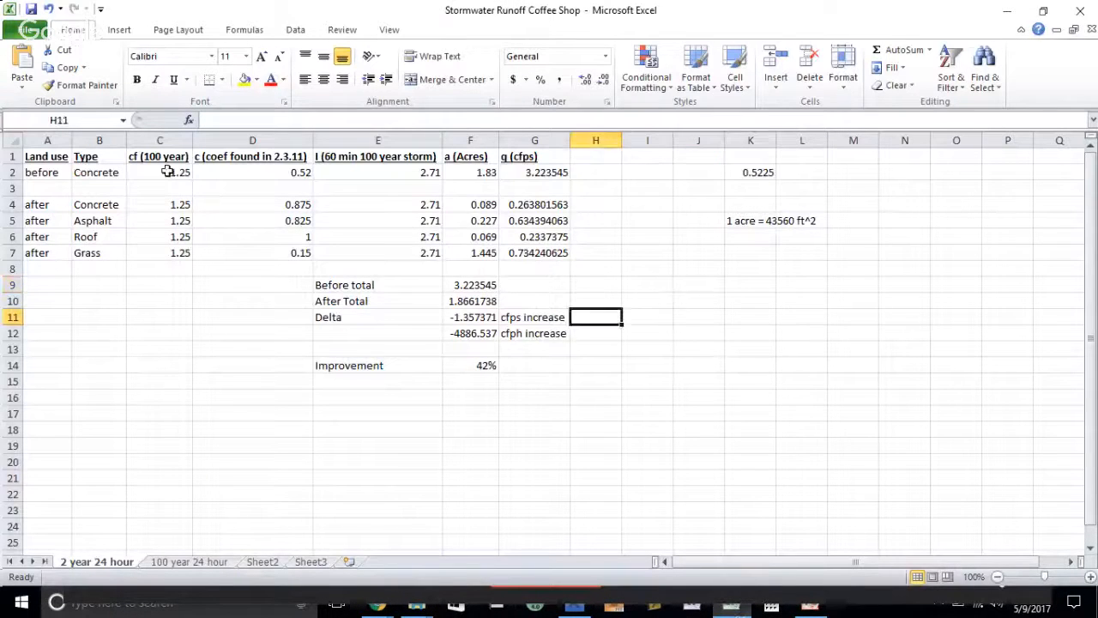
drag(47, 171, 252, 188)
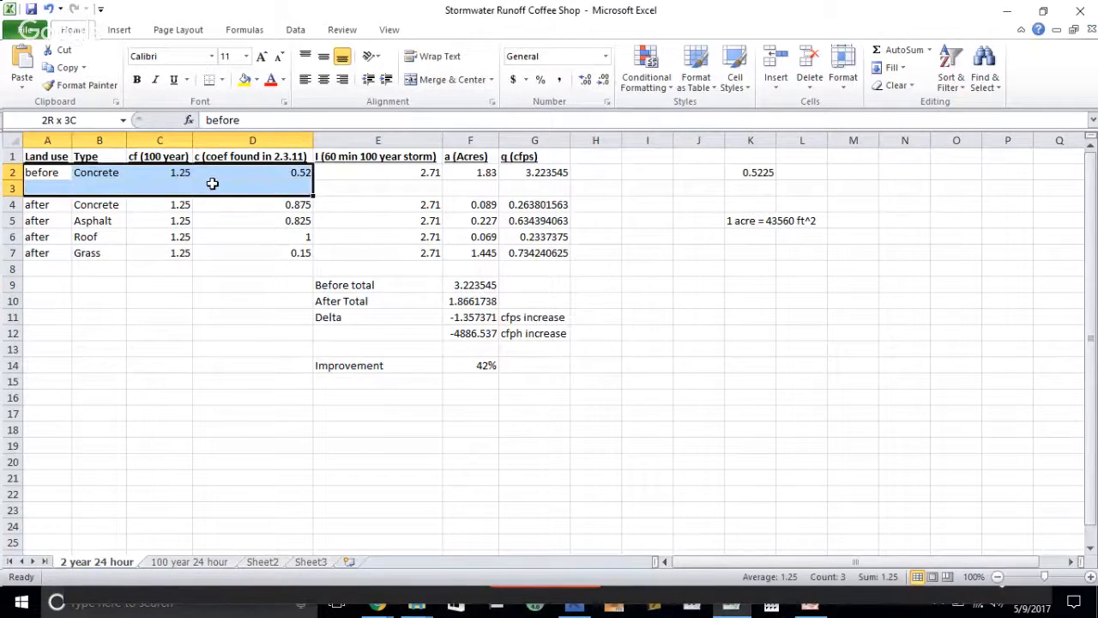
drag(36, 204, 549, 252)
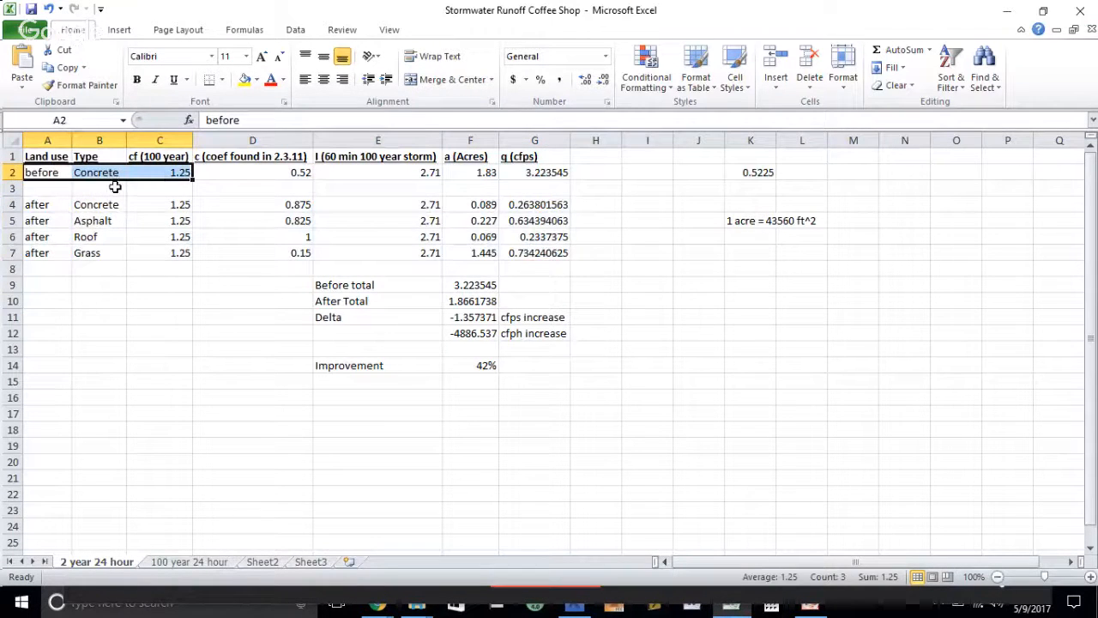
click(99, 220)
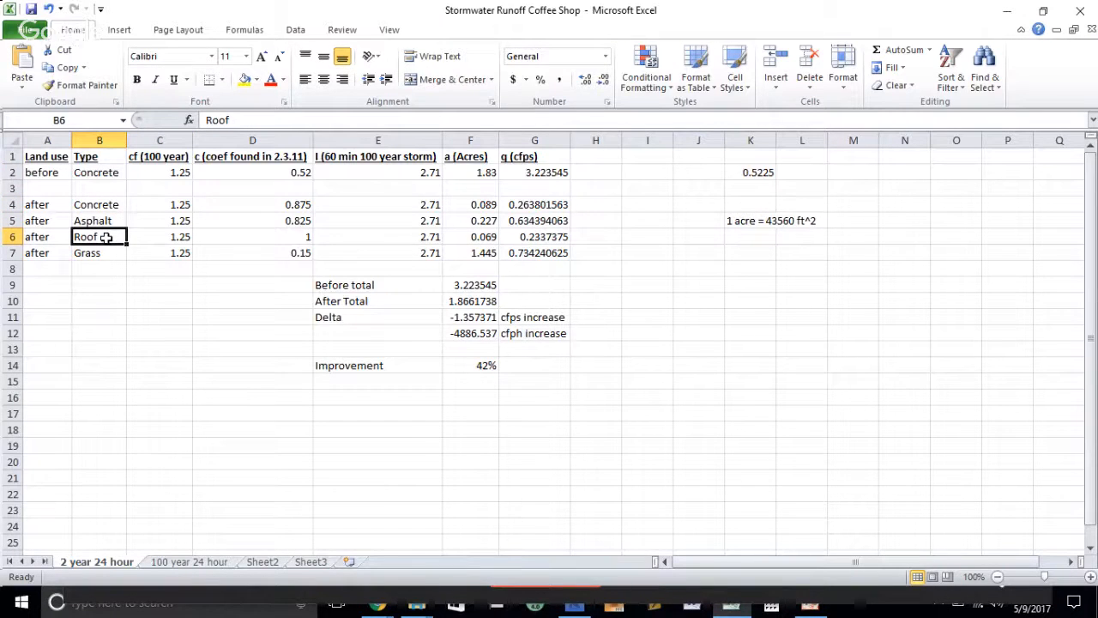
click(99, 252)
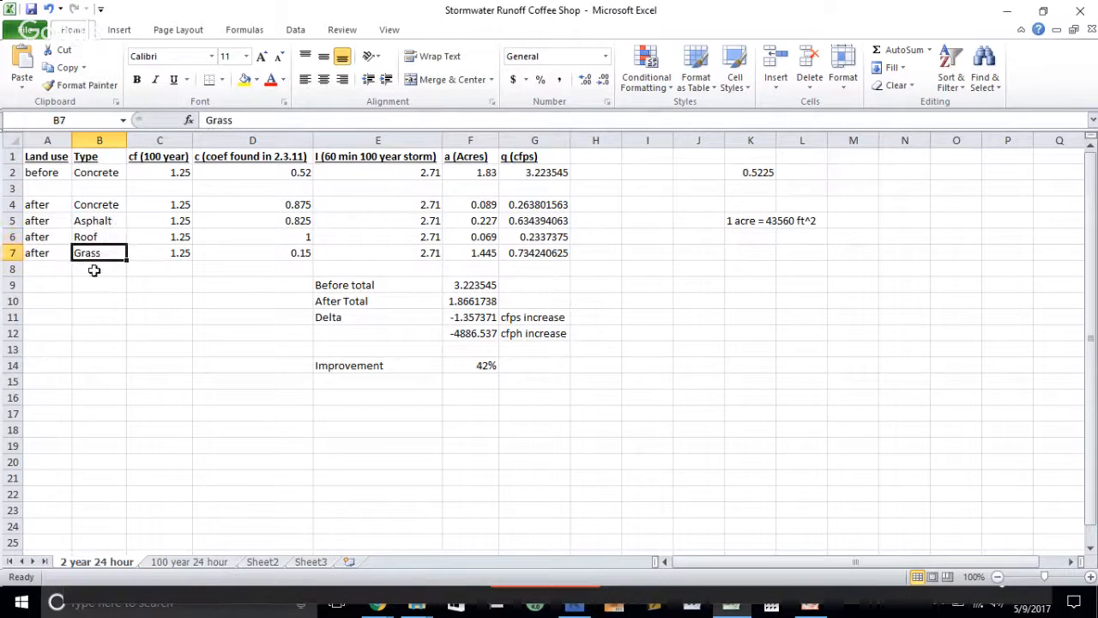
click(160, 172)
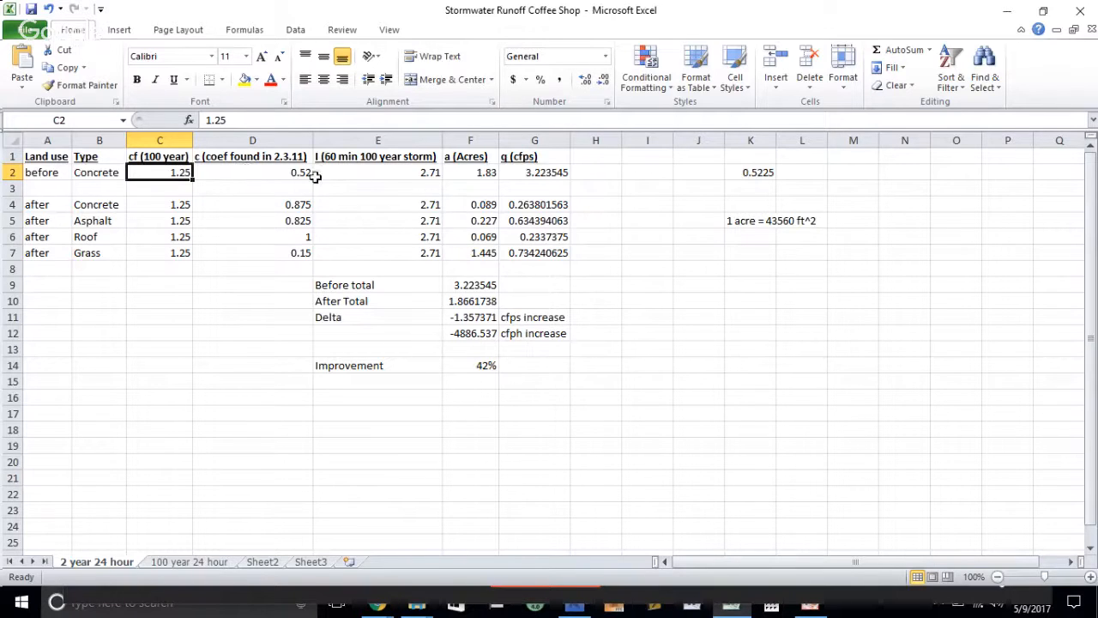
click(377, 172)
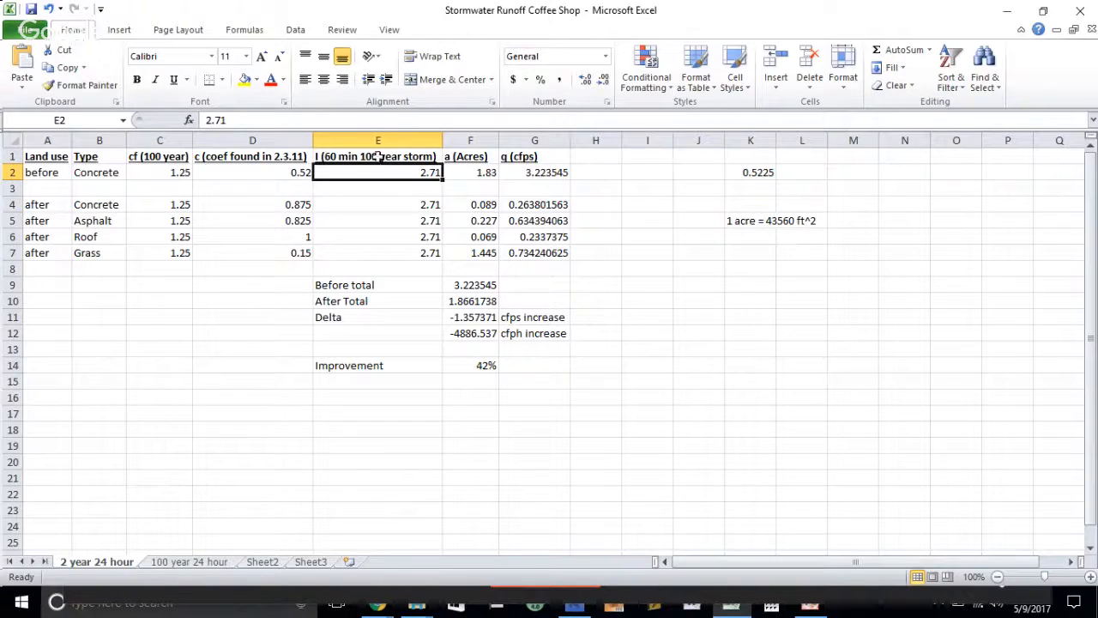
click(470, 171)
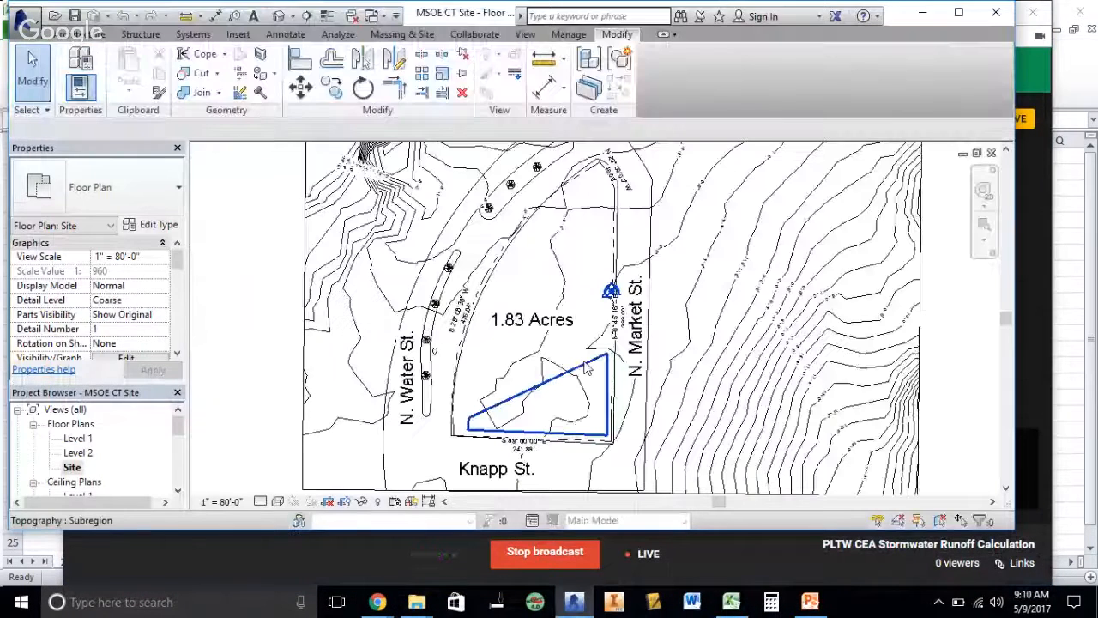
- Select the 1.83 Acres label on the Revit site plan, then return to Excel
click(531, 319)
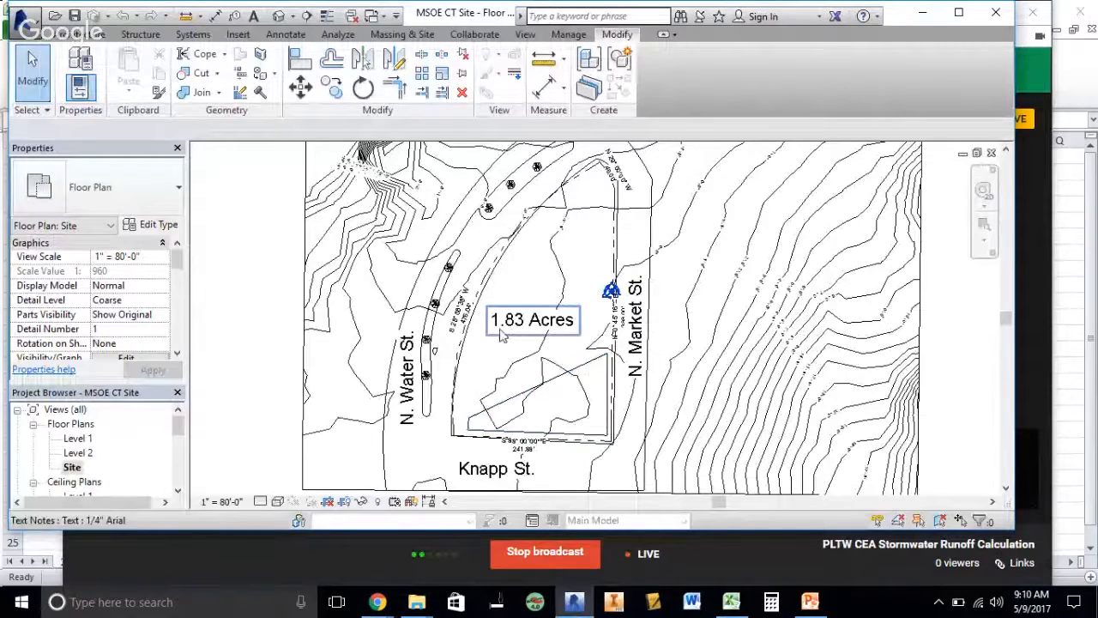
click(500, 357)
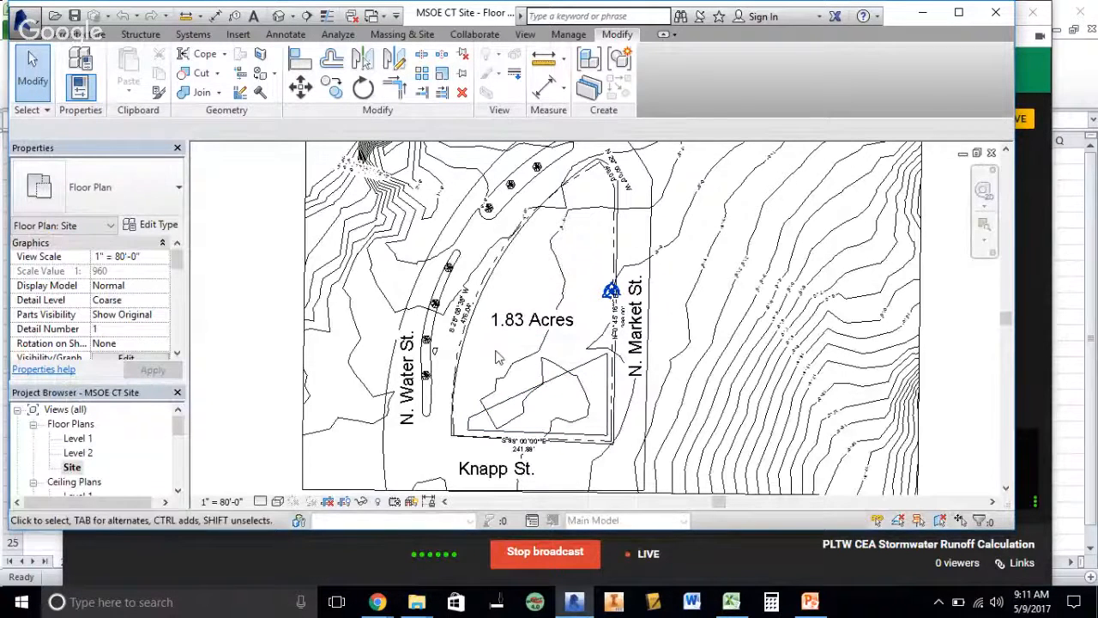
click(532, 319)
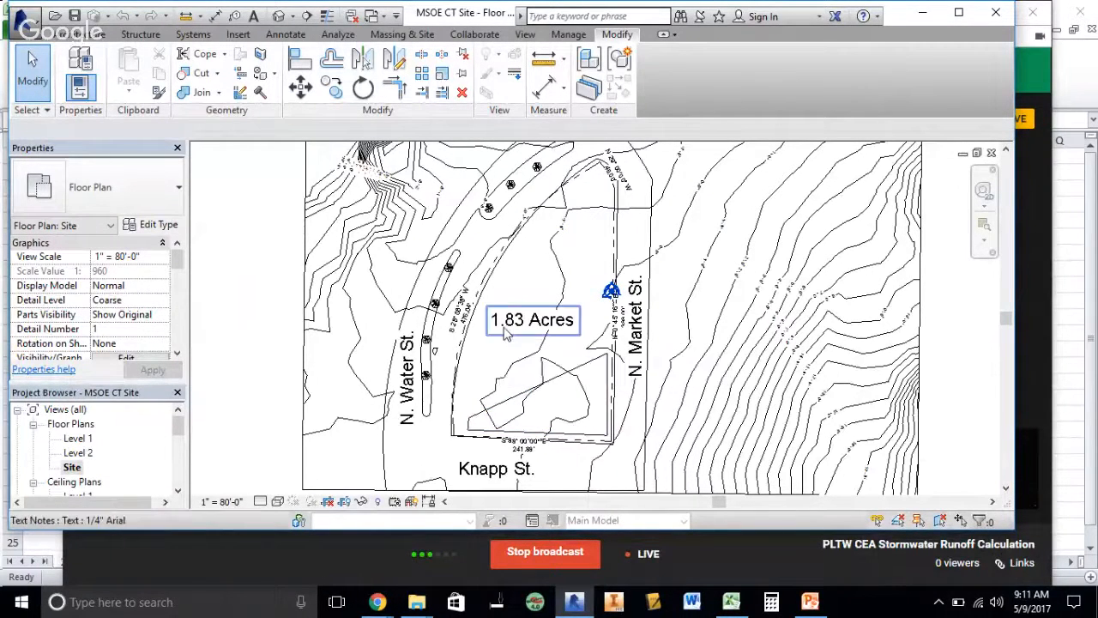
mouse_move(507, 335)
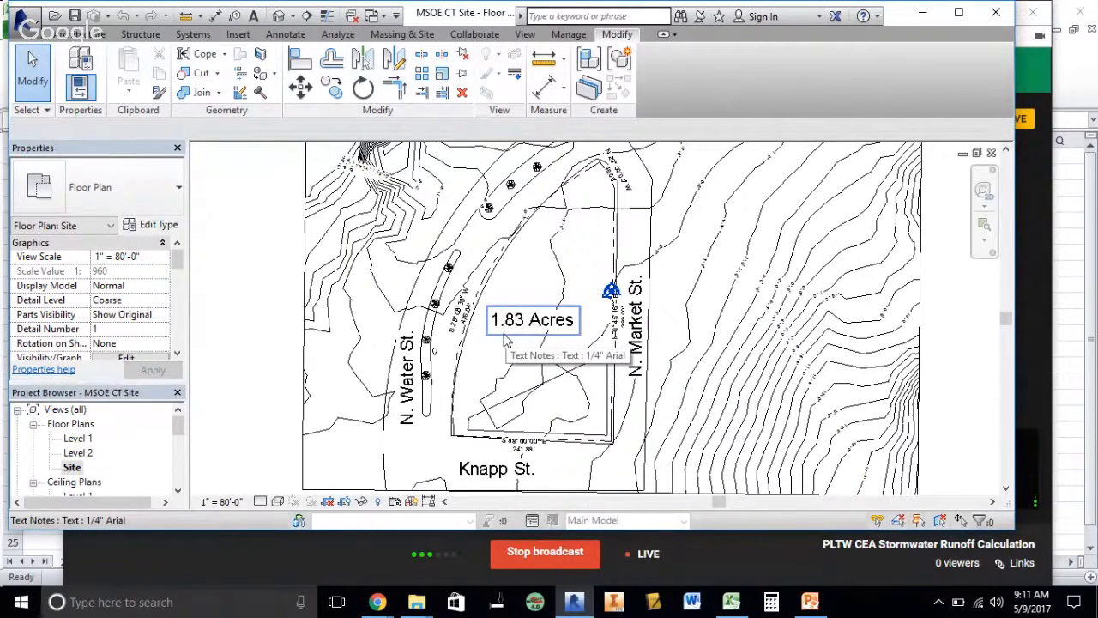
click(731, 601)
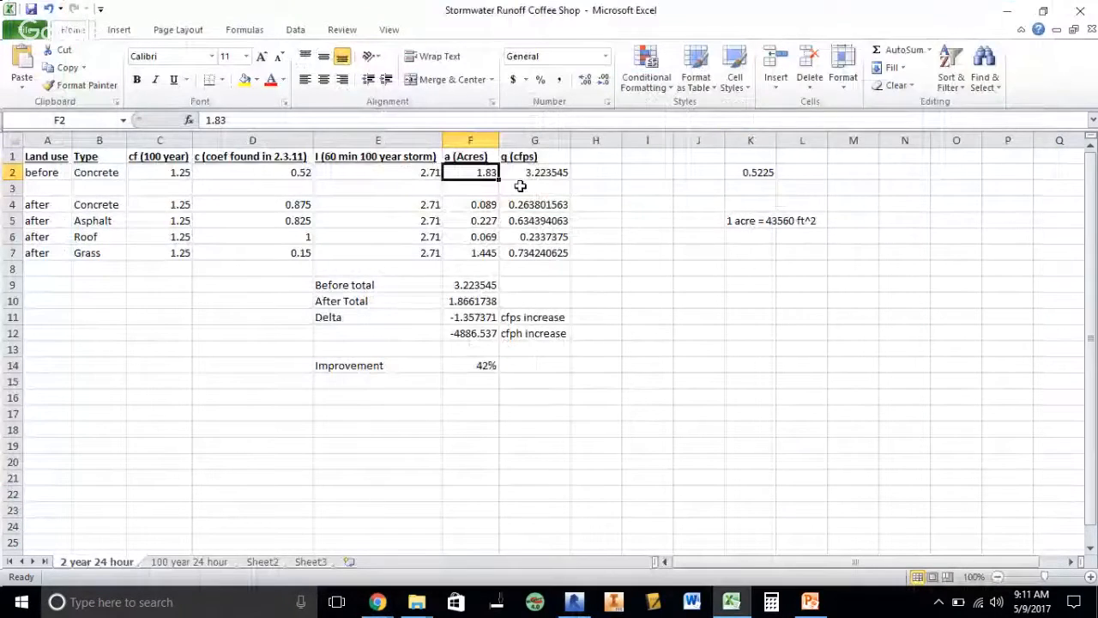
- Check the before row's Concrete surface type and its 0.52 runoff coefficient
click(253, 171)
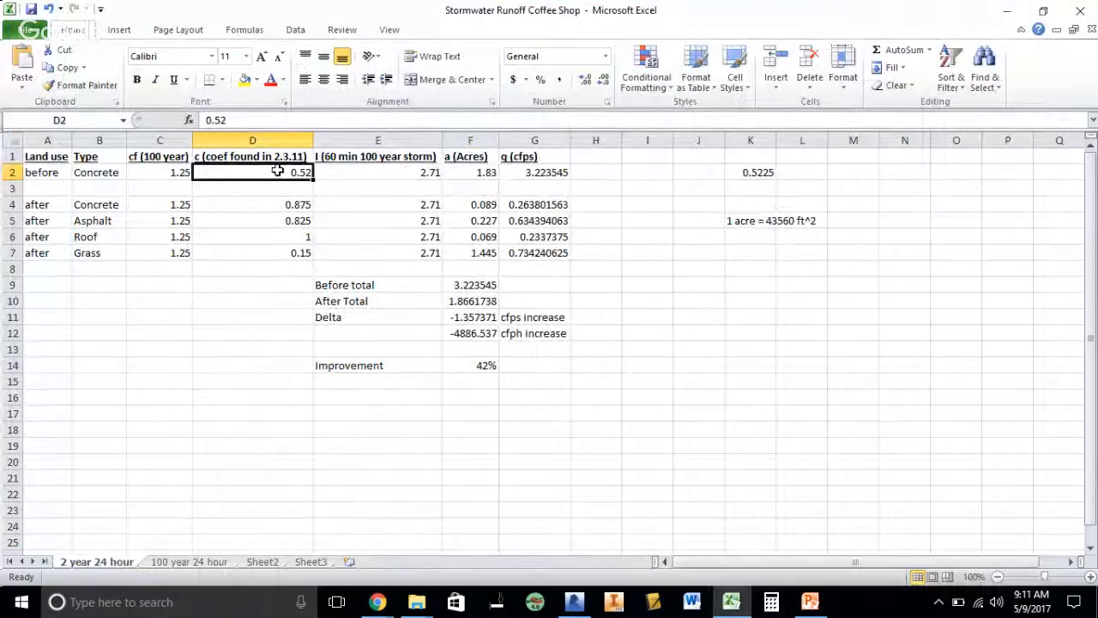
click(99, 172)
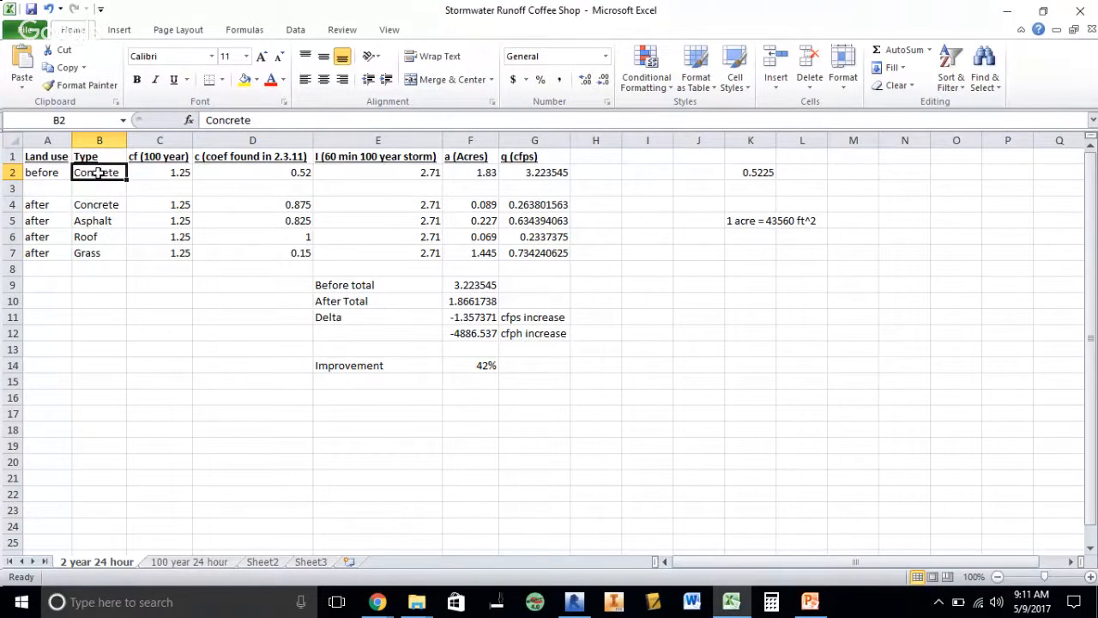
click(98, 220)
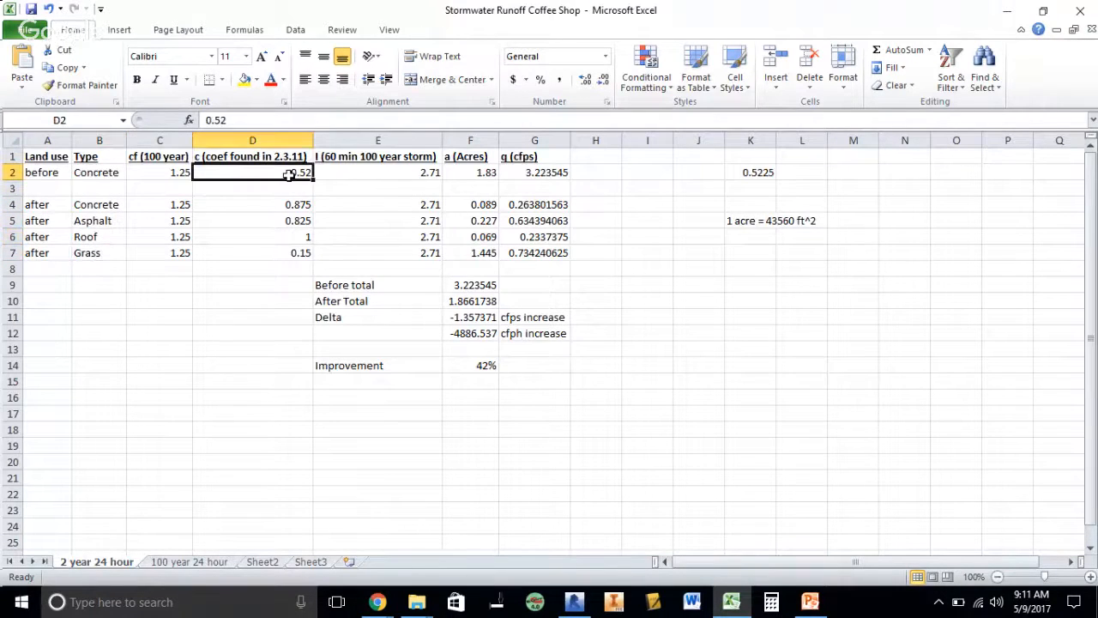
click(98, 171)
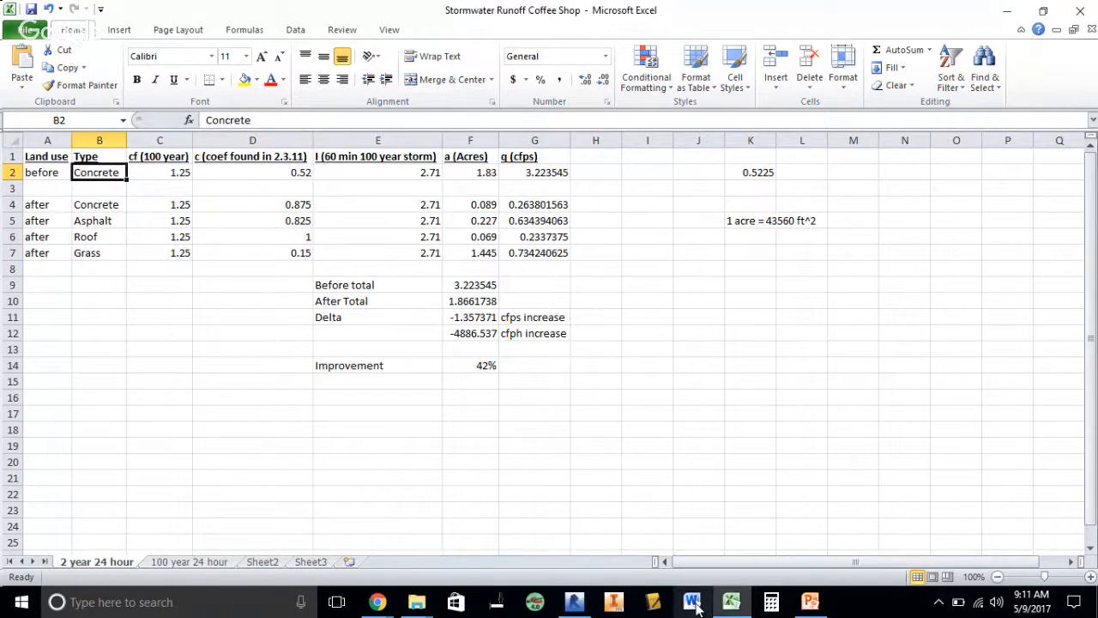
click(252, 172)
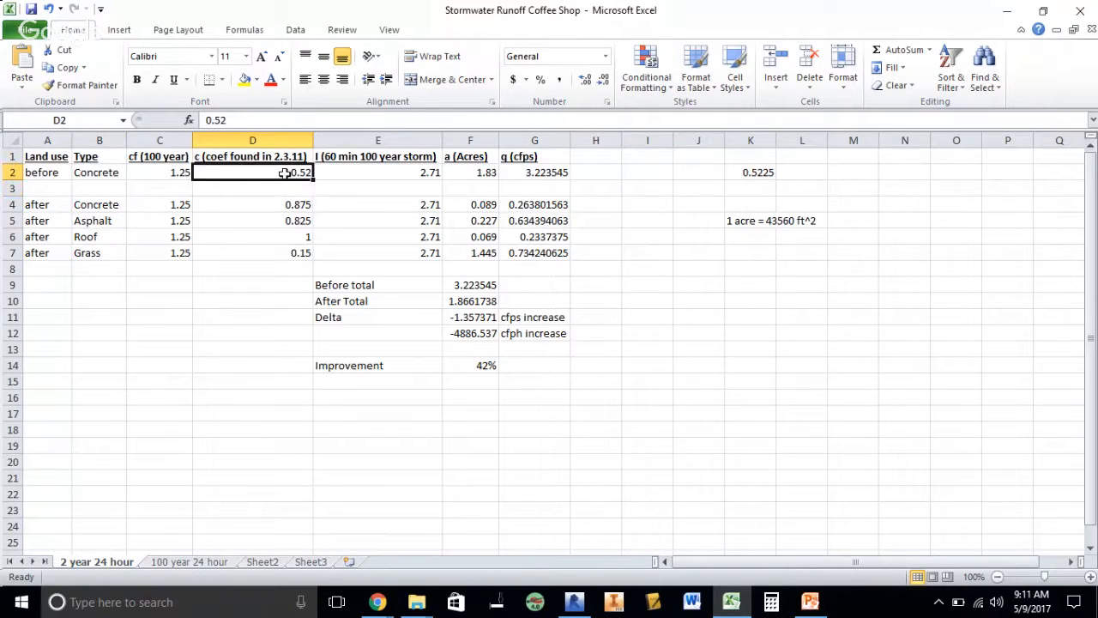
mouse_move(553, 508)
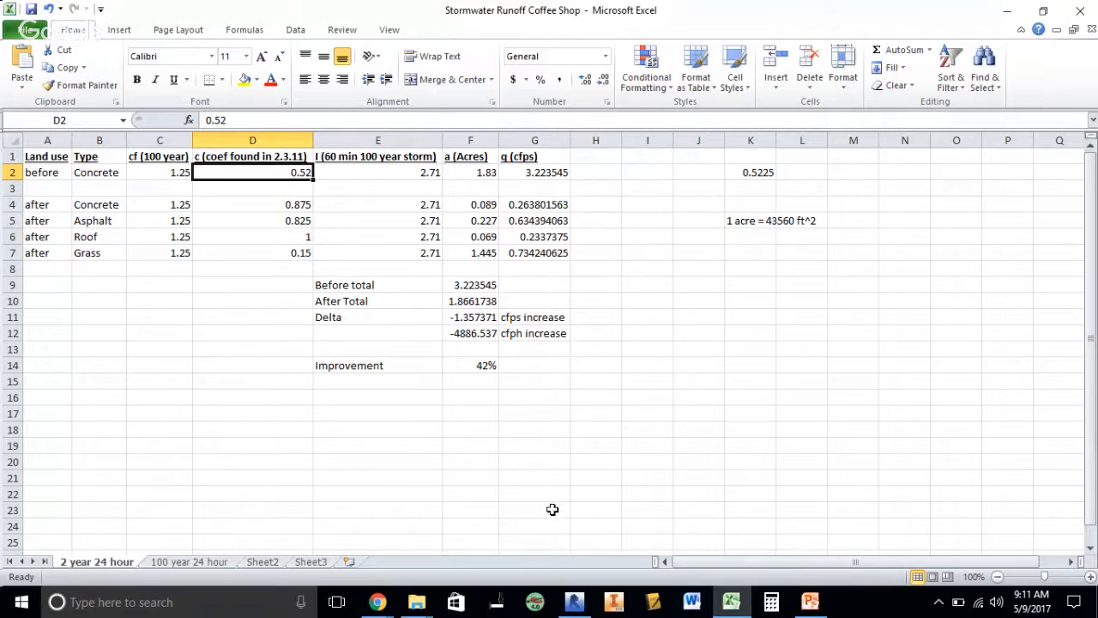
mouse_move(377, 601)
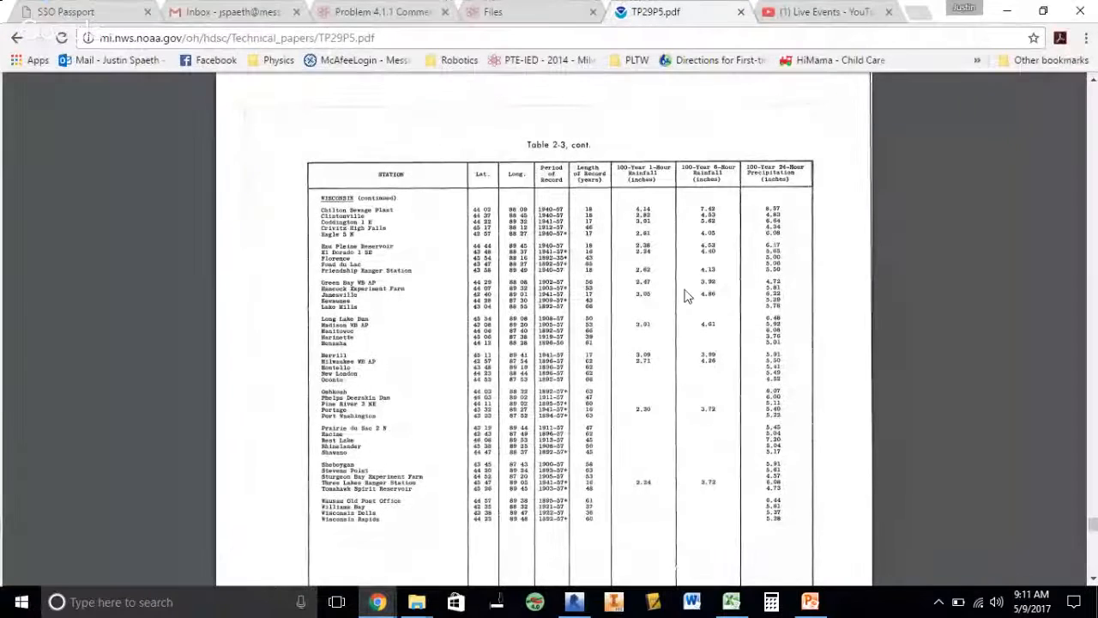
- Close the document preview and reopen RationalMethodRunoffCoefficients.doc from the file list
click(493, 11)
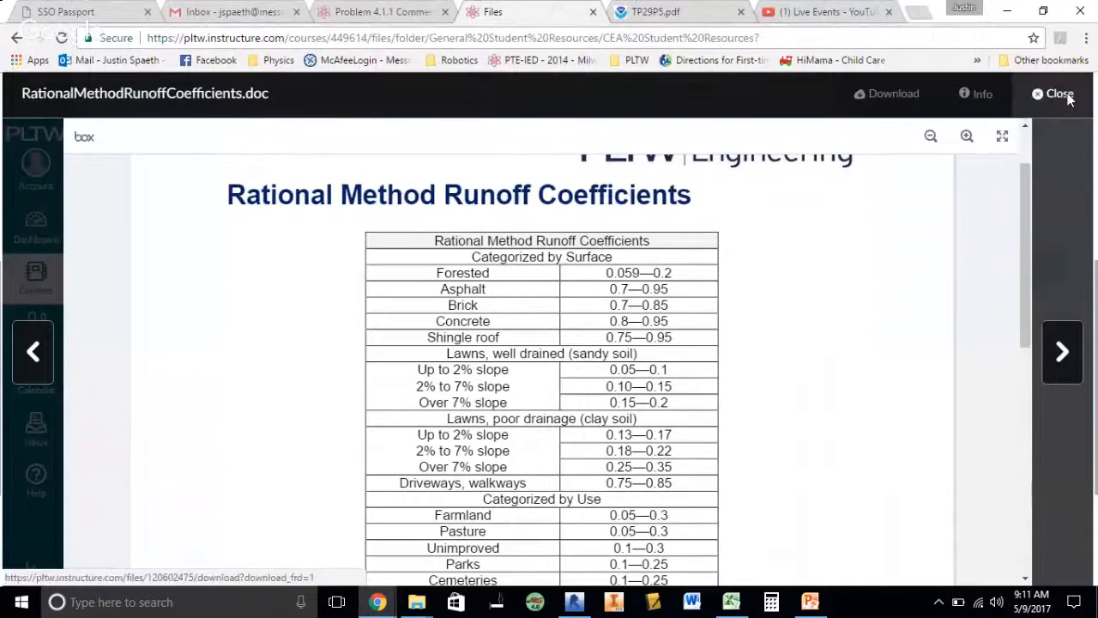
click(1055, 94)
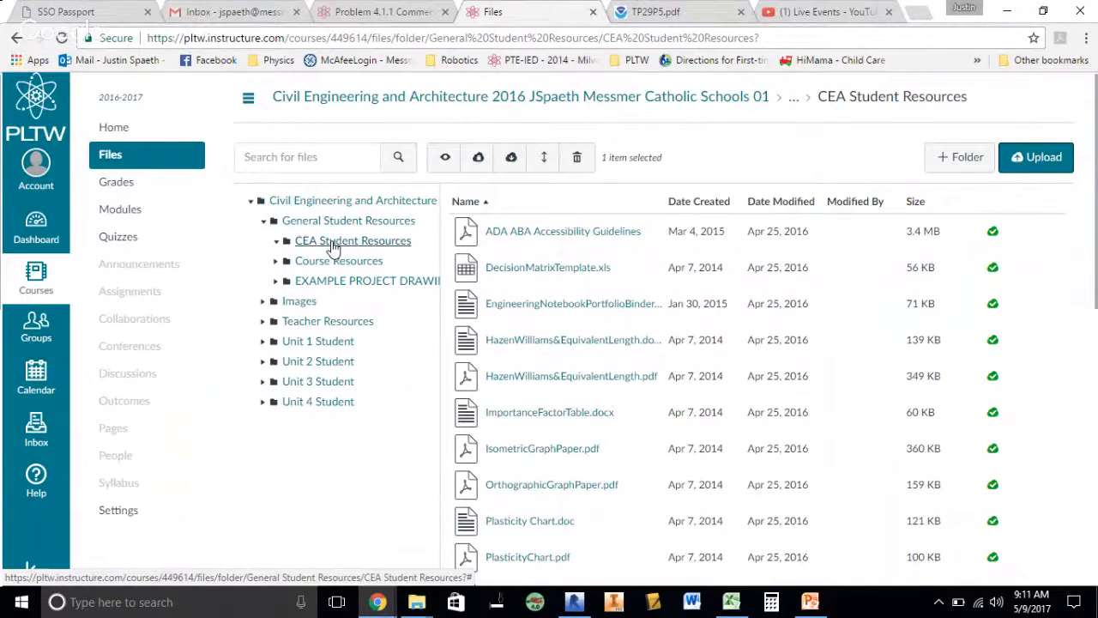
scroll(down, 3)
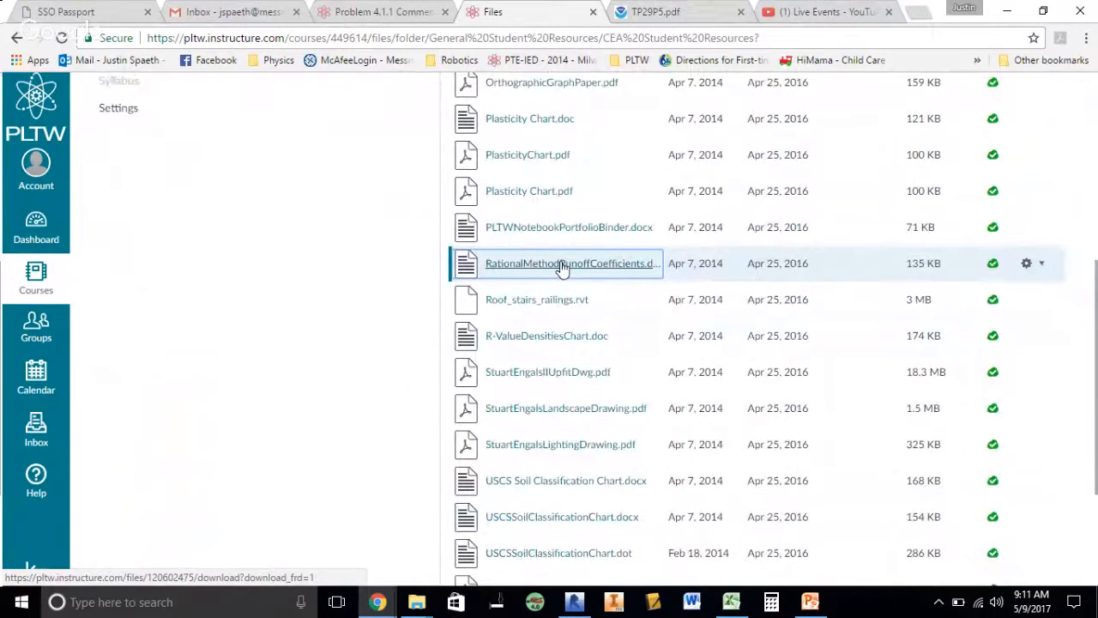
click(571, 264)
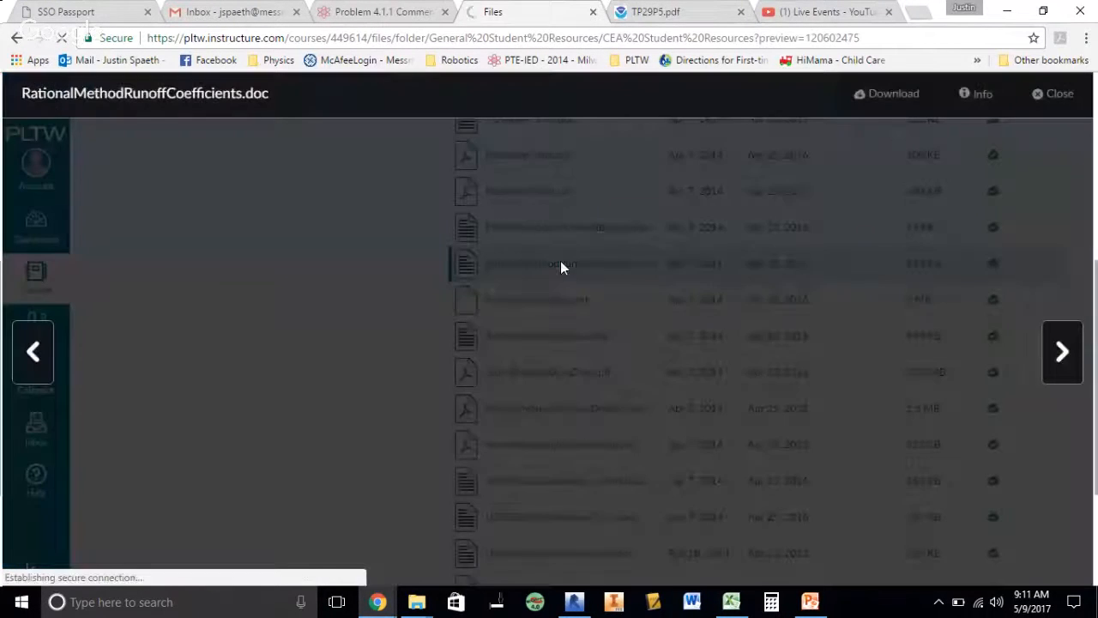
- Scroll the coefficients table, highlight the Farmland entry, and return to Excel
click(566, 264)
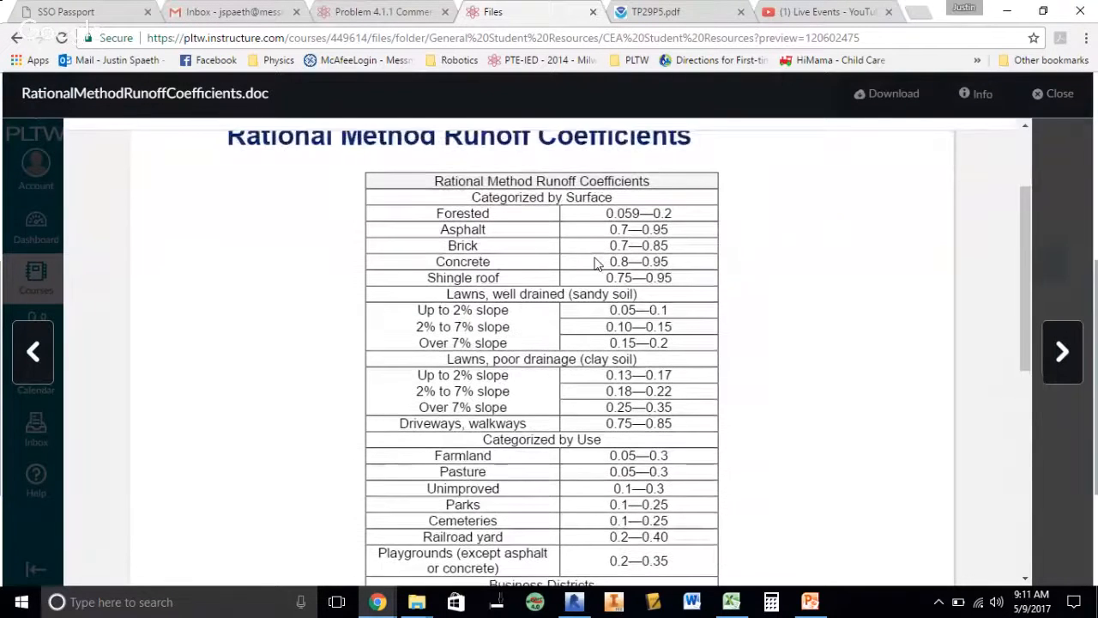
scroll(up, 3)
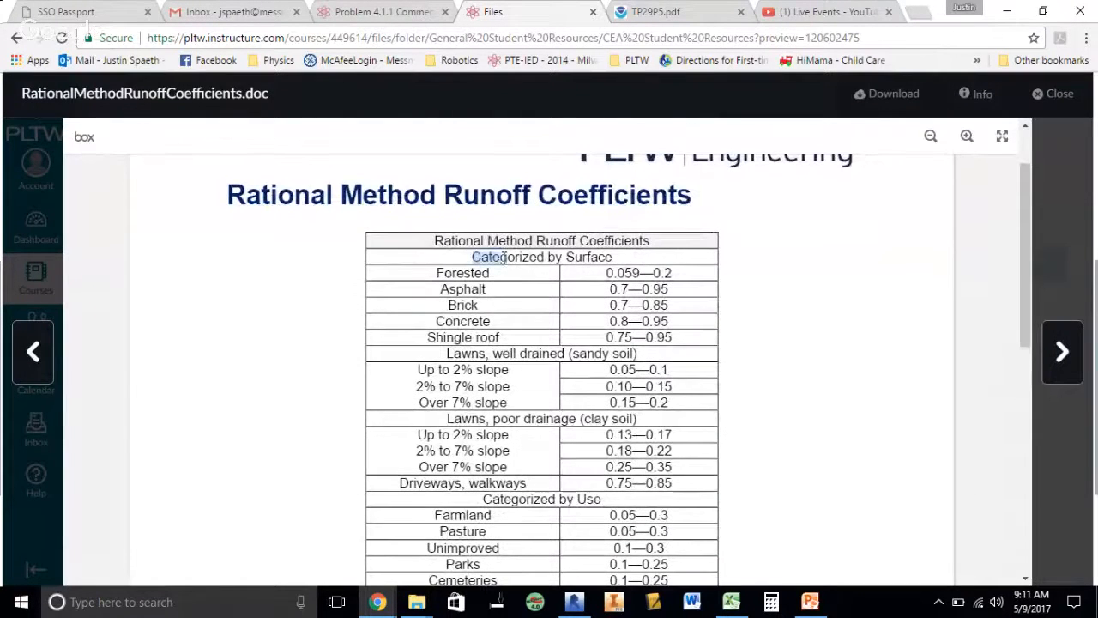
scroll(down, 3)
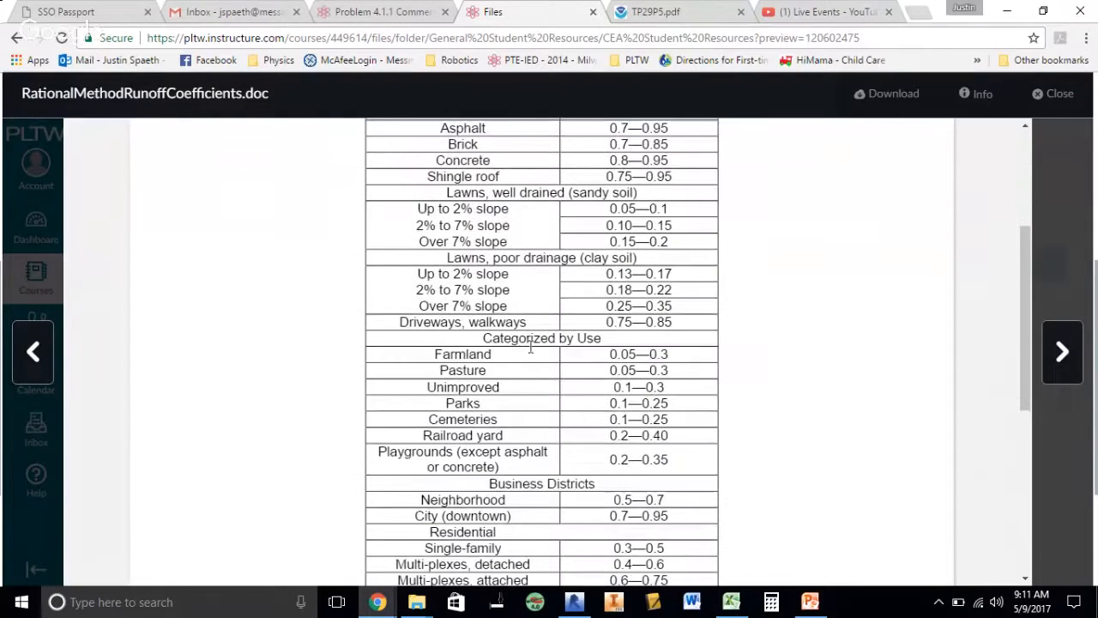
double_click(450, 353)
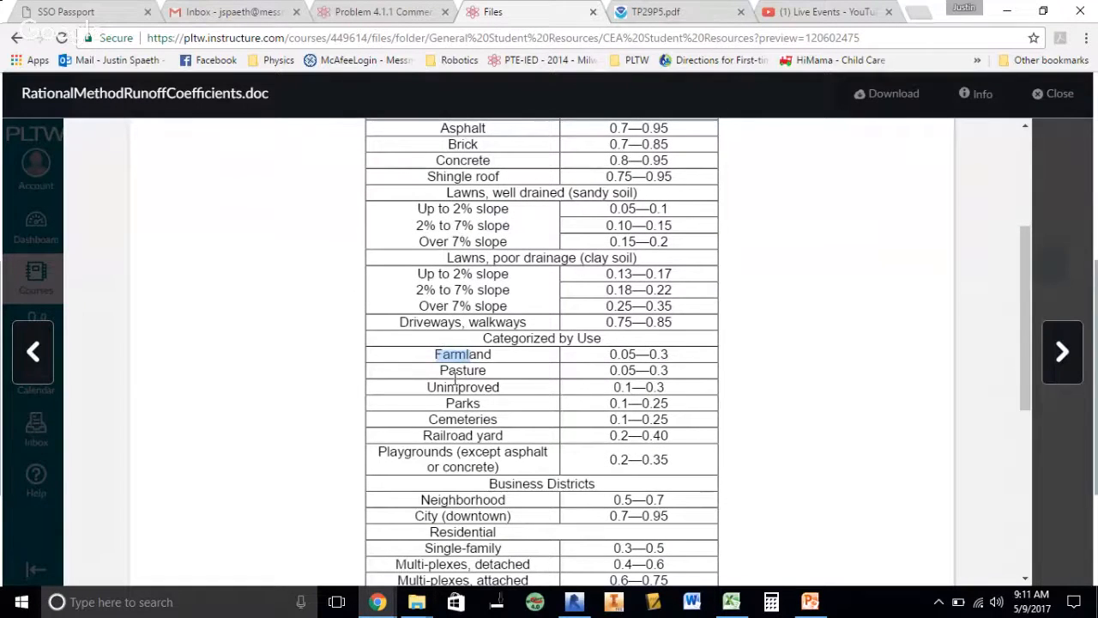
scroll(up, 3)
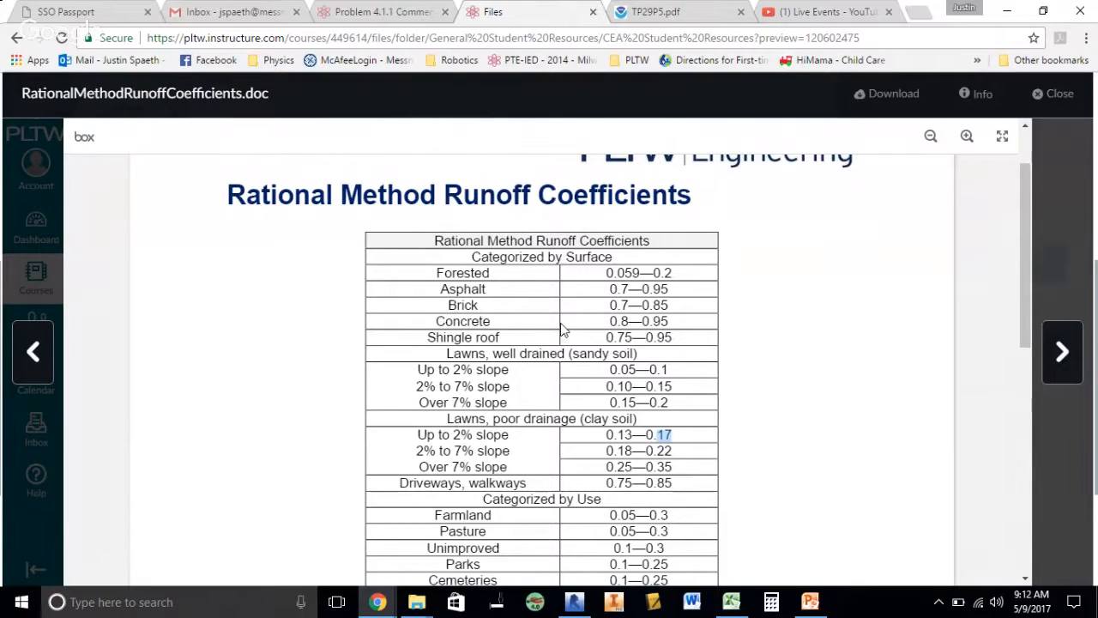
mouse_move(614, 320)
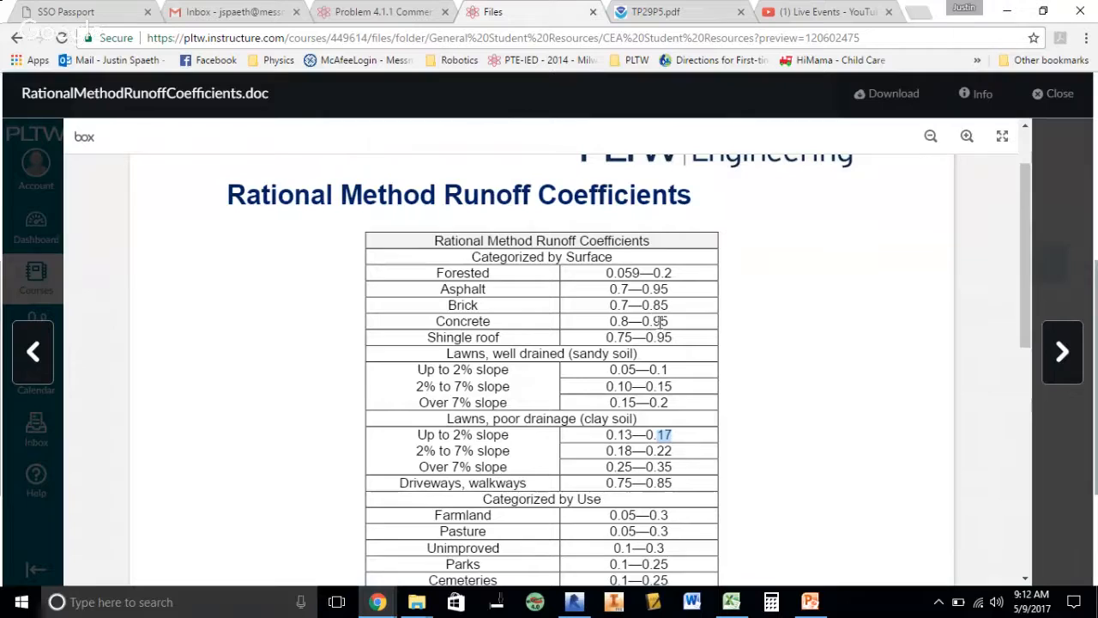
click(731, 601)
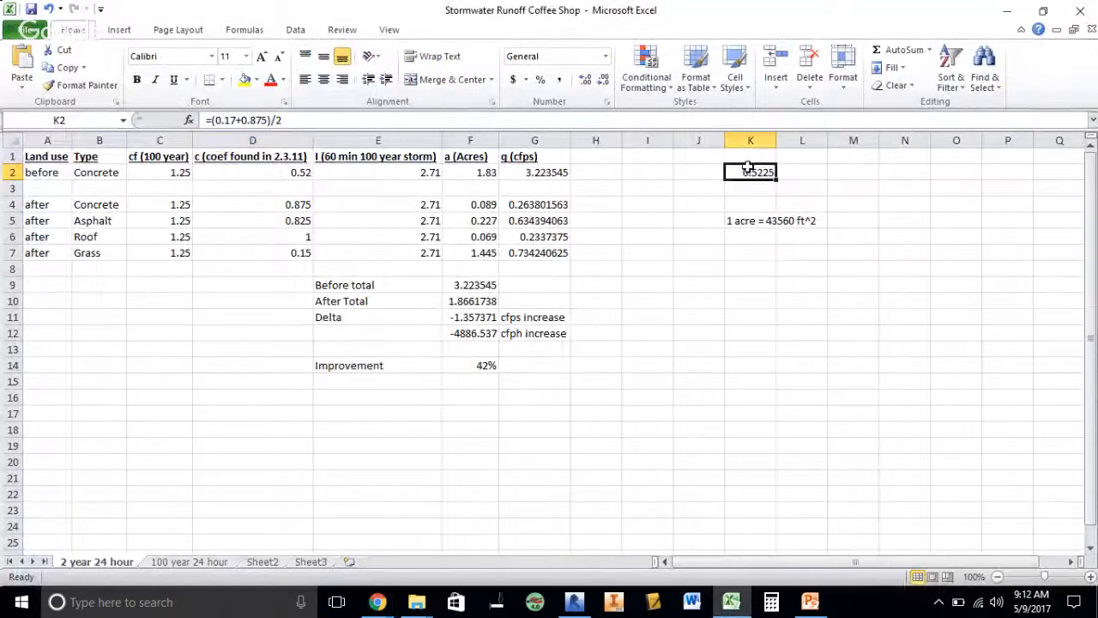
- Inspect K2's averaging formula and retype B2 as 'Concrete/poor drainage grass'
double_click(749, 172)
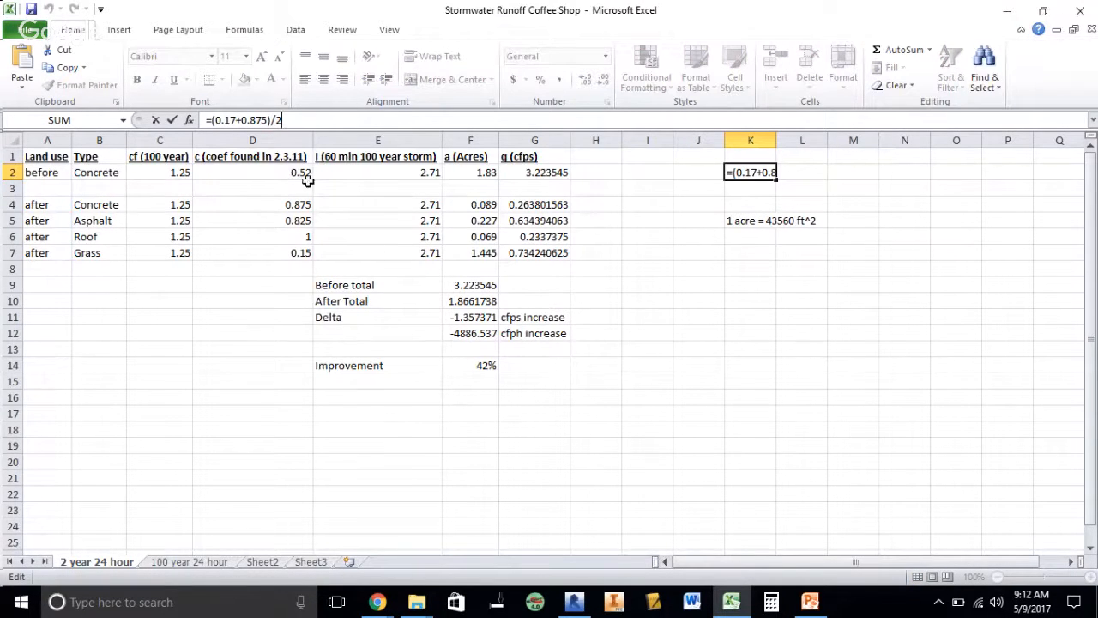
click(377, 172)
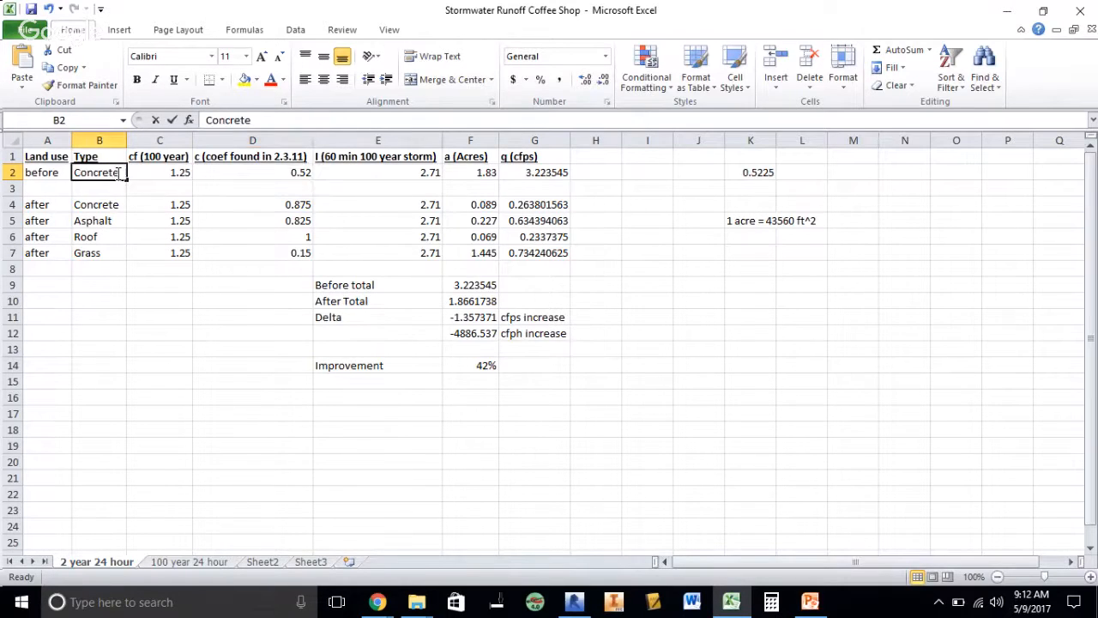
text(/poor drain)
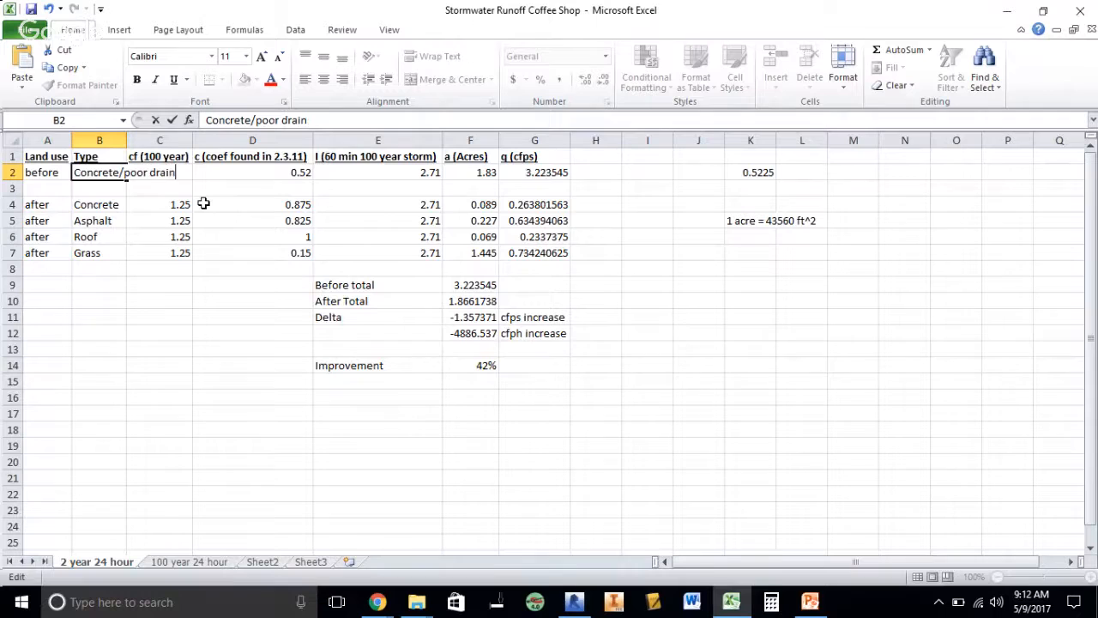
text(age grass)
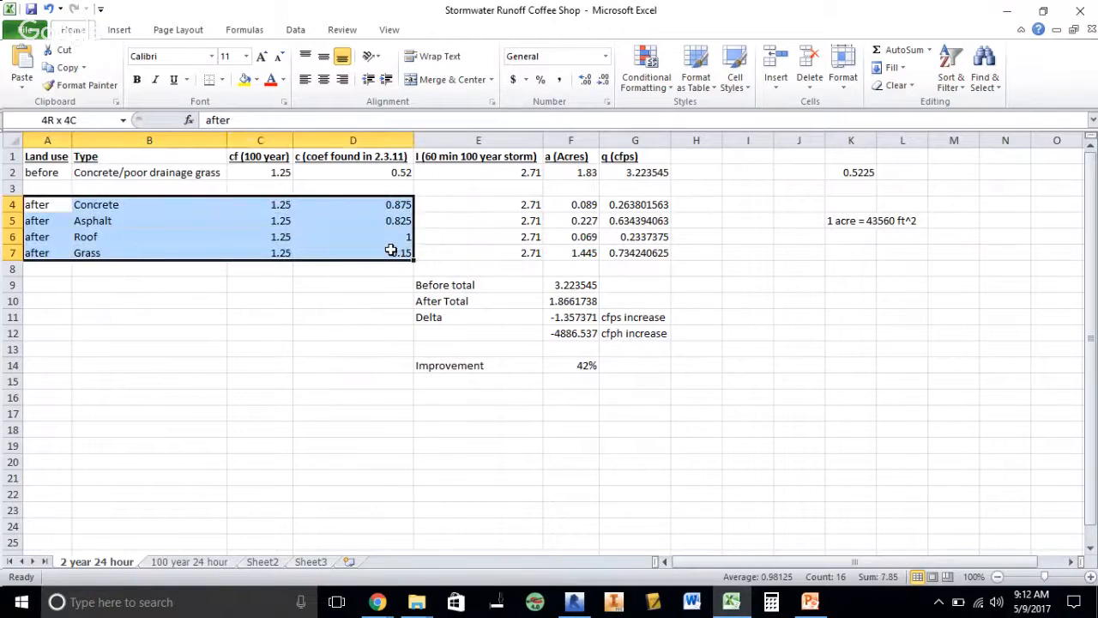
- Check the before-condition 1.83 acres and 0.52 coefficient, the grass acreage and the Roof row
click(571, 171)
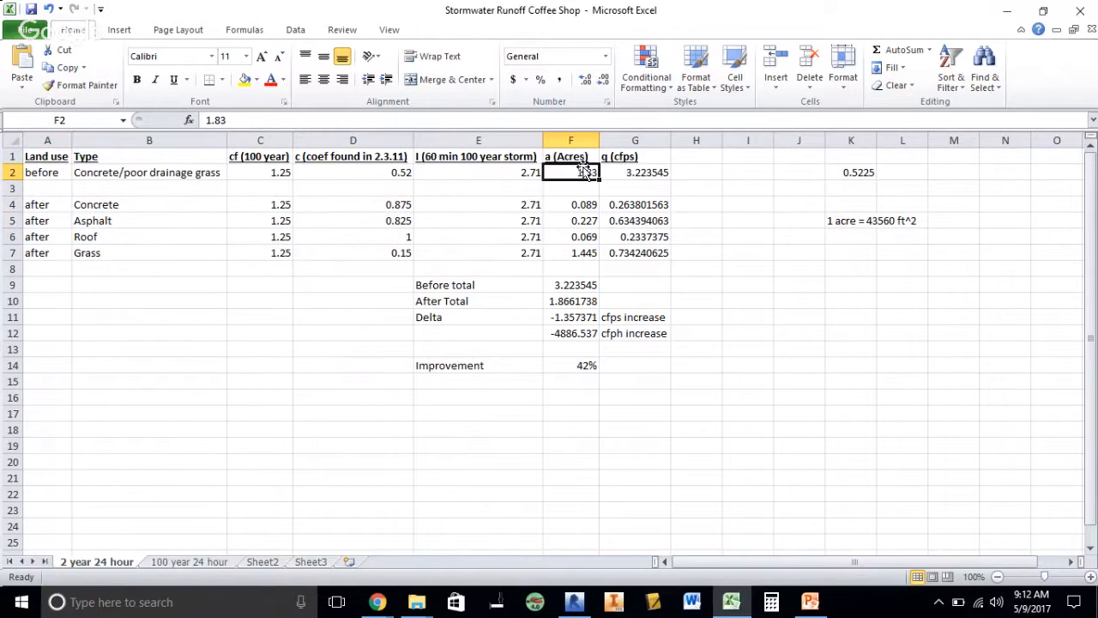
click(353, 172)
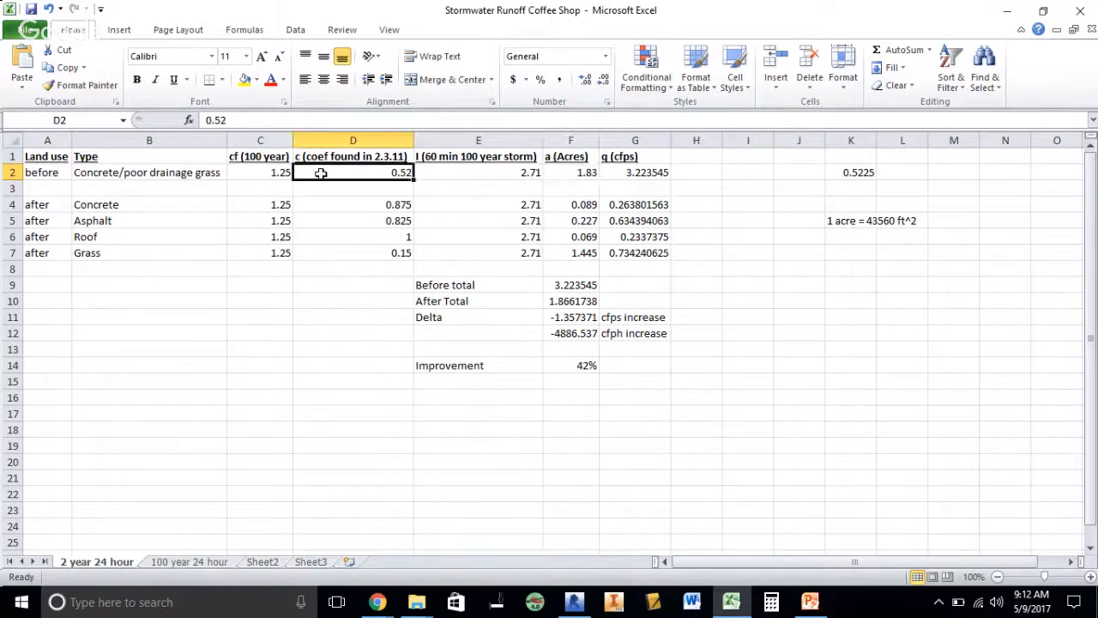
mouse_move(298, 173)
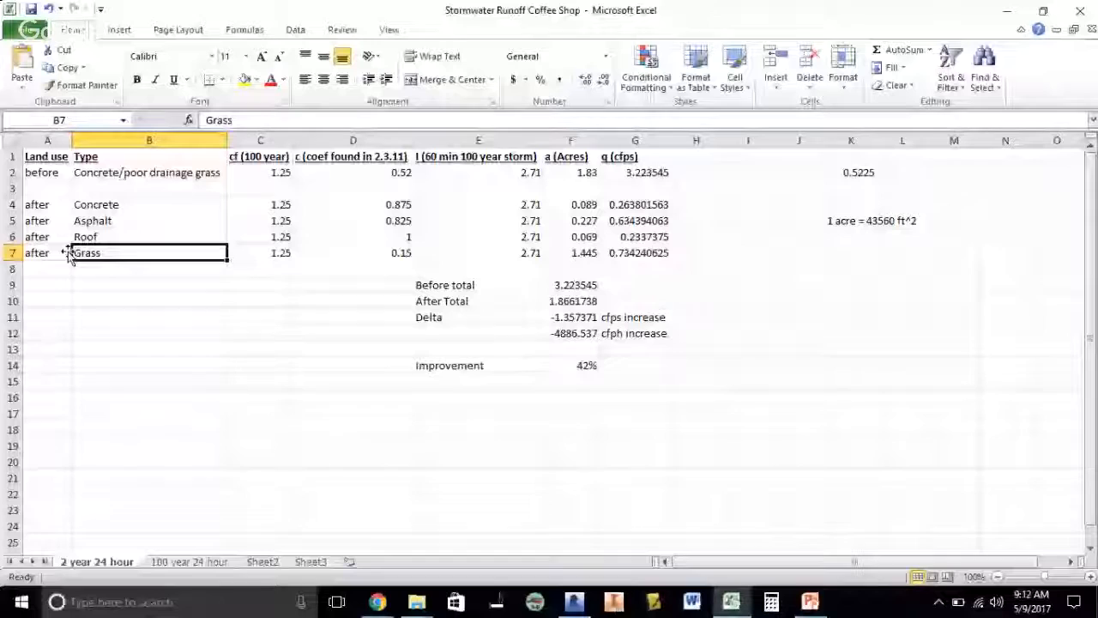
click(571, 252)
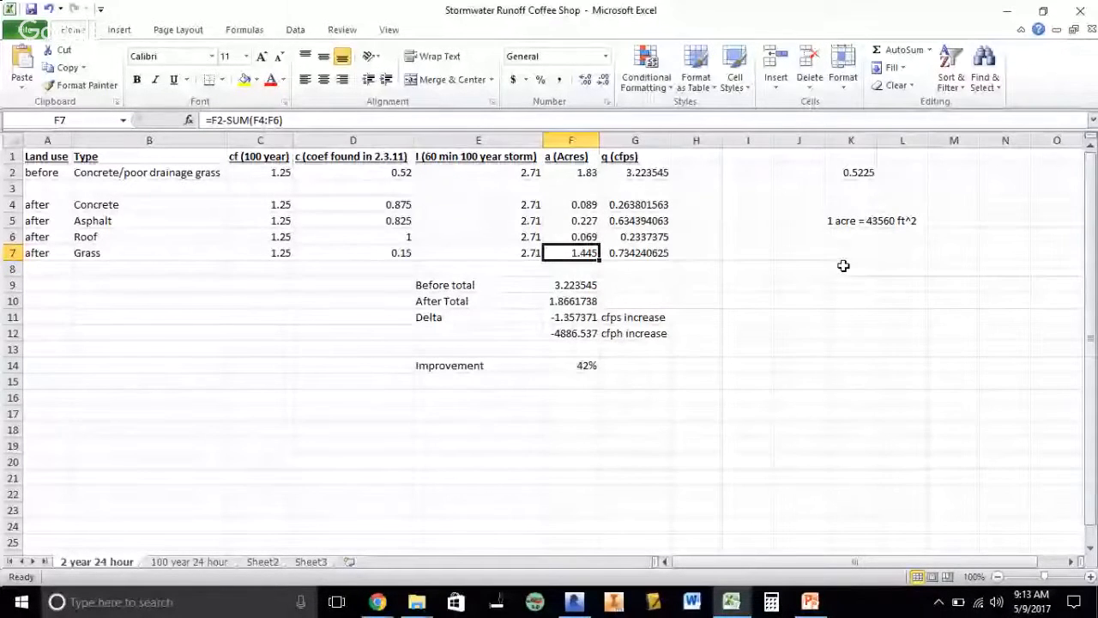
click(149, 236)
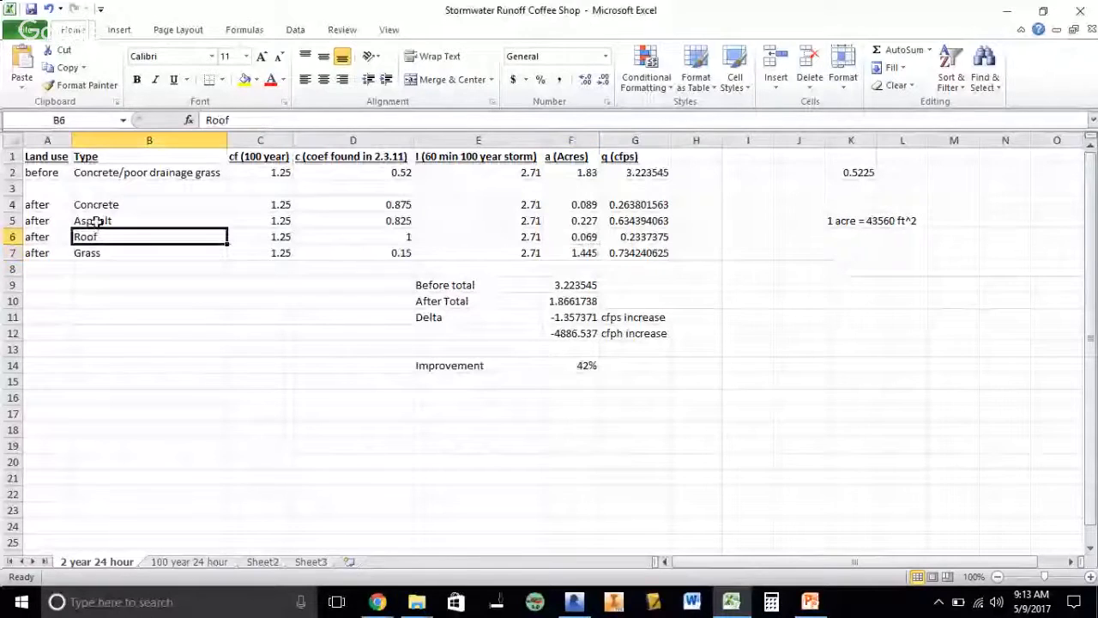
- Review the concrete and asphalt acreages (0.316 acres) and conversion note, then bring up Revit
click(150, 221)
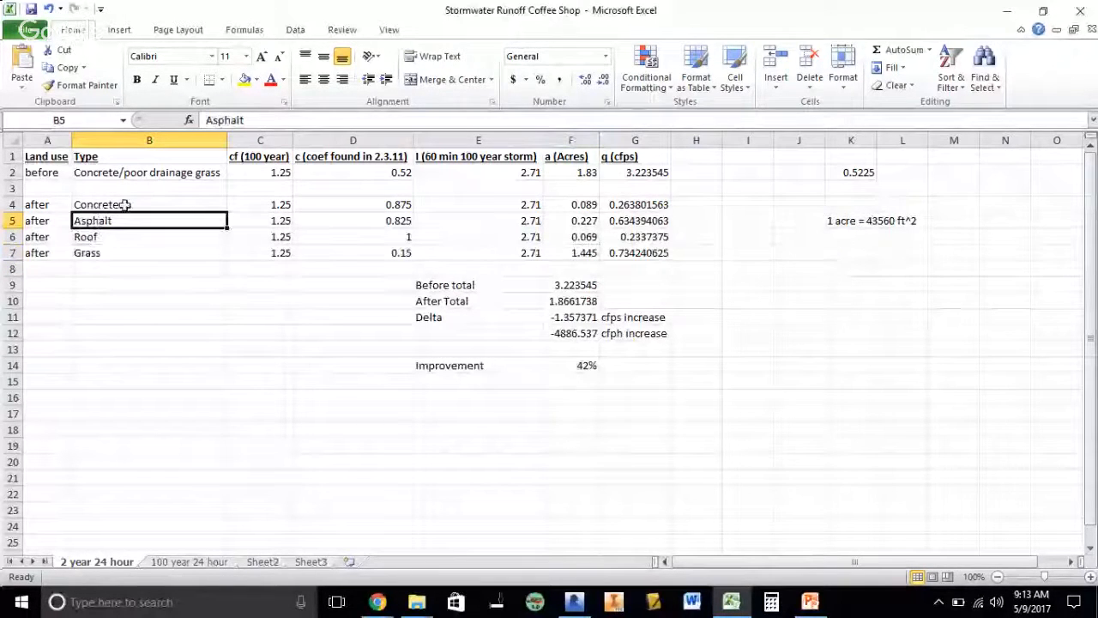
click(149, 204)
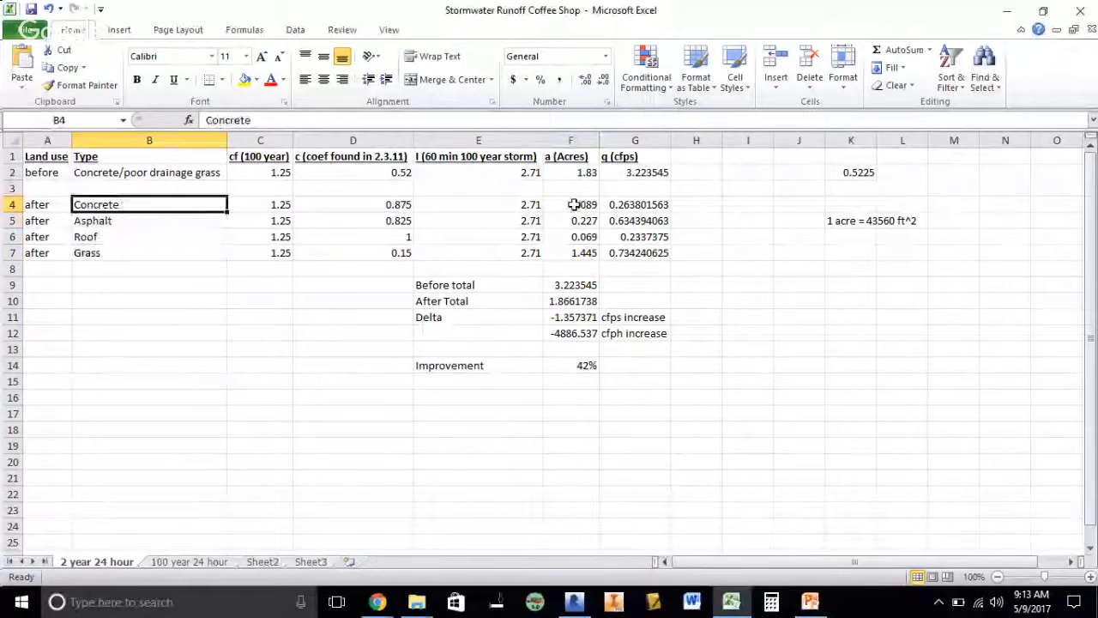
drag(570, 204, 570, 220)
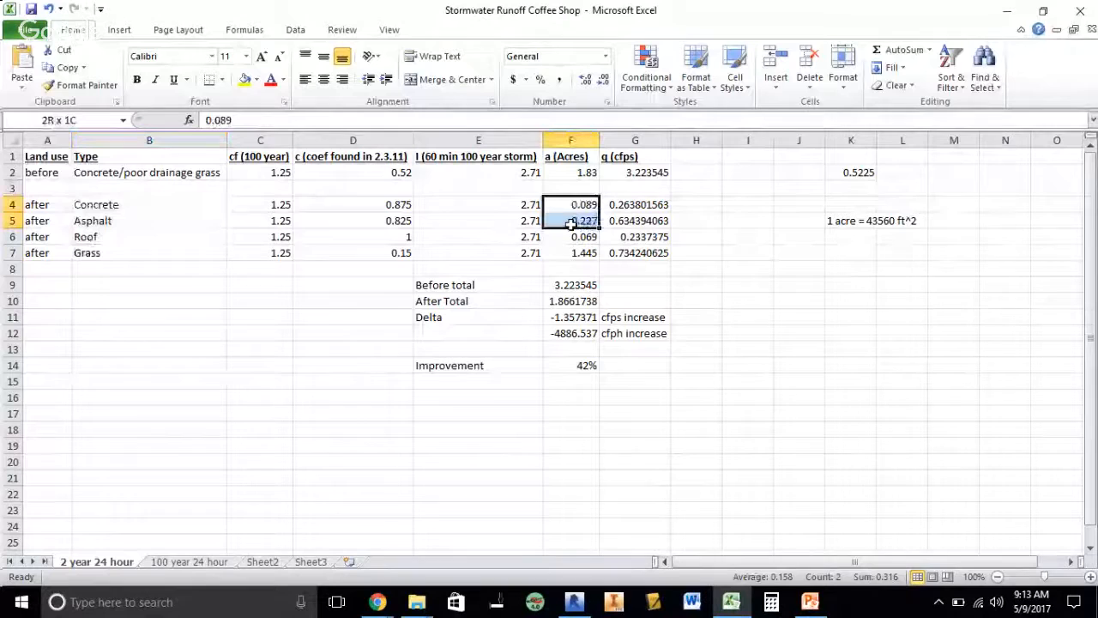
click(570, 204)
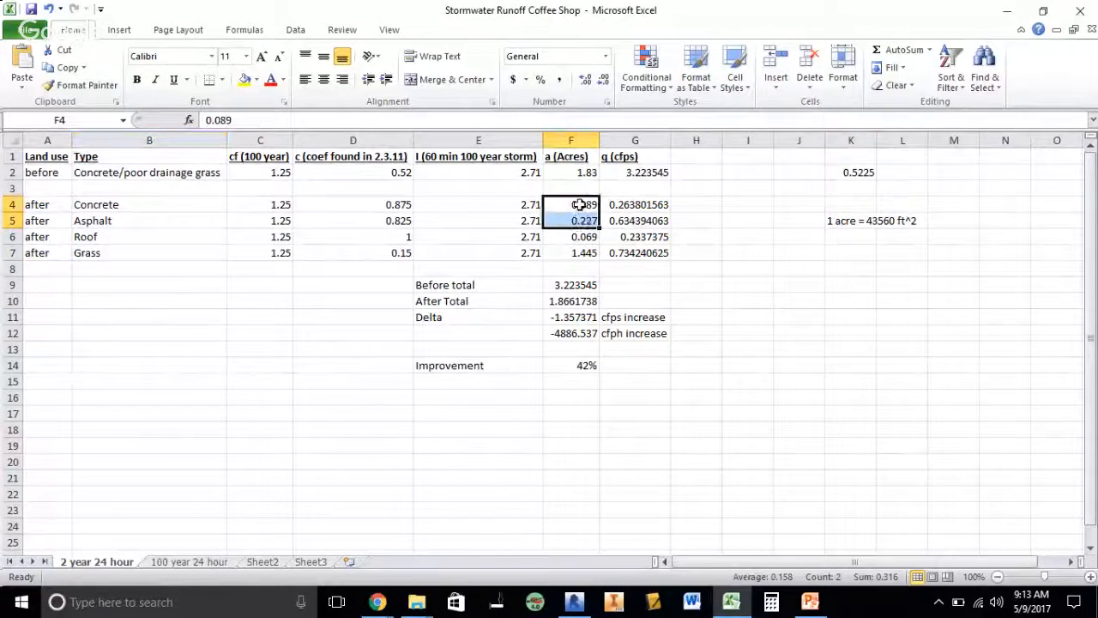
mouse_move(945, 264)
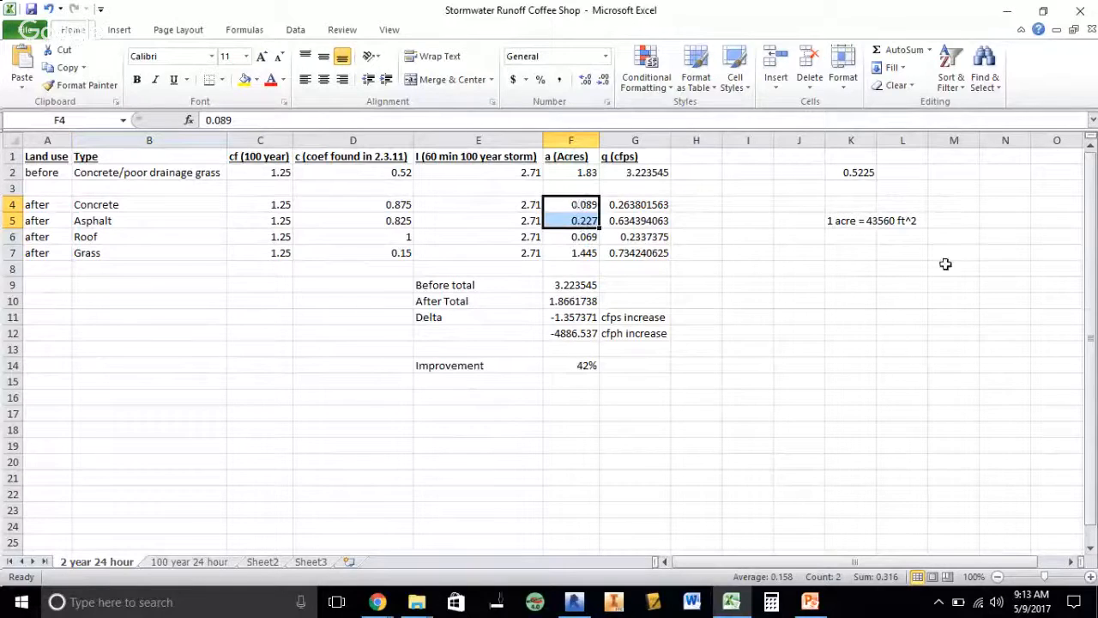
click(850, 221)
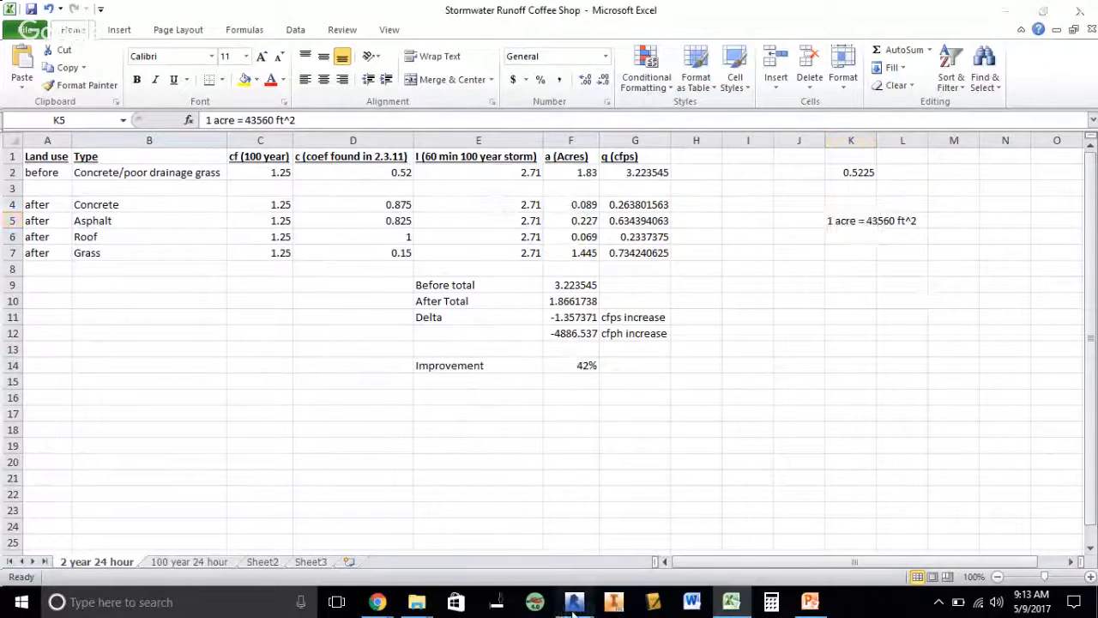
click(574, 601)
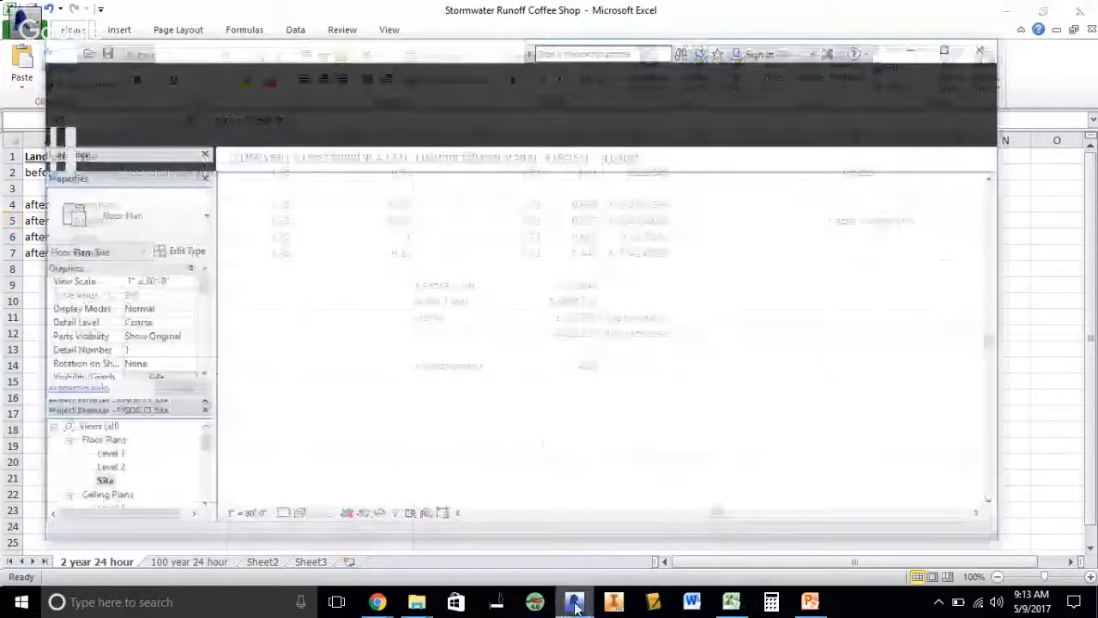
- Read the 15,311-square-foot topography area in the Revit site plan, then minimize Revit
click(575, 601)
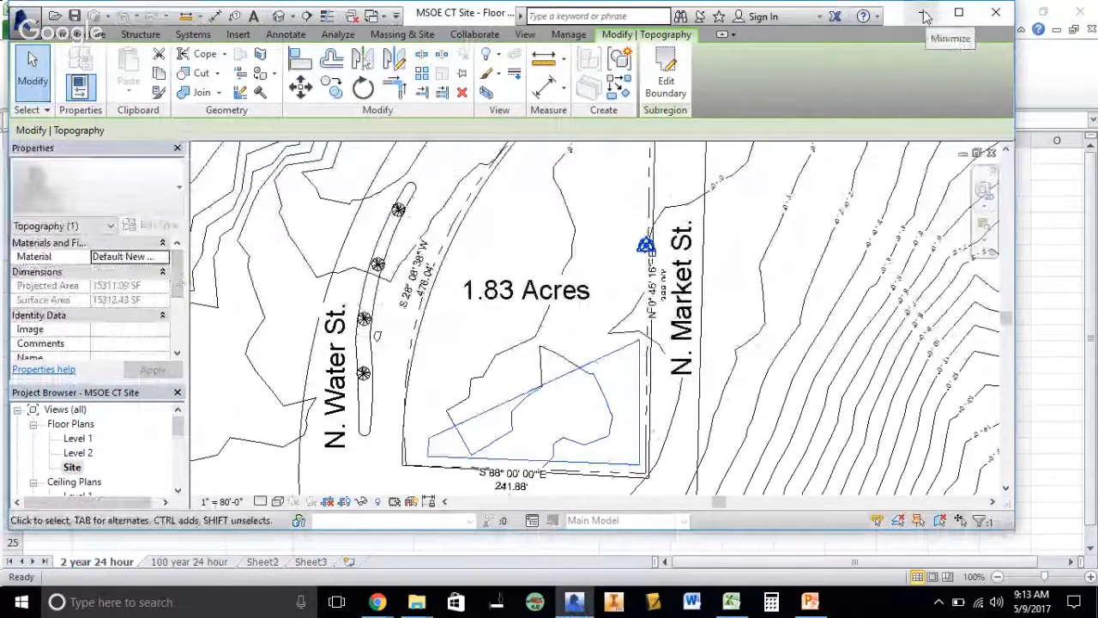
click(731, 601)
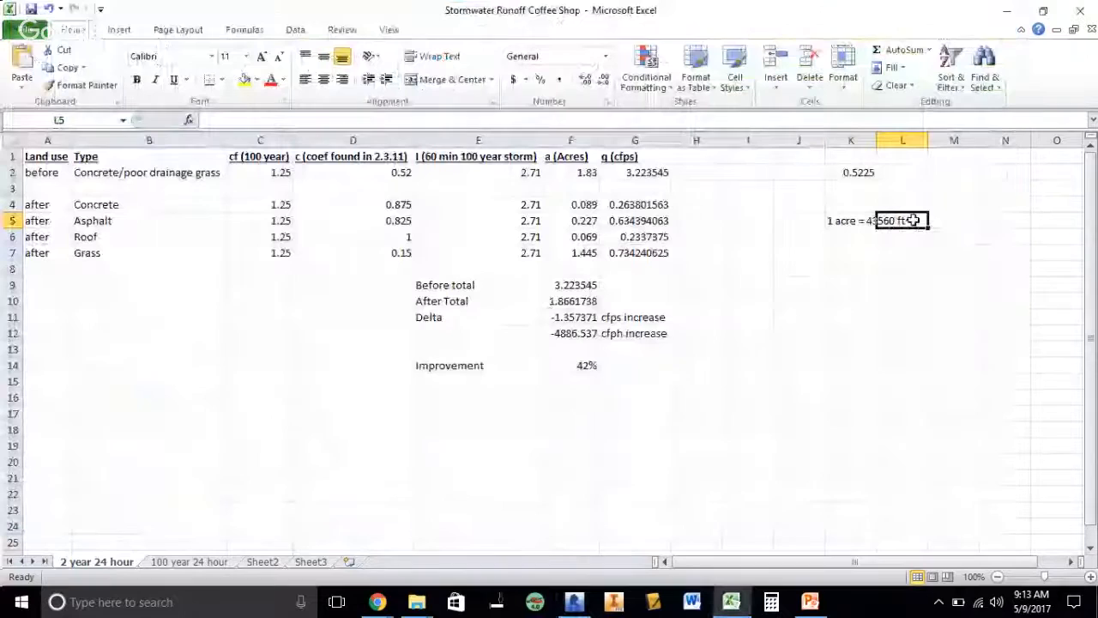
- Review the conversion note, roof acreage 0.069, uniform 2.71 intensities and concrete's 0.875 coefficient
text(^2)
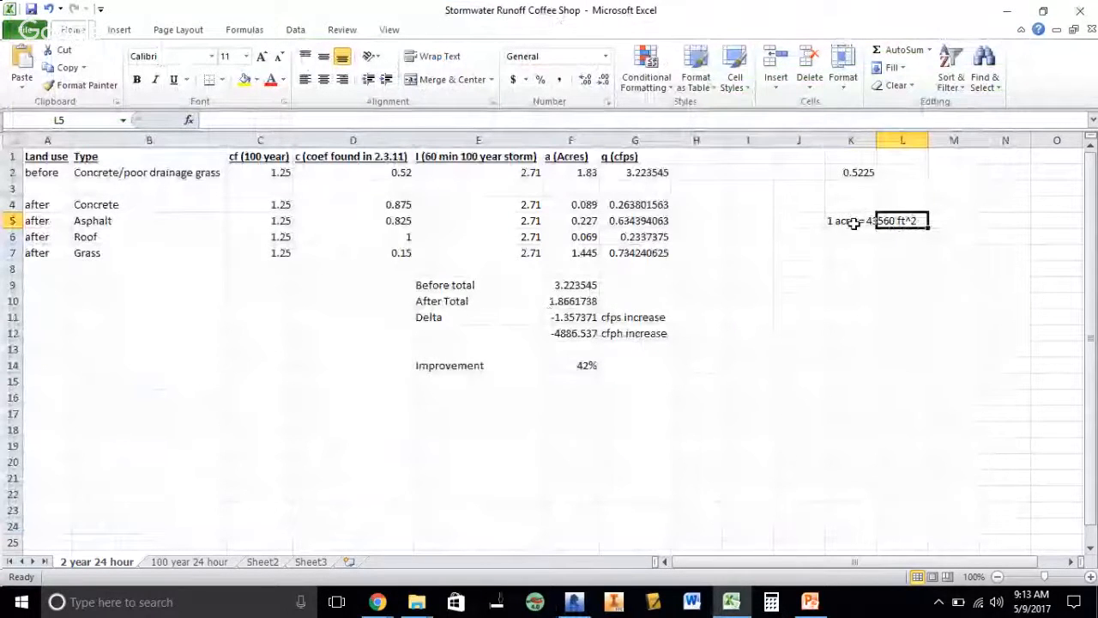
click(850, 221)
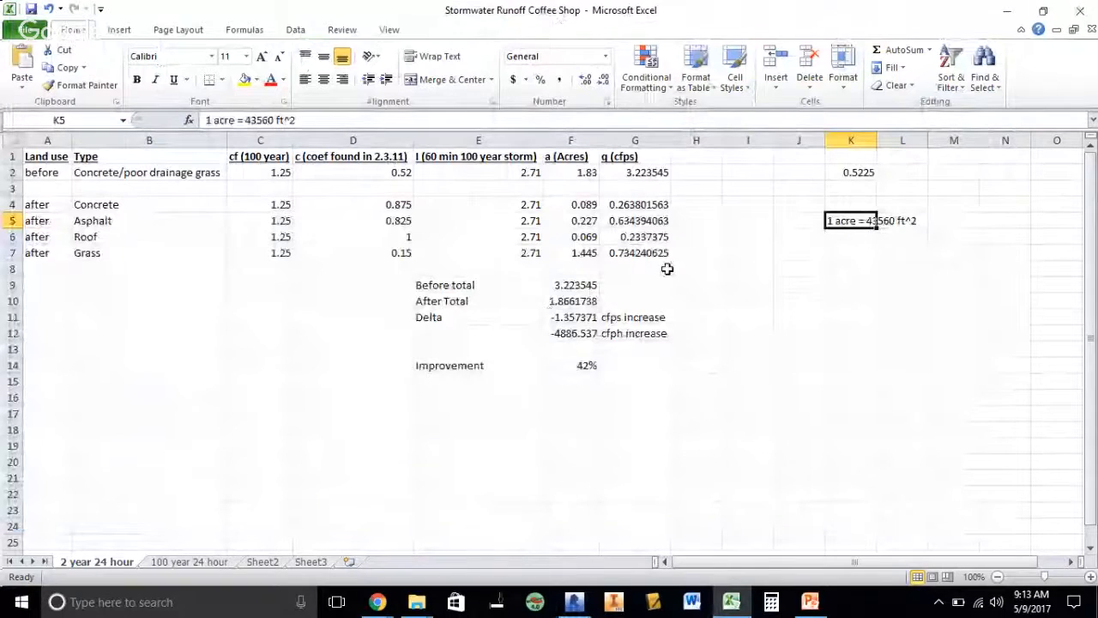
click(571, 204)
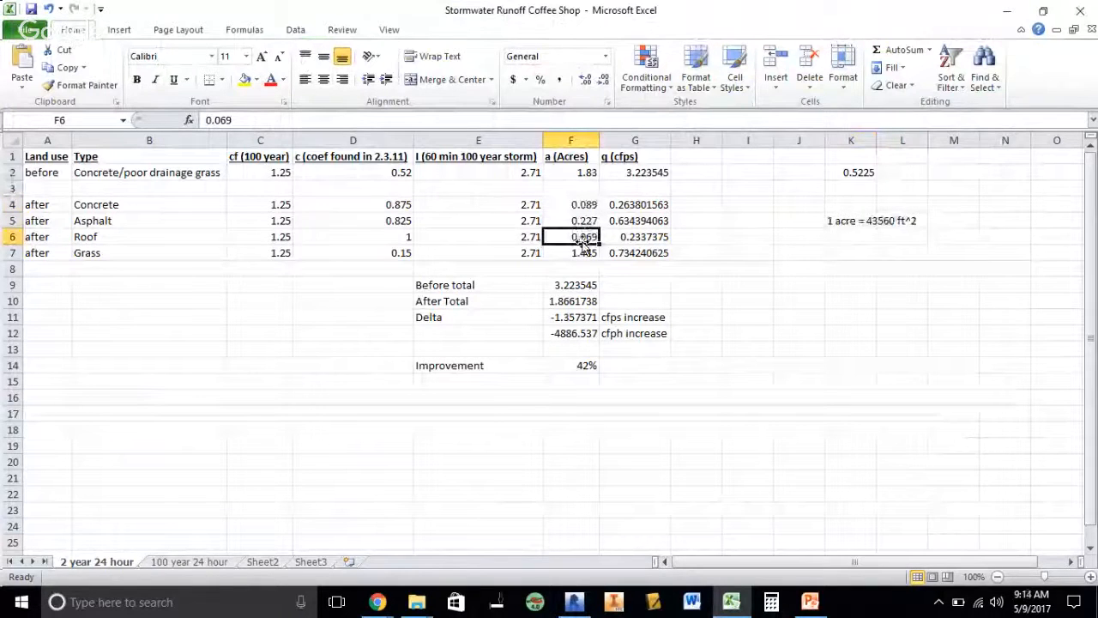
drag(260, 172, 260, 204)
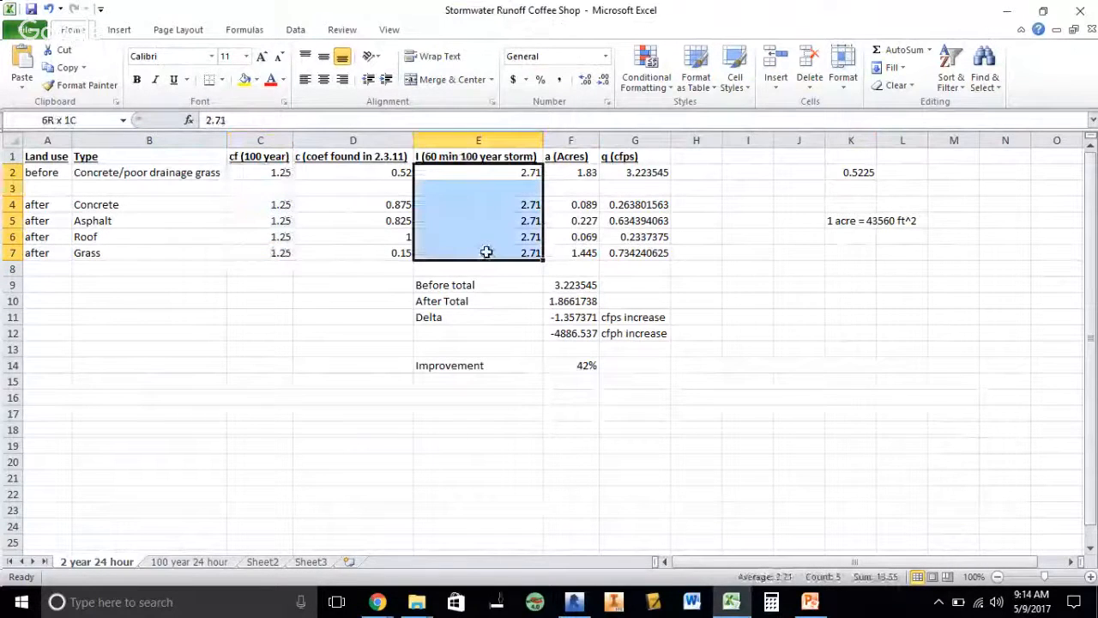
click(478, 221)
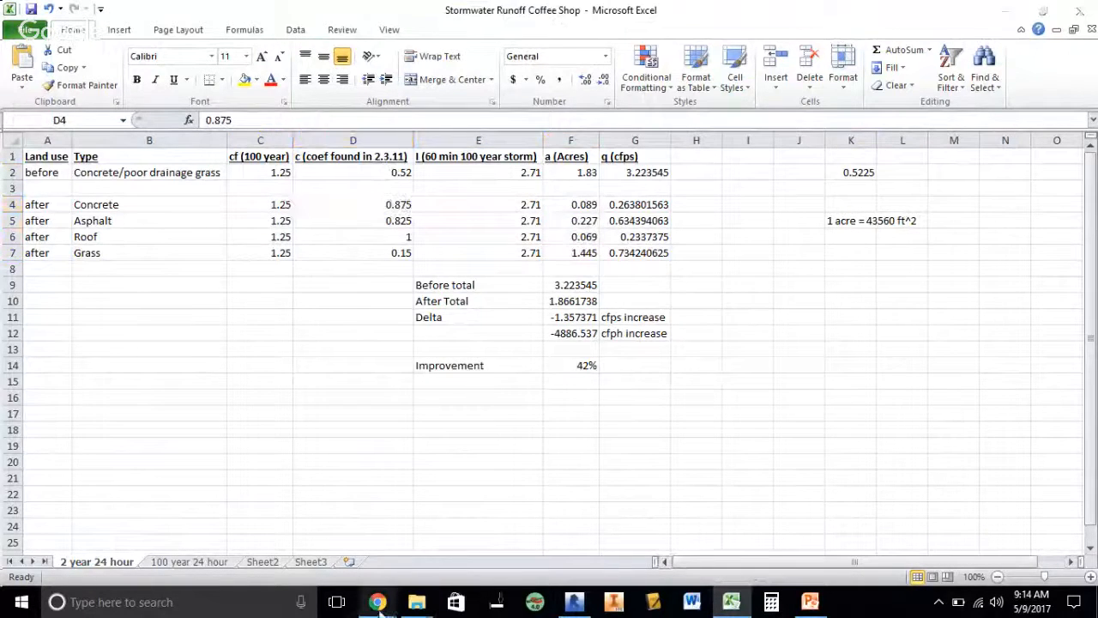
mouse_move(377, 601)
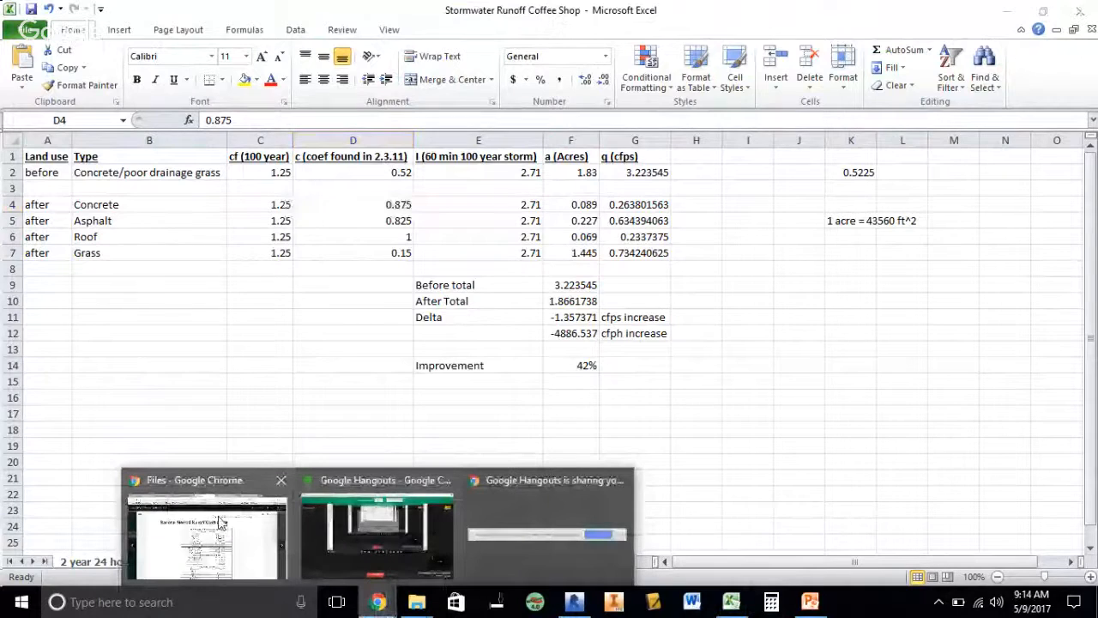
- Check the concrete and roof ranges in Canvas's coefficients table, then return to Excel
click(206, 532)
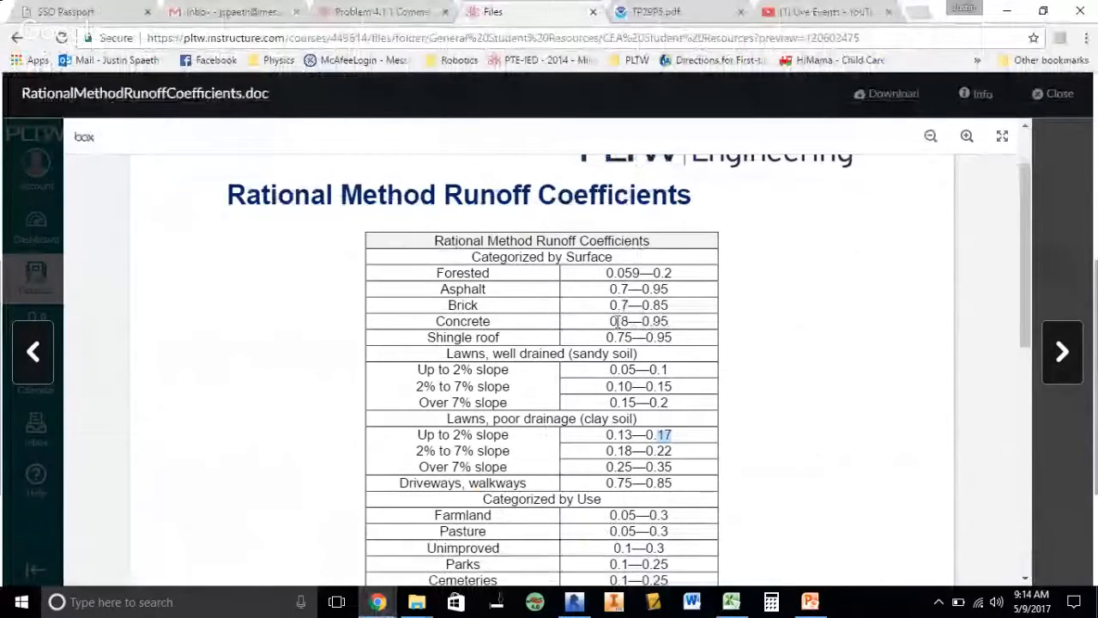
mouse_move(570, 579)
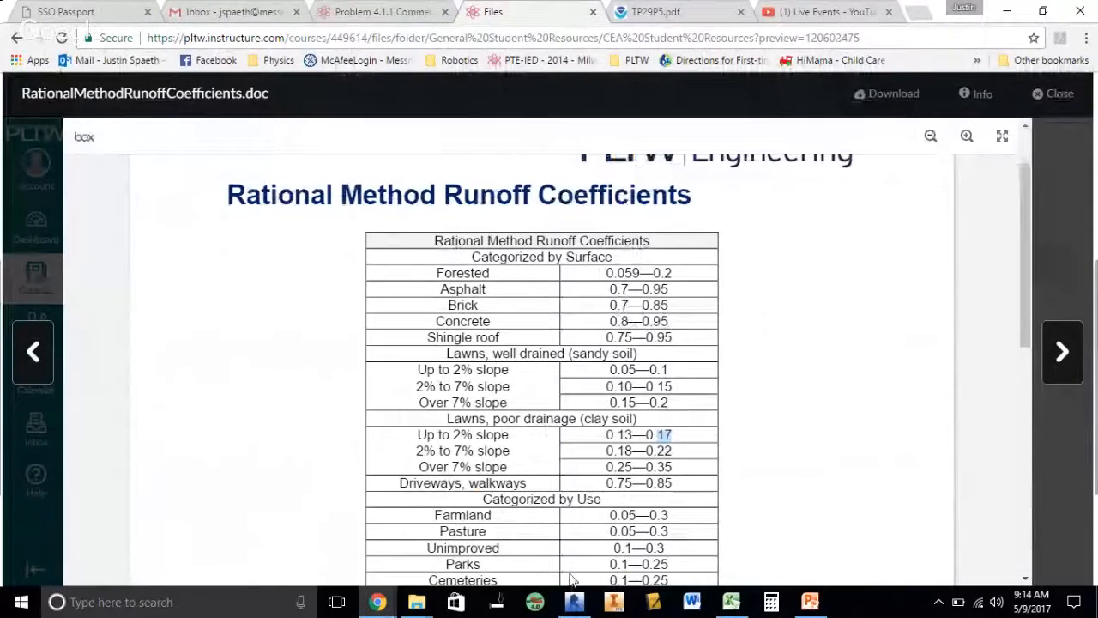
click(730, 601)
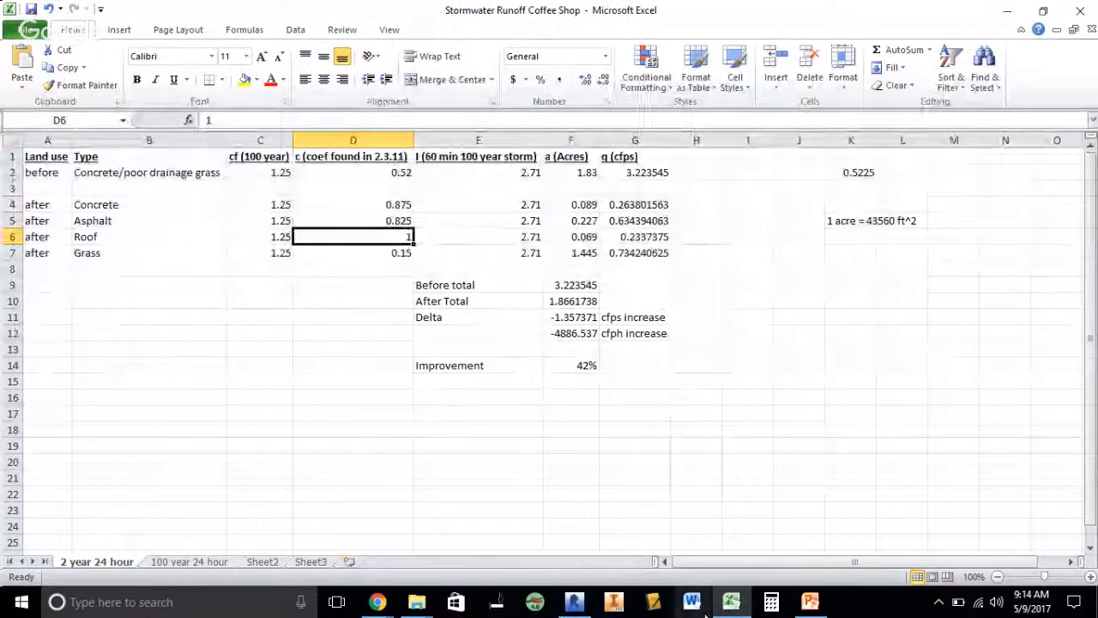
mouse_move(731, 601)
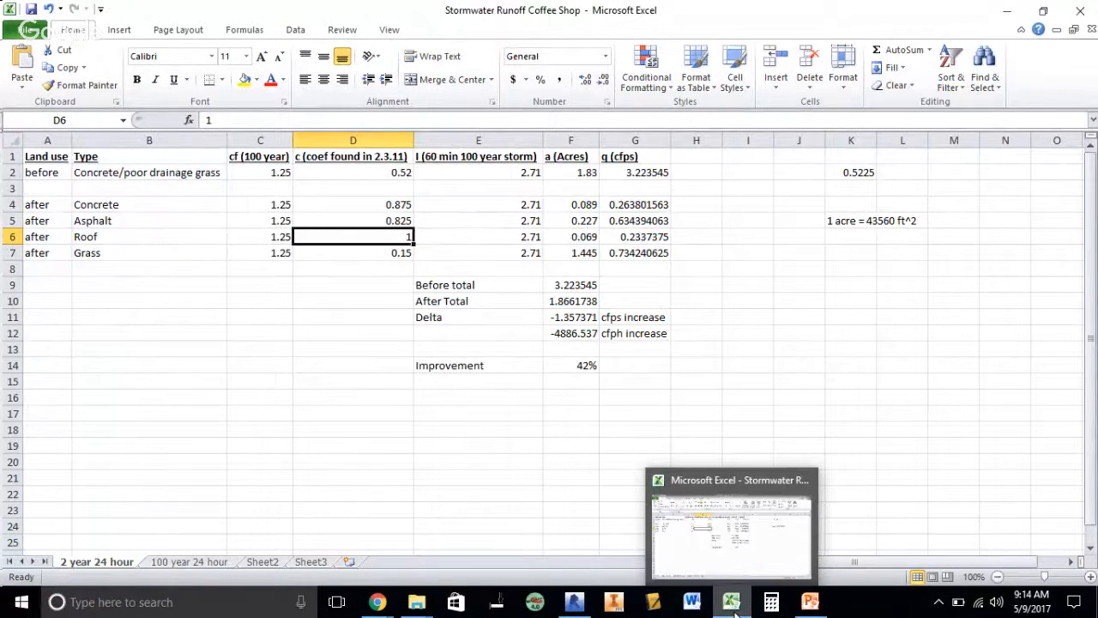
mouse_move(439, 328)
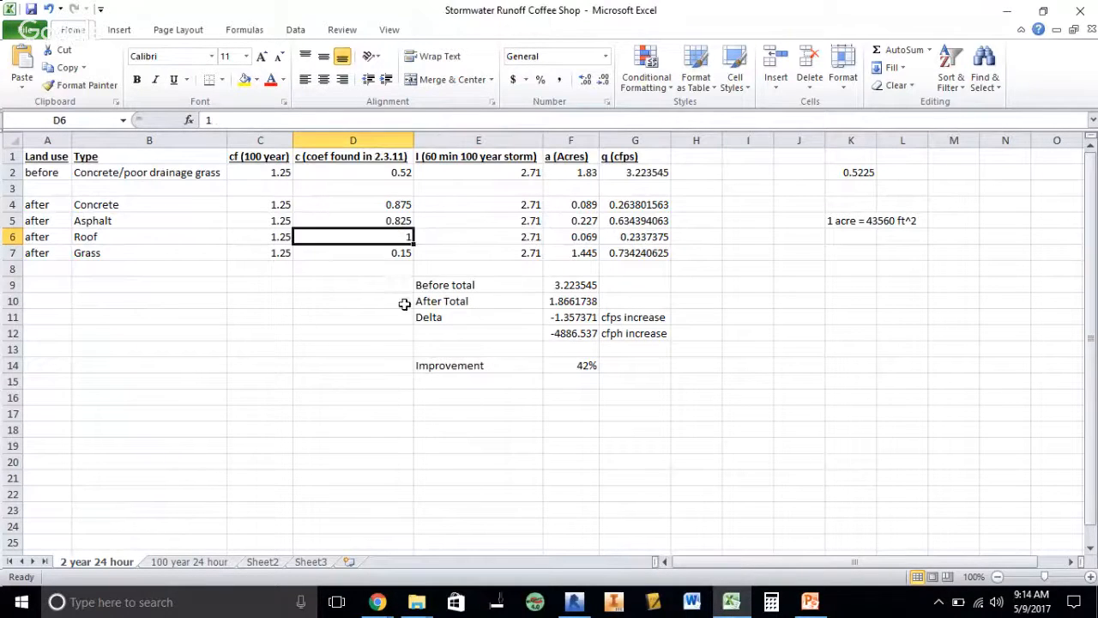
- Check grass's 0.15 runoff coefficient, then reopen the coefficients table in Chrome
click(352, 252)
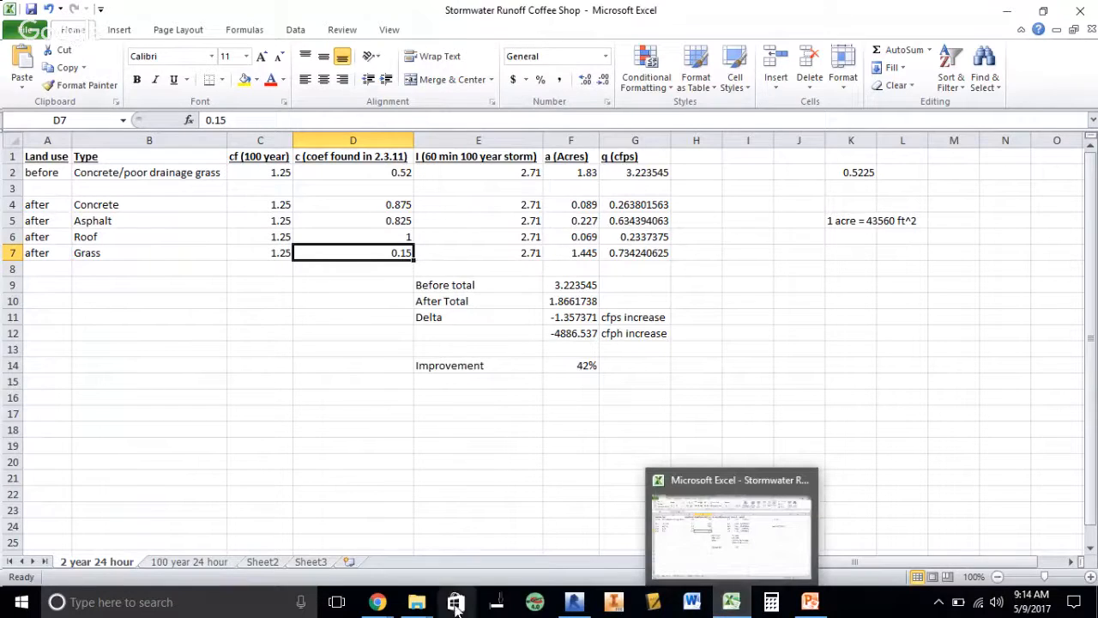
click(376, 600)
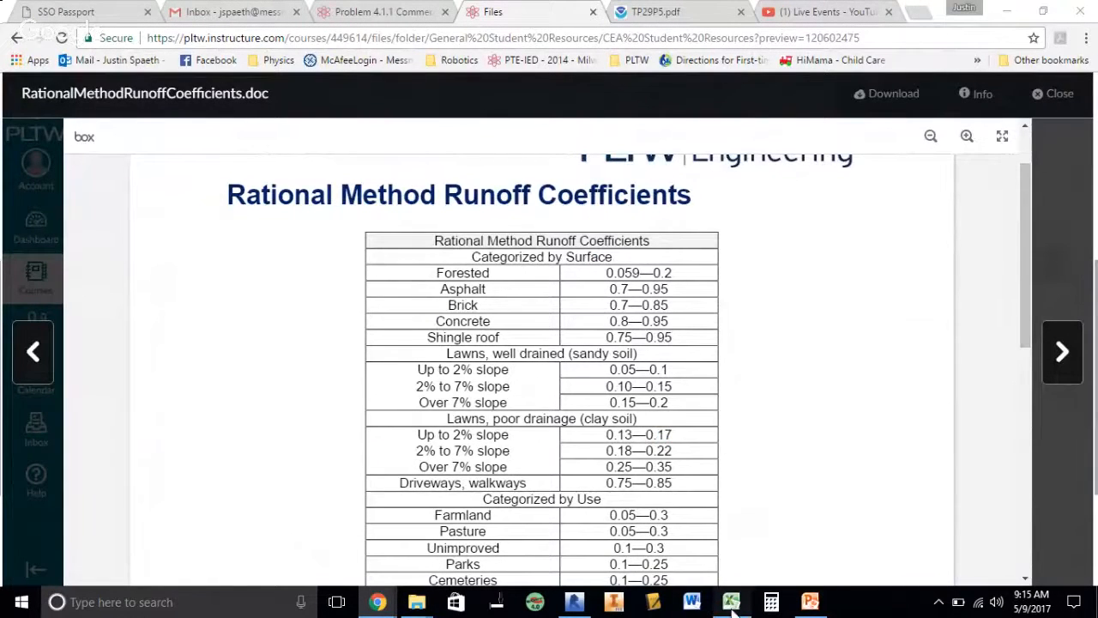
- Return to the runoff spreadsheet showing grass's 0.15 coefficient after rechecking the table
click(732, 602)
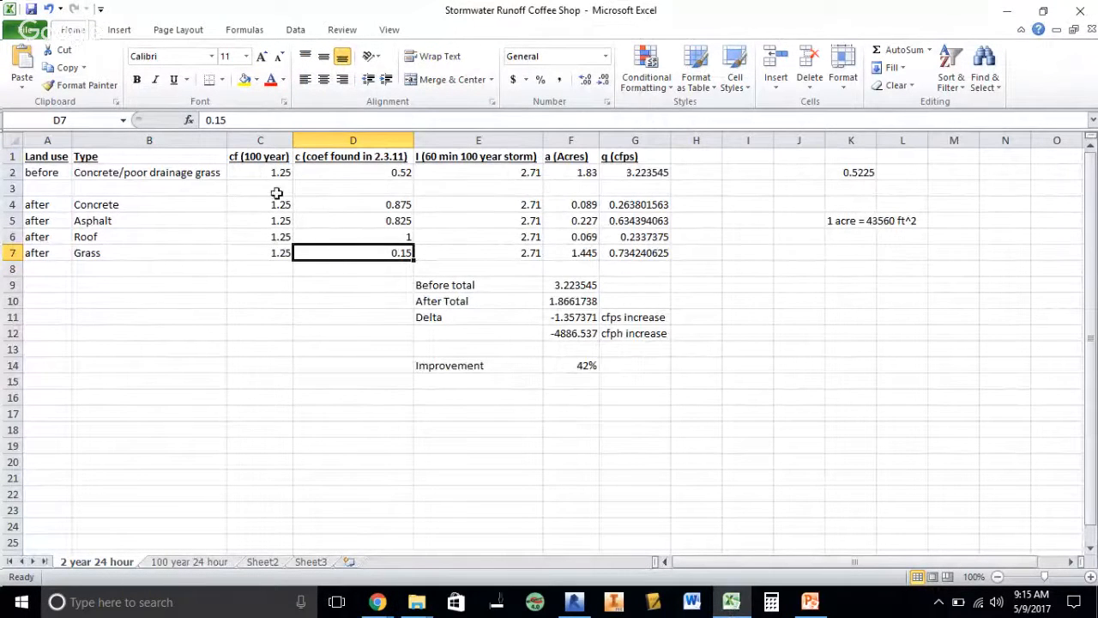
click(635, 171)
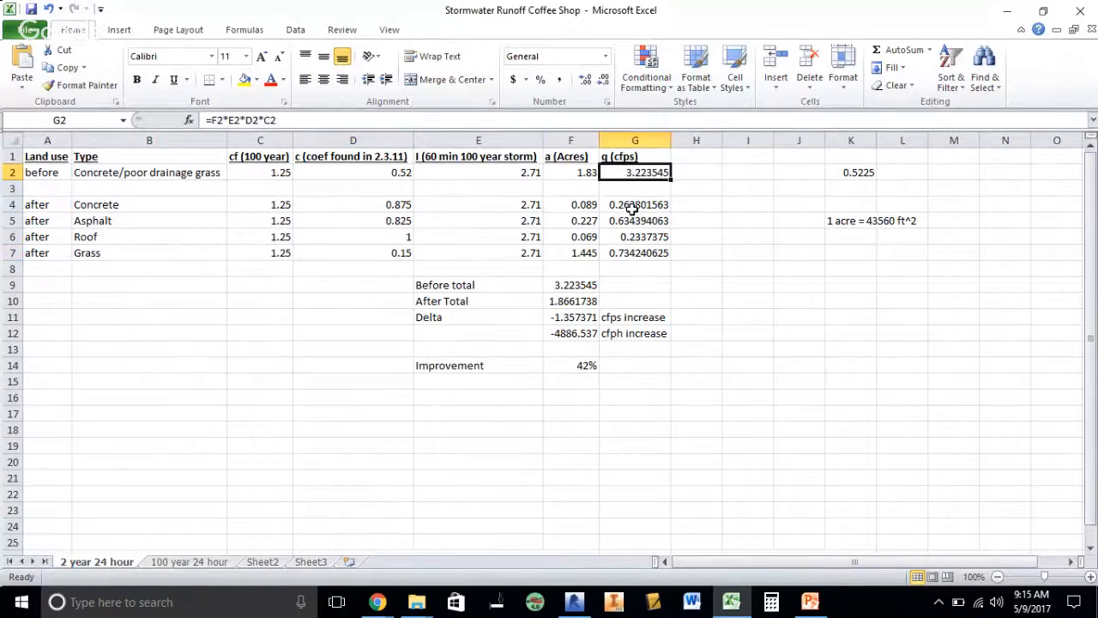
double_click(635, 172)
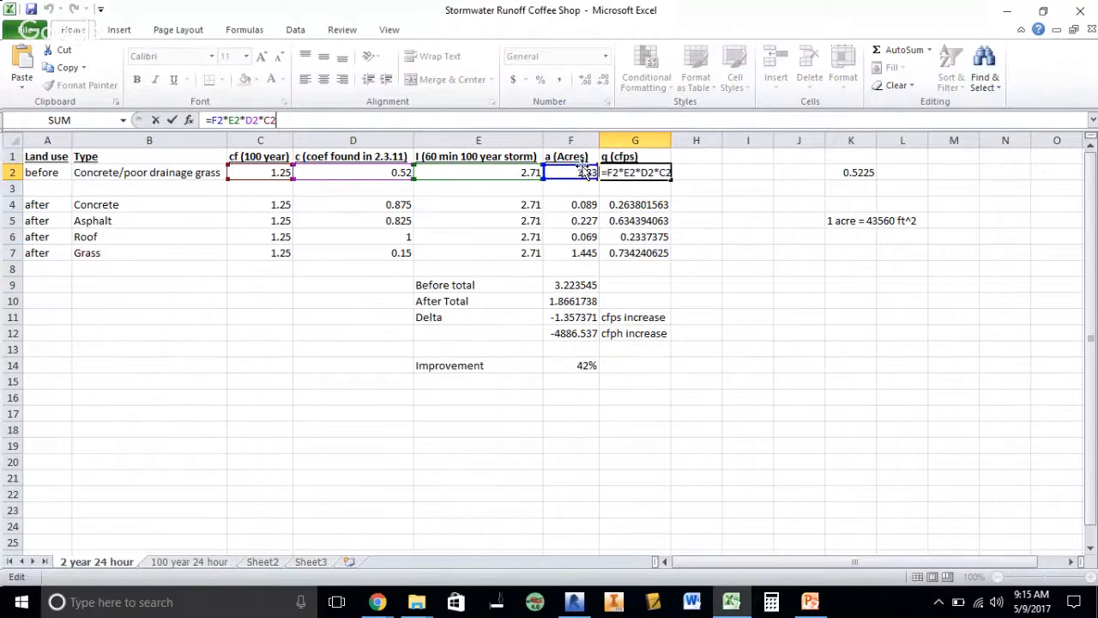
click(747, 220)
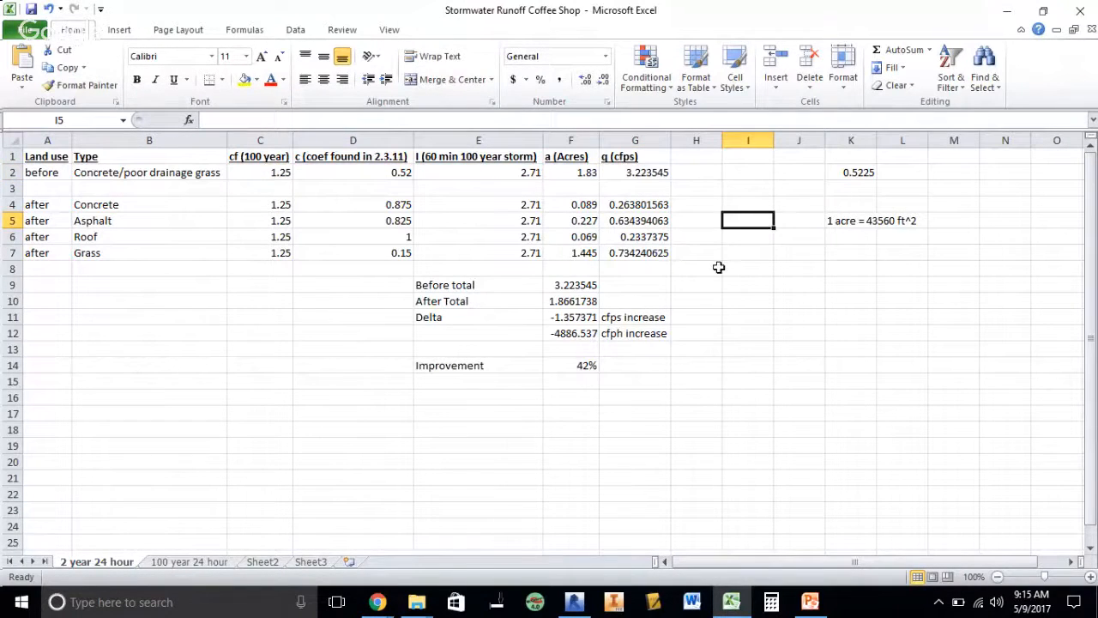
click(635, 172)
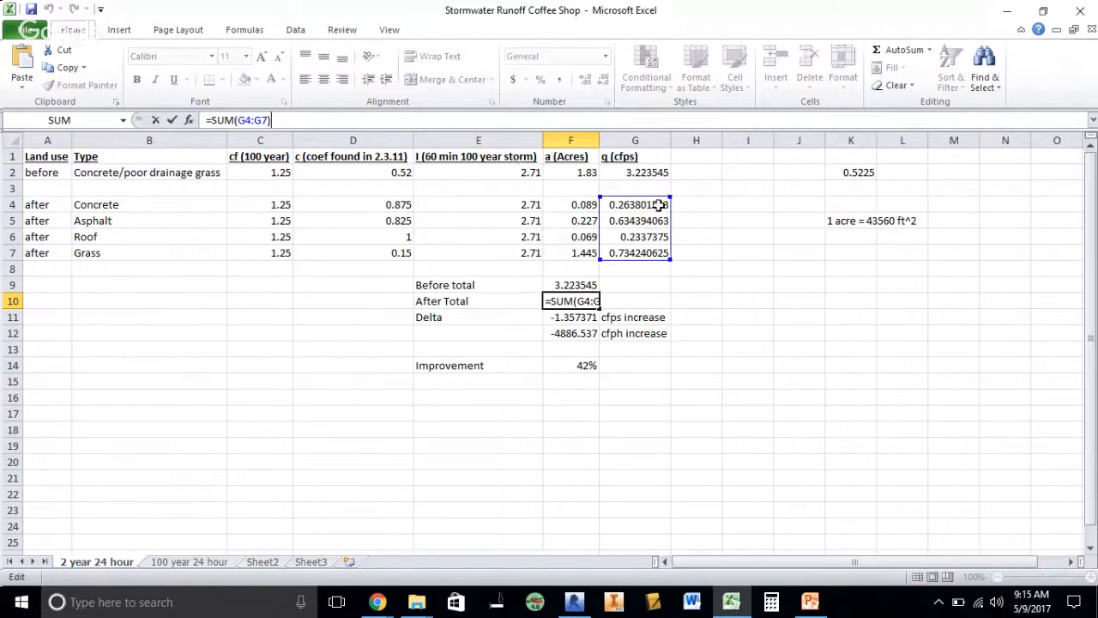
key(Return)
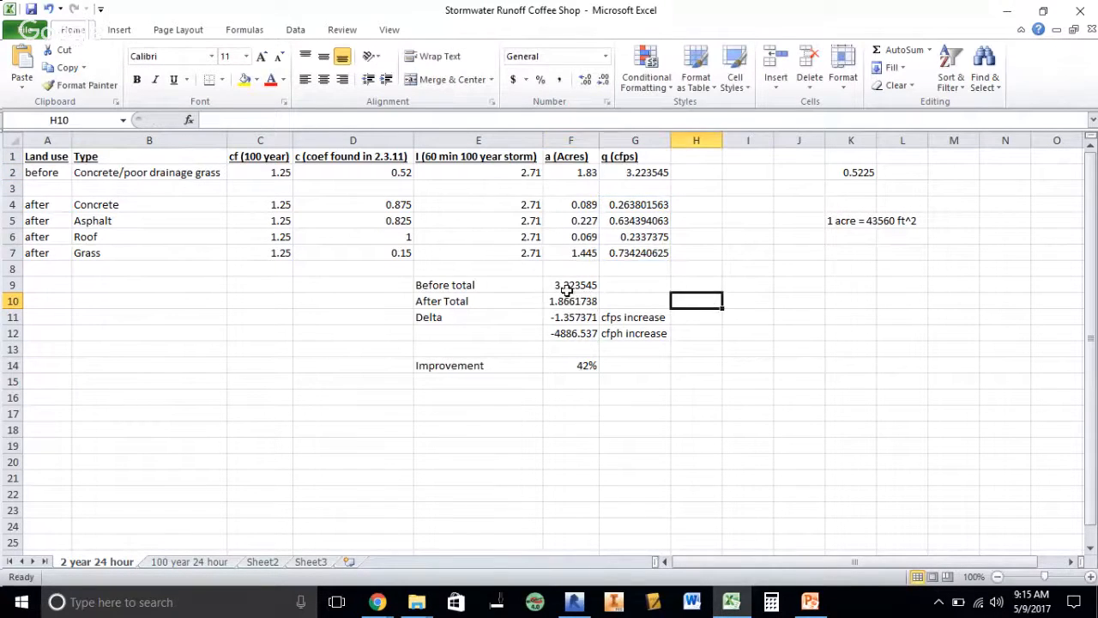
drag(571, 285, 570, 300)
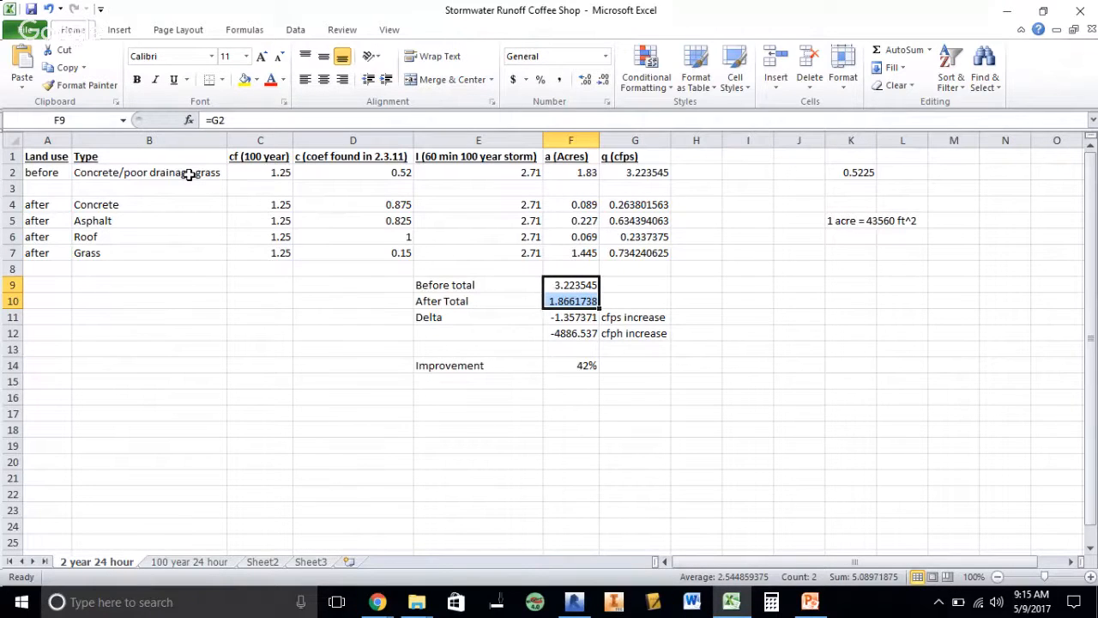
mouse_move(483, 259)
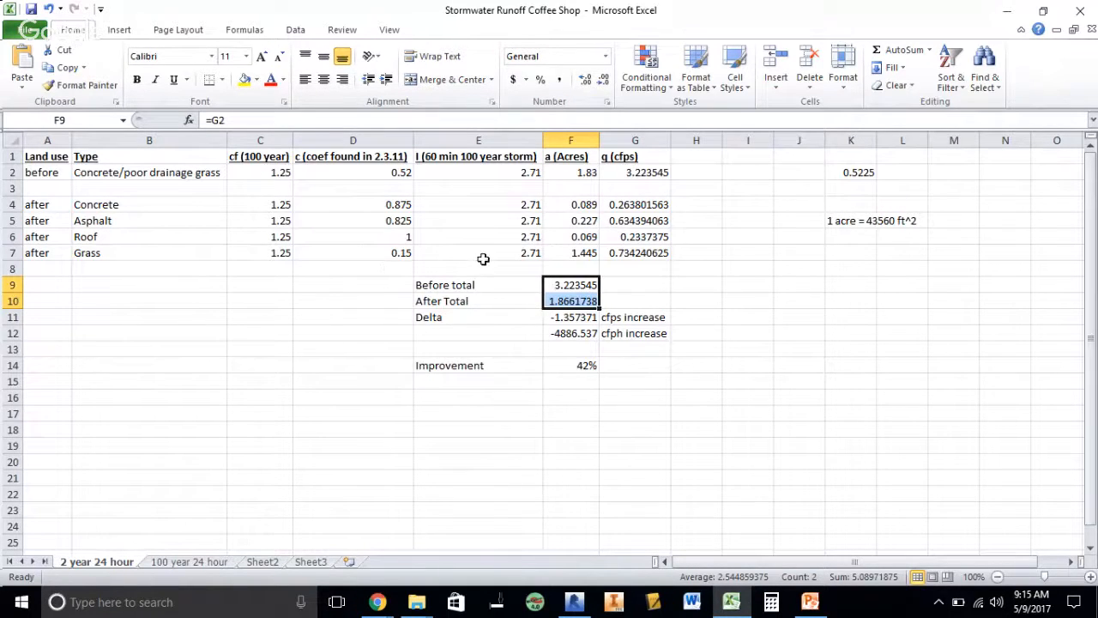
click(571, 301)
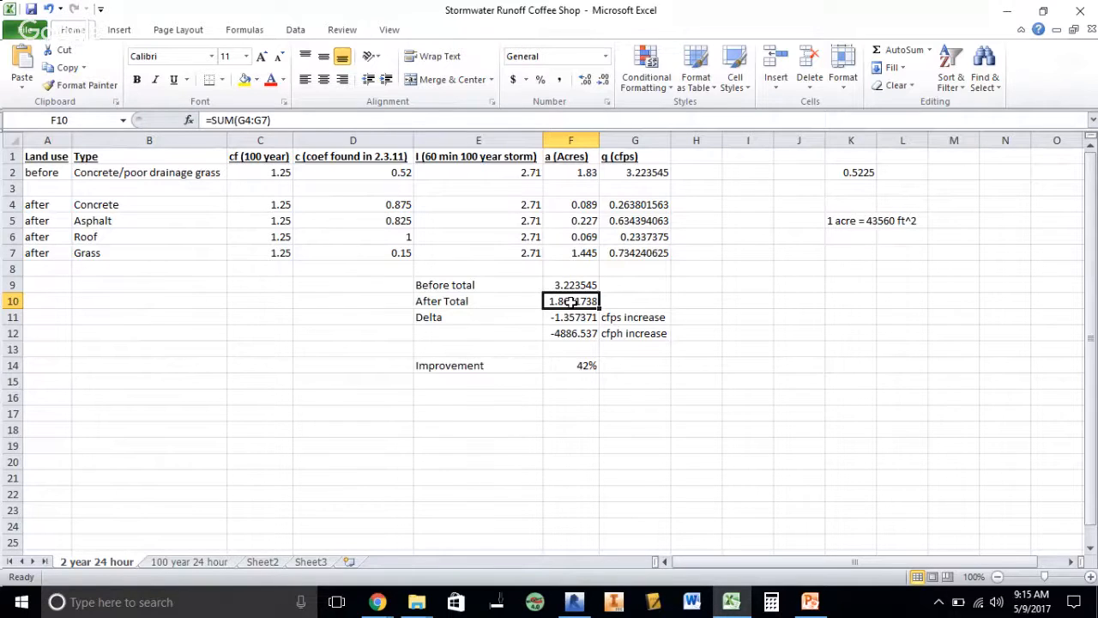
click(635, 300)
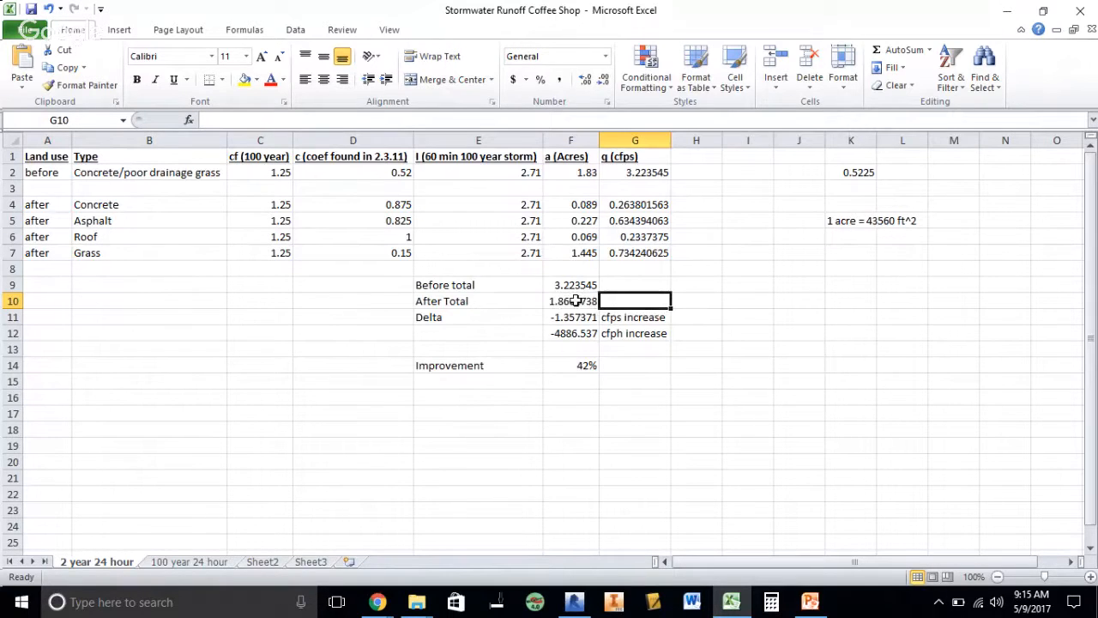
click(570, 301)
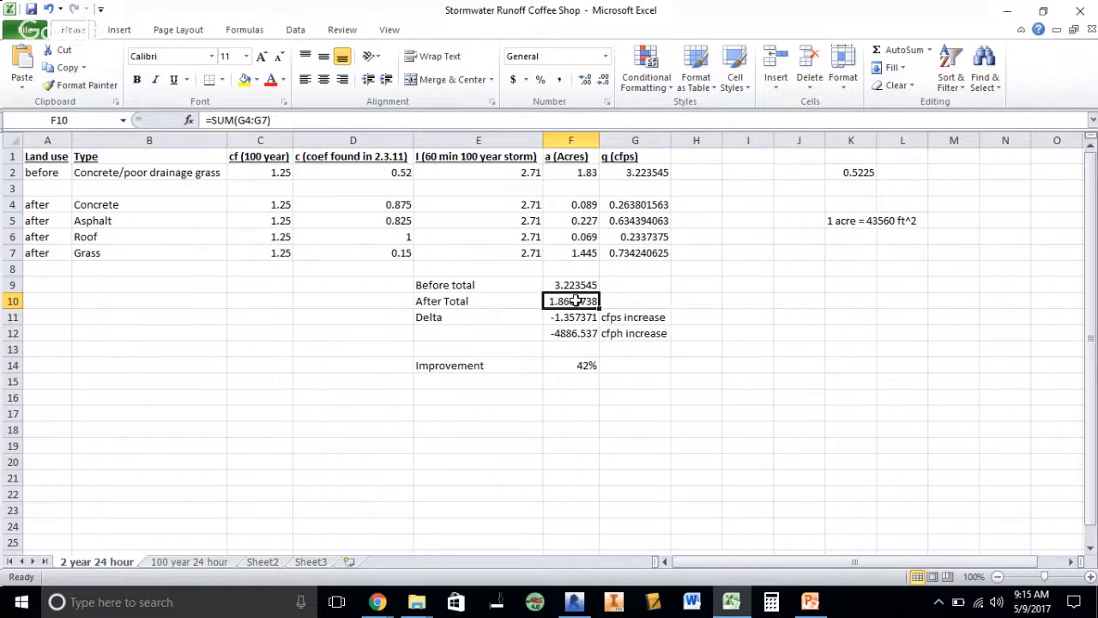
mouse_move(586, 390)
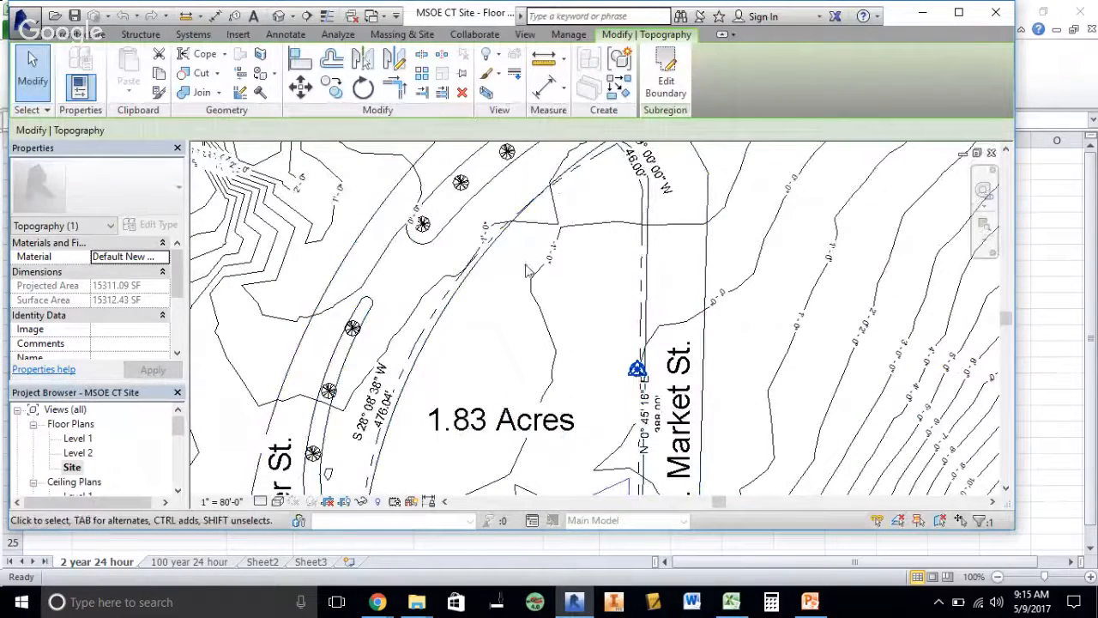
click(731, 602)
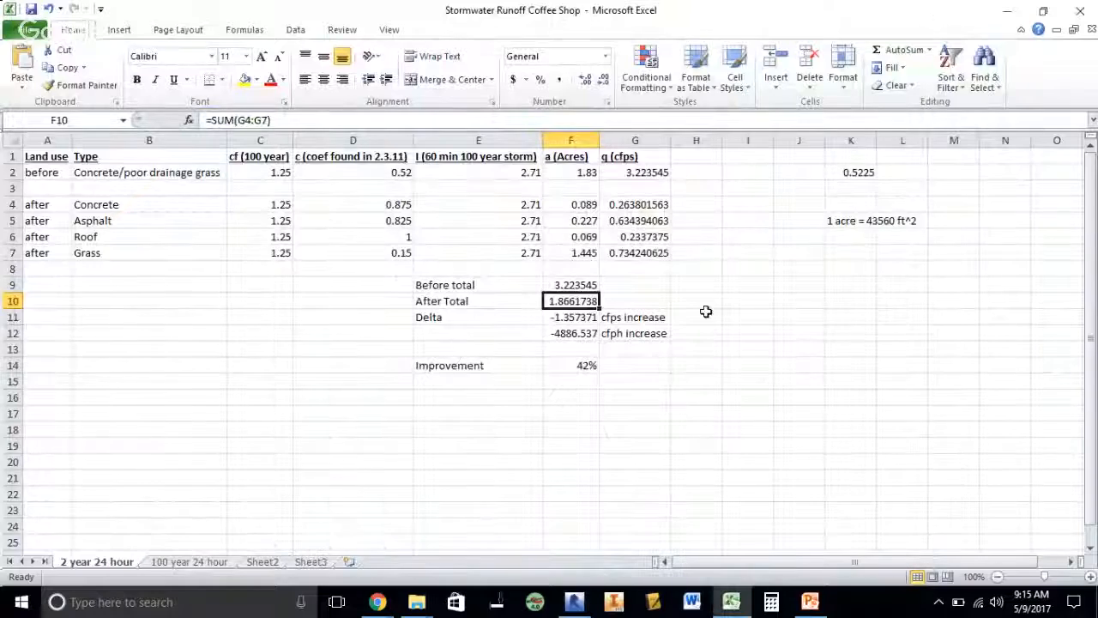
- Inspect the cfps and cfph increase labels, the after-total formula and the q (cfps) header
click(635, 317)
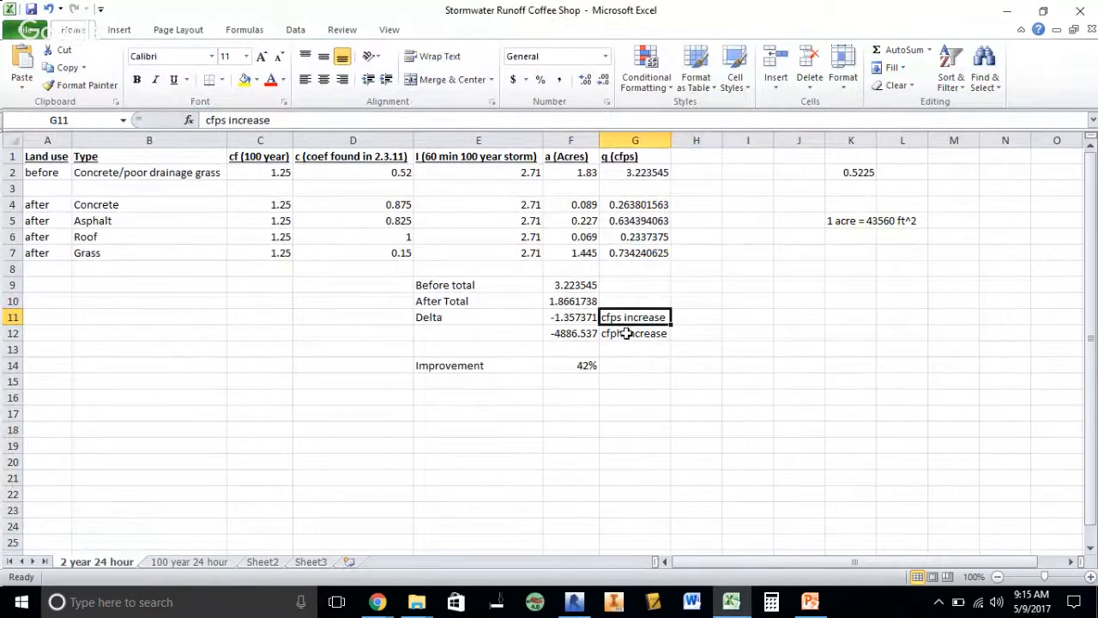
click(635, 333)
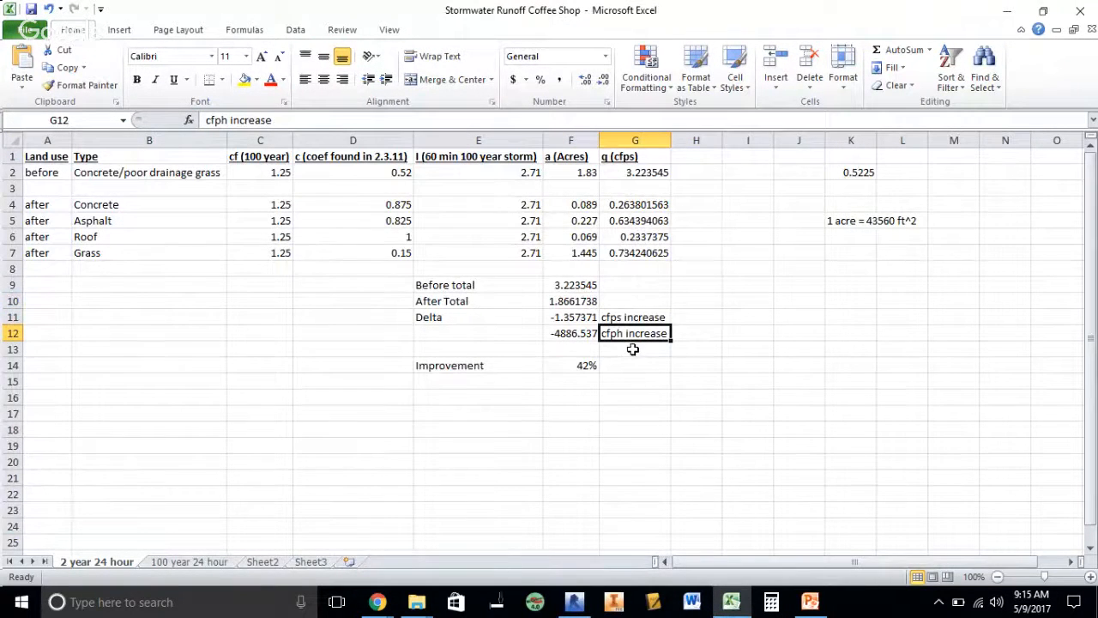
click(695, 332)
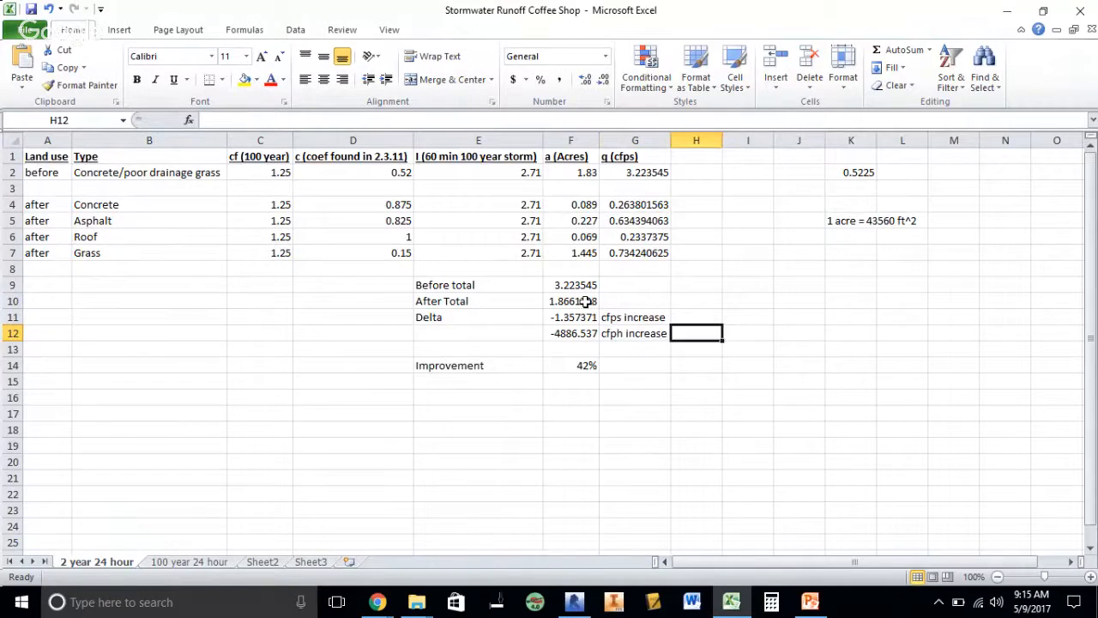
click(570, 300)
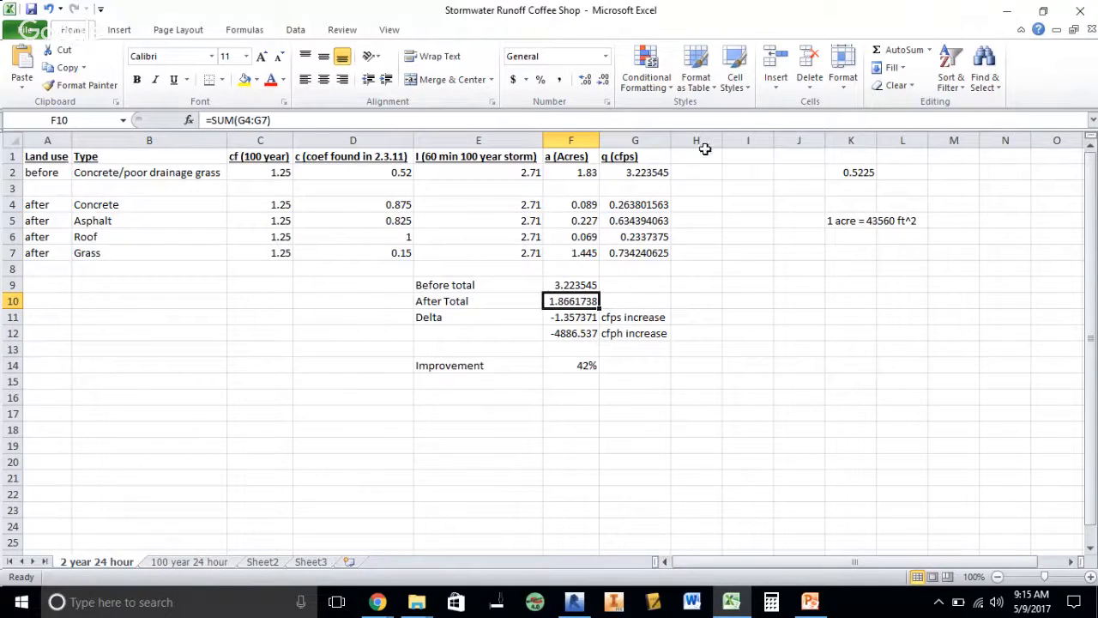
click(635, 156)
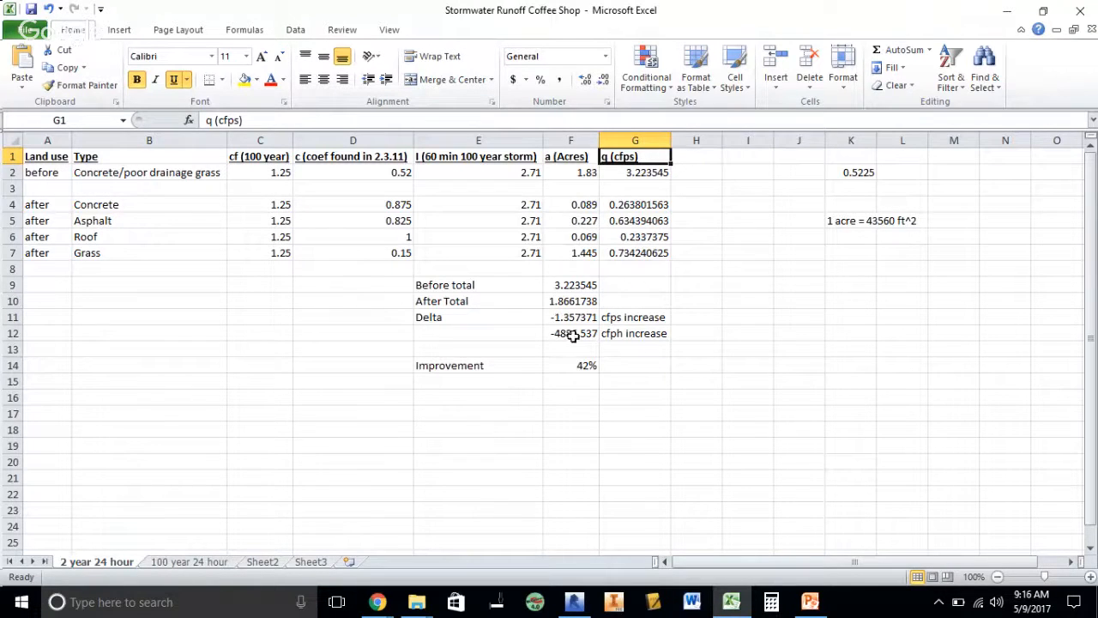
- View the cfph delta formula =F11*3600 without changing it, and select J12 for the rounded delta
click(571, 333)
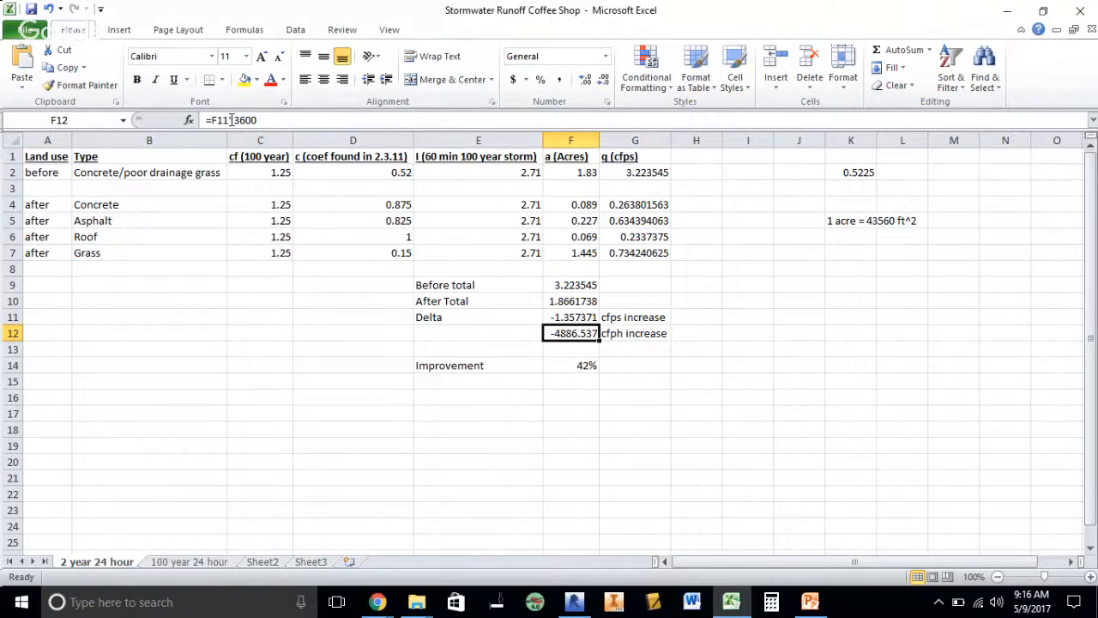
double_click(571, 333)
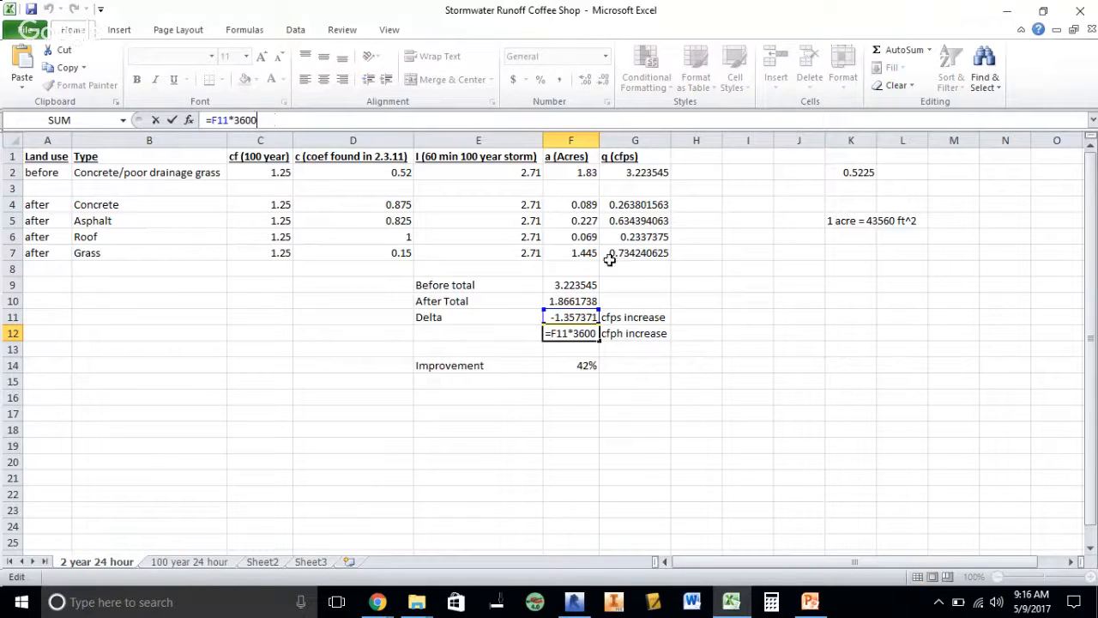
key(Return)
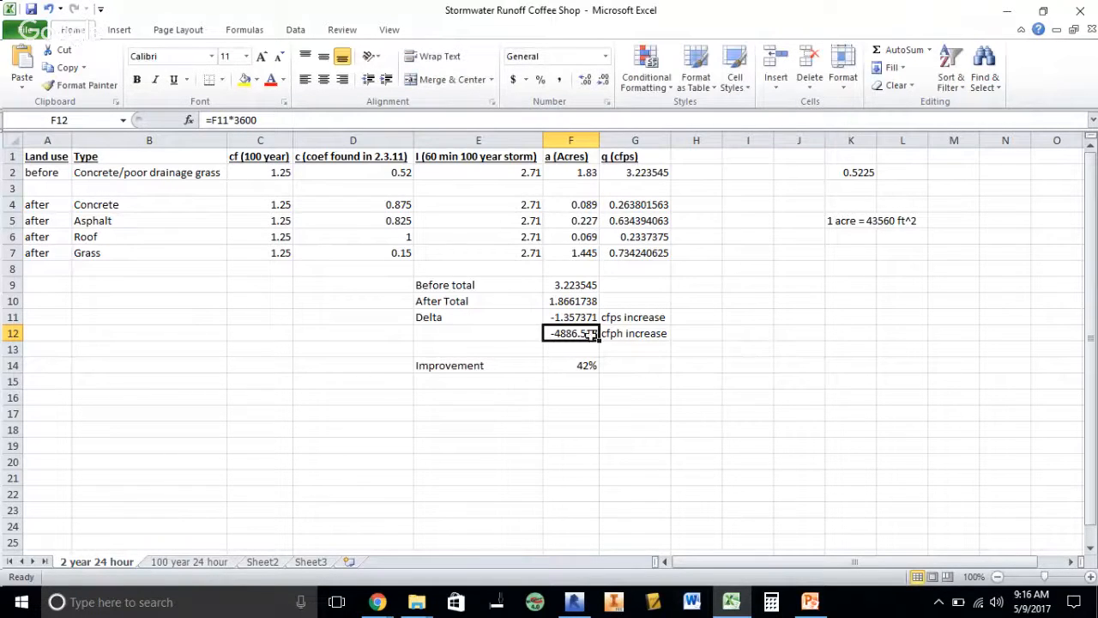
click(798, 332)
text(4886)
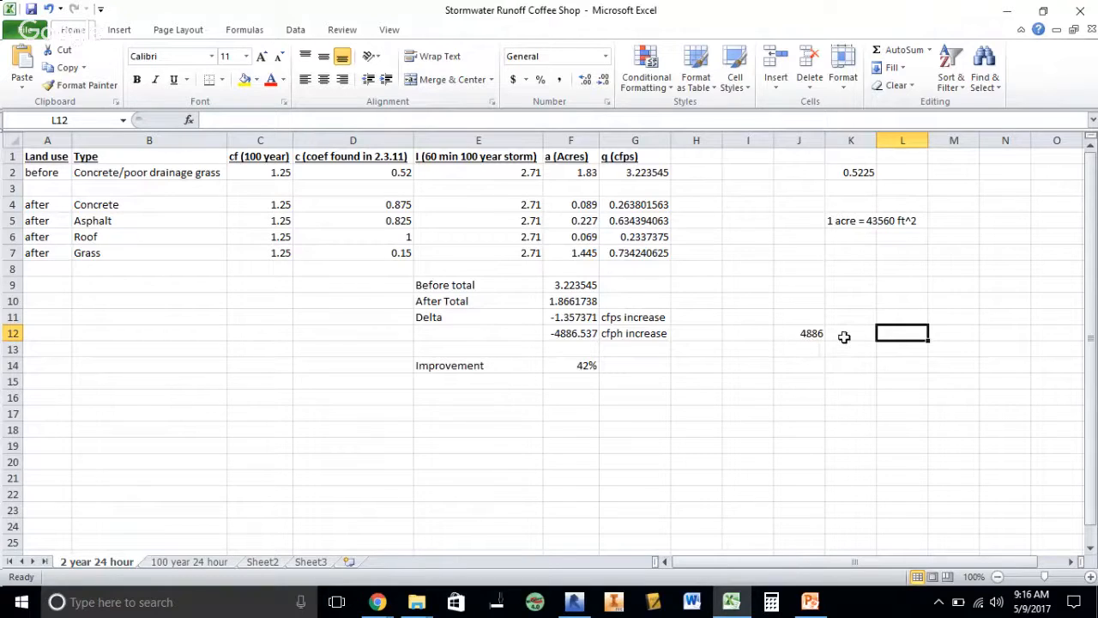
mouse_move(861, 335)
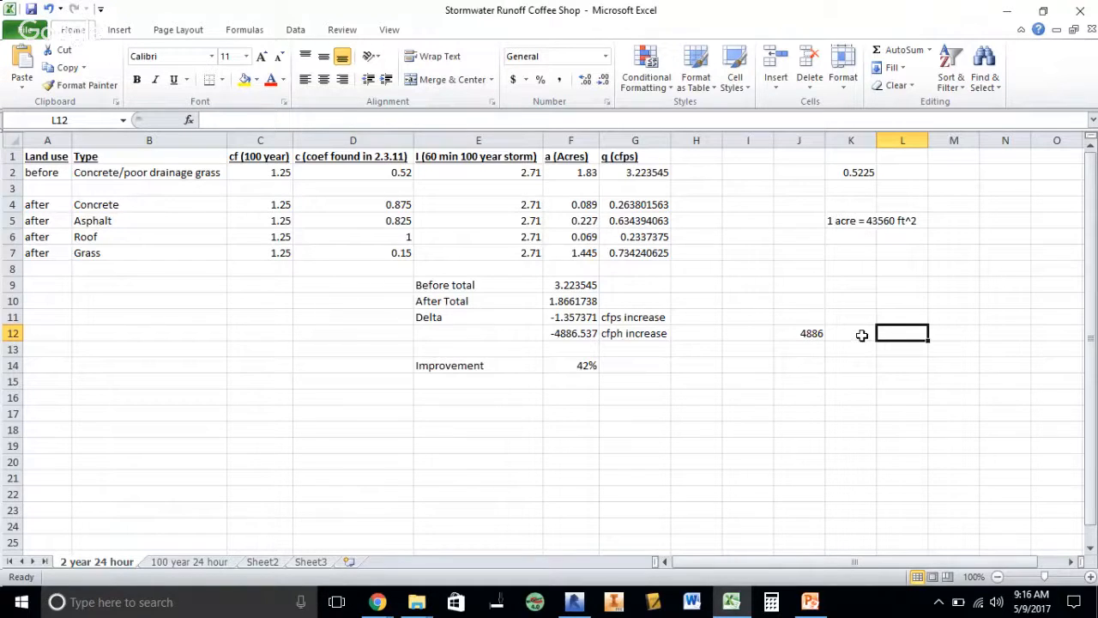
- Enter 48*100 (4800) in K12, compare it with 4886 in J12, then clear both scratch cells
click(850, 333)
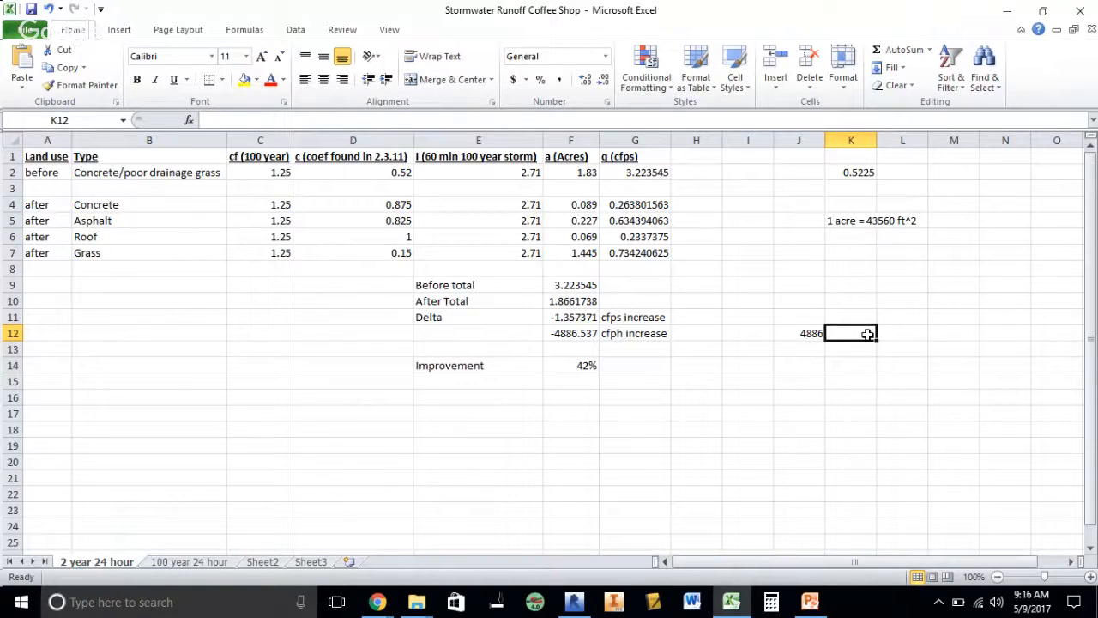
text(48)
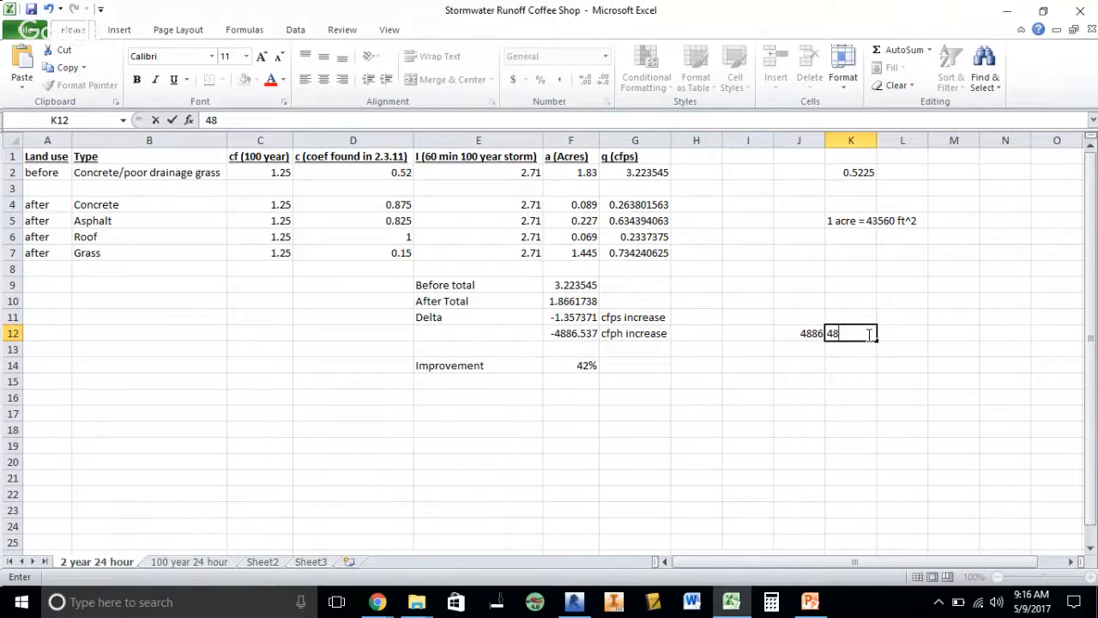
text(*)
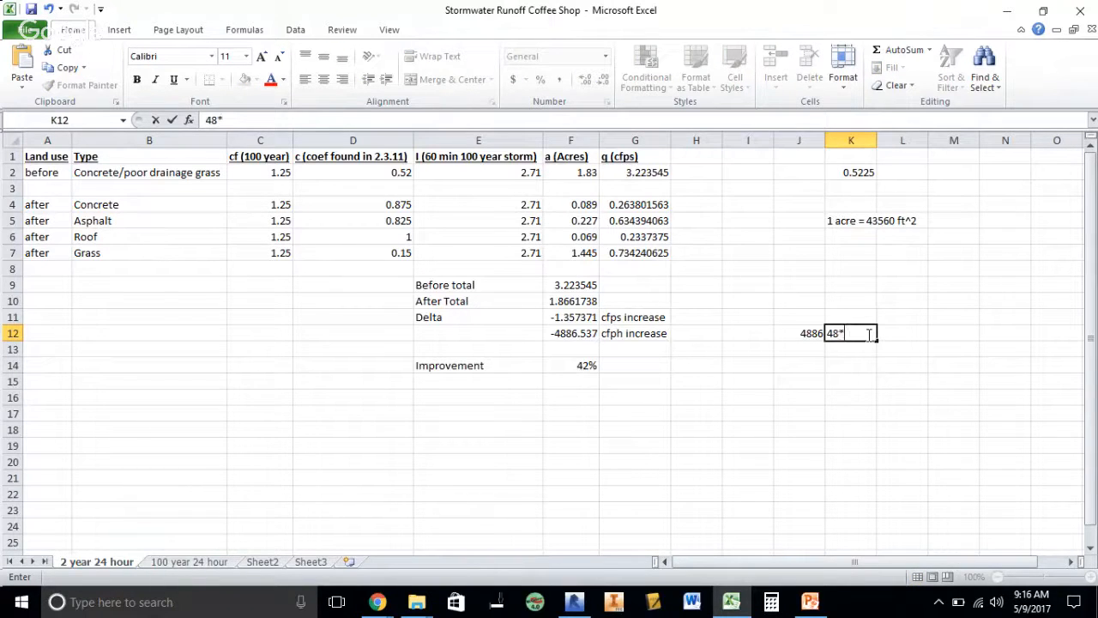
text(100)
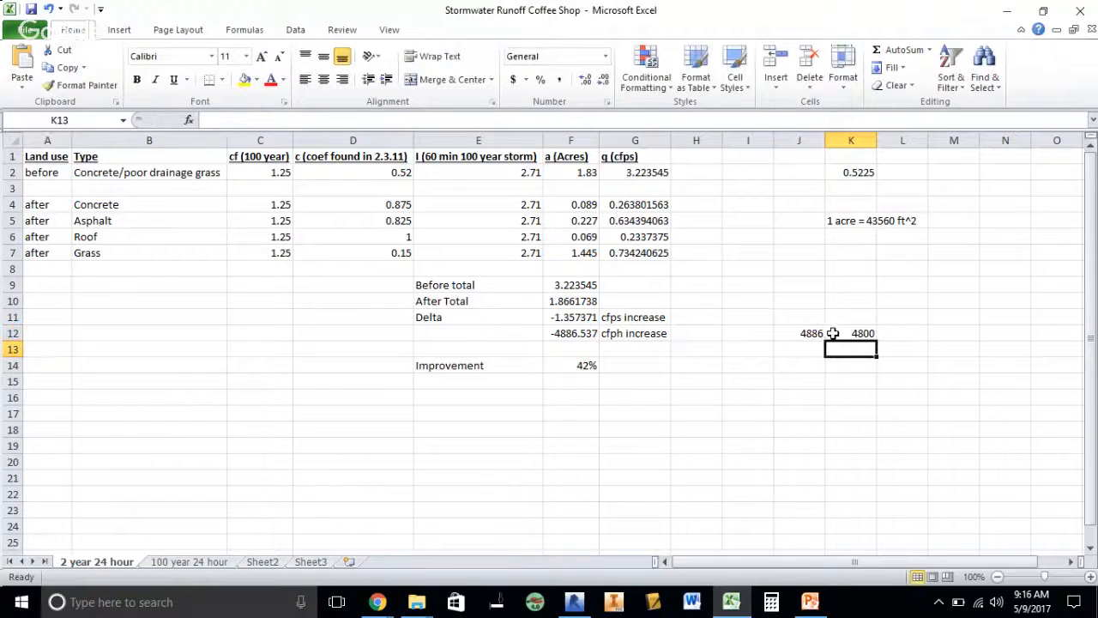
click(798, 333)
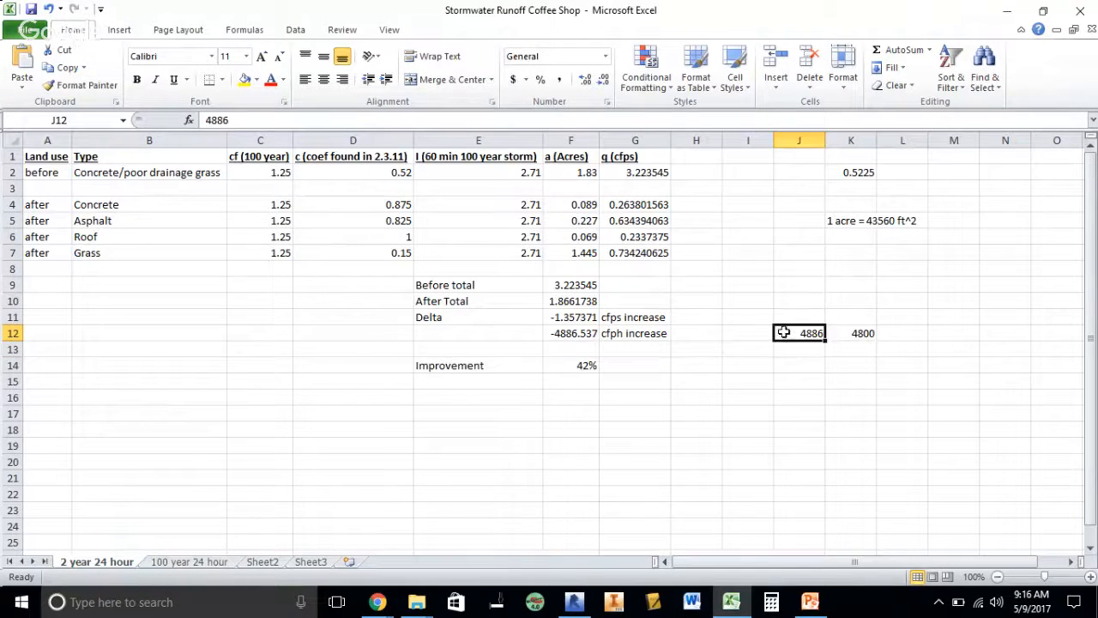
mouse_move(605, 333)
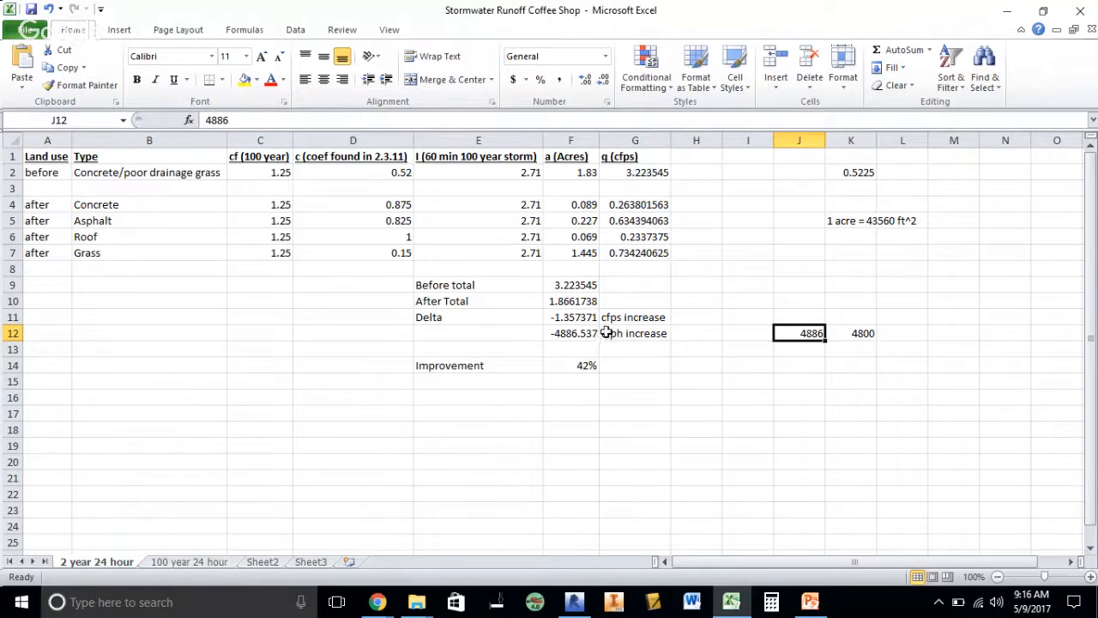
mouse_move(856, 333)
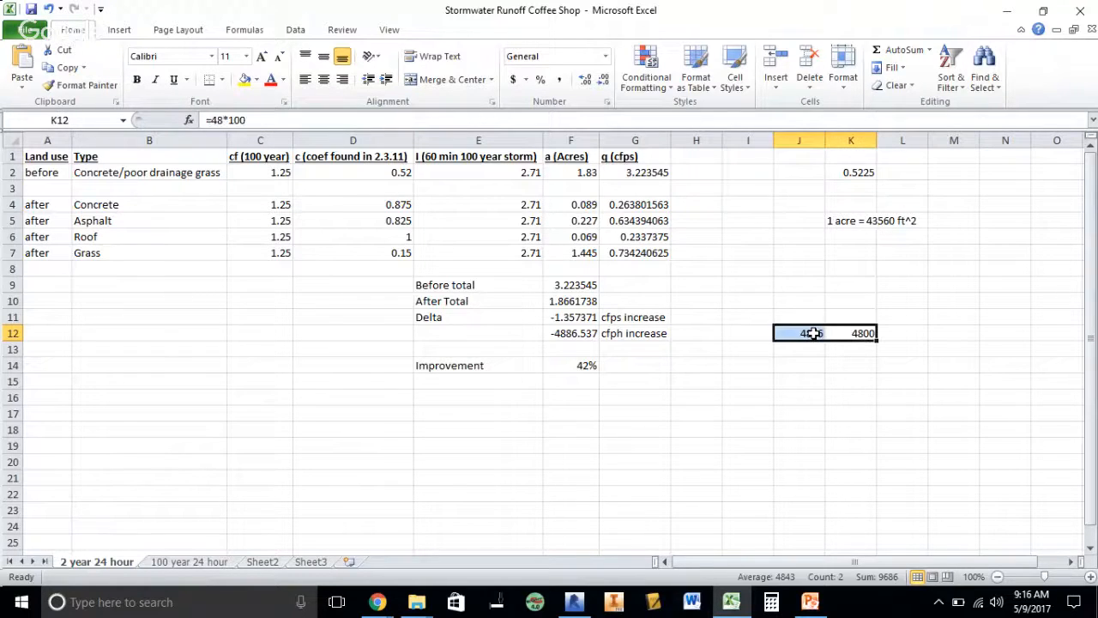
key(Delete)
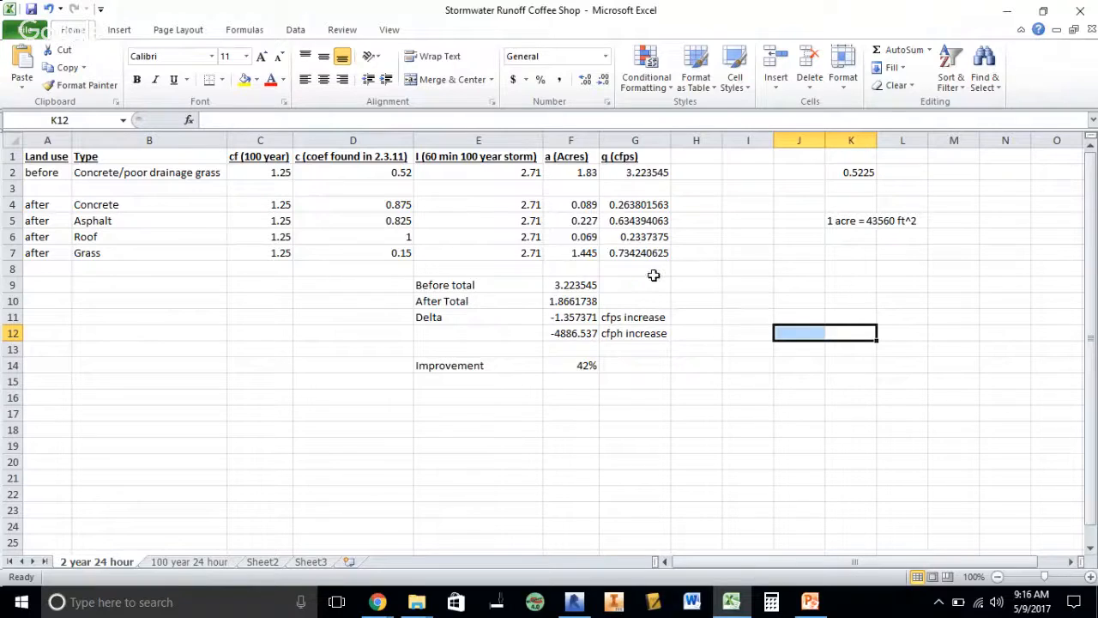
click(634, 284)
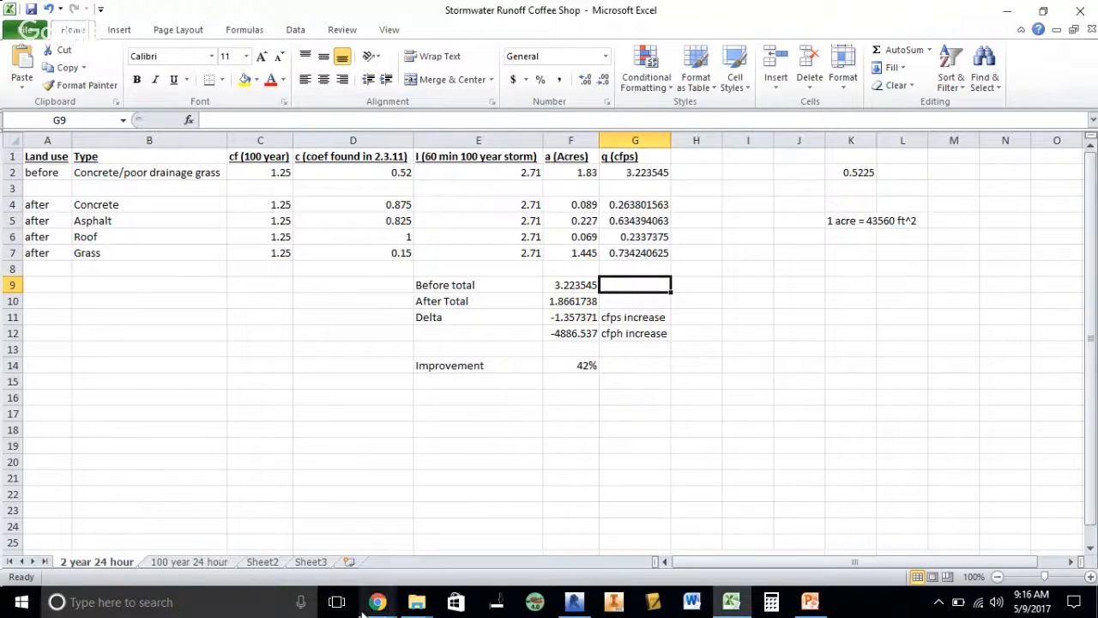
mouse_move(377, 601)
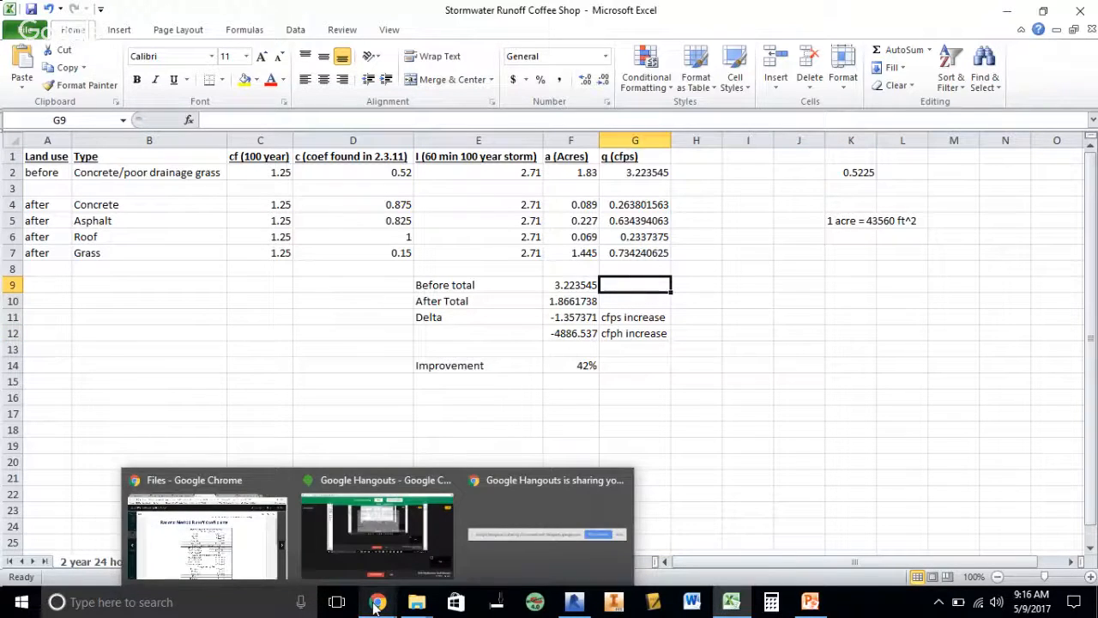
- Pick the Google Hangouts broadcast window from Chrome's open window previews
click(378, 527)
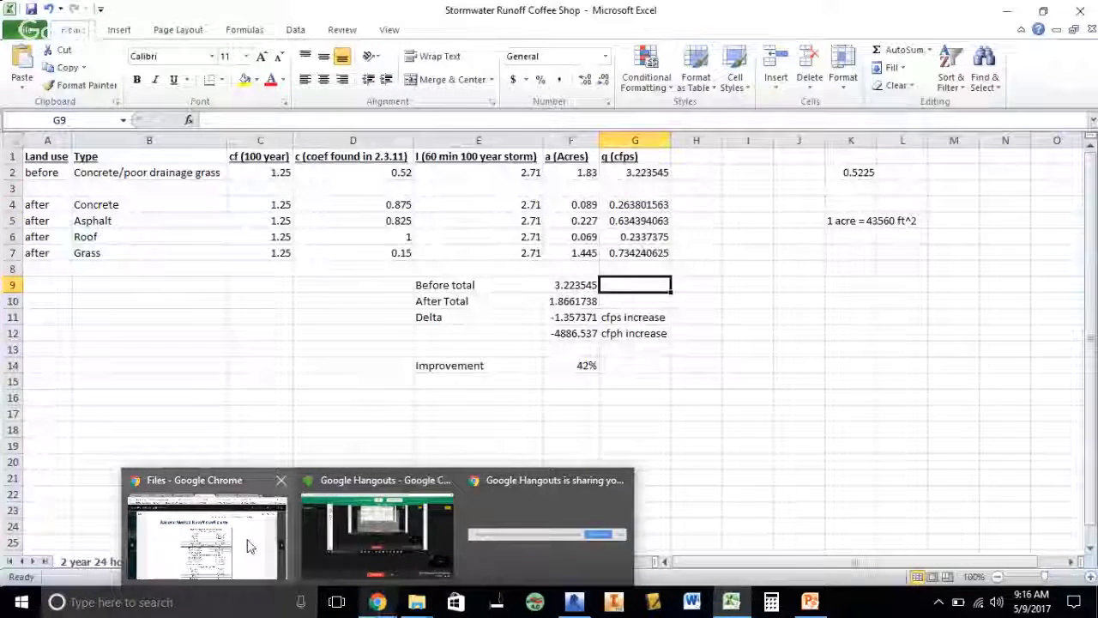
click(376, 523)
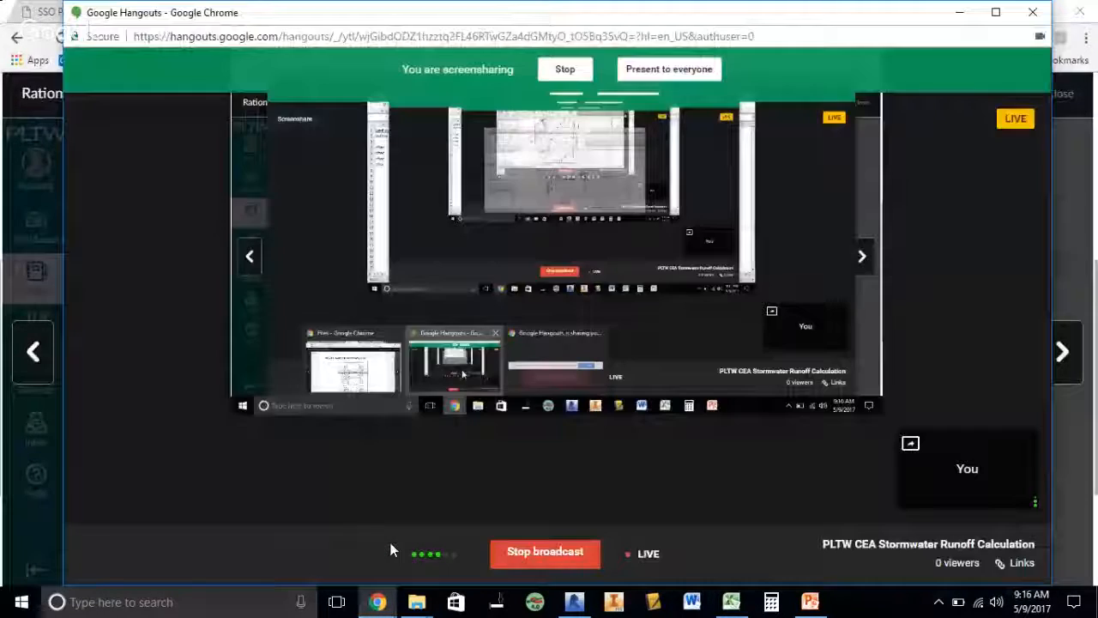